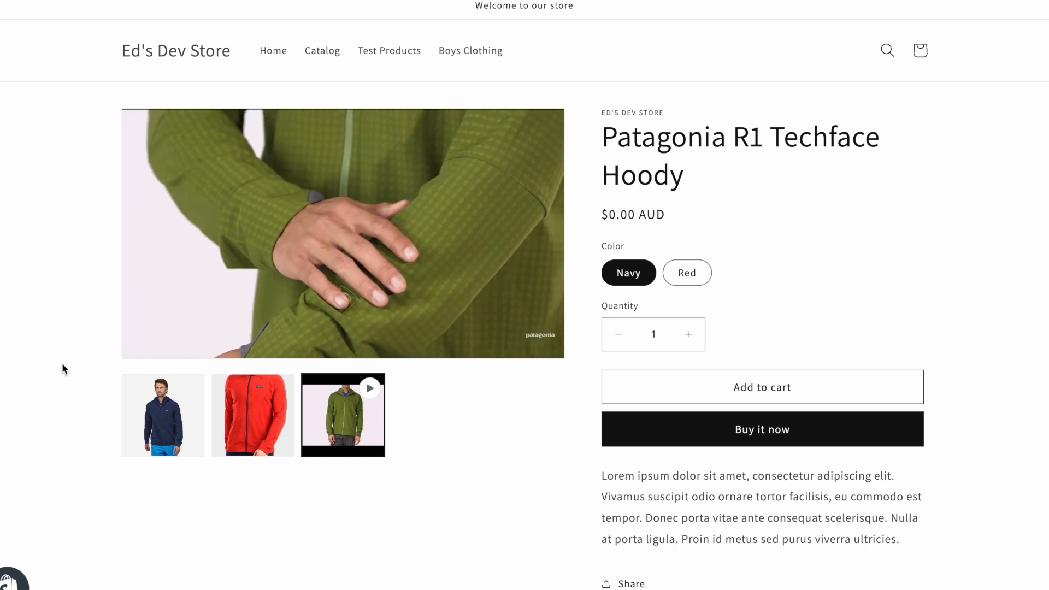
# Step: Review the Custom Liquid block settings and select the video's youtu.be share link
pyautogui.scroll(-3)
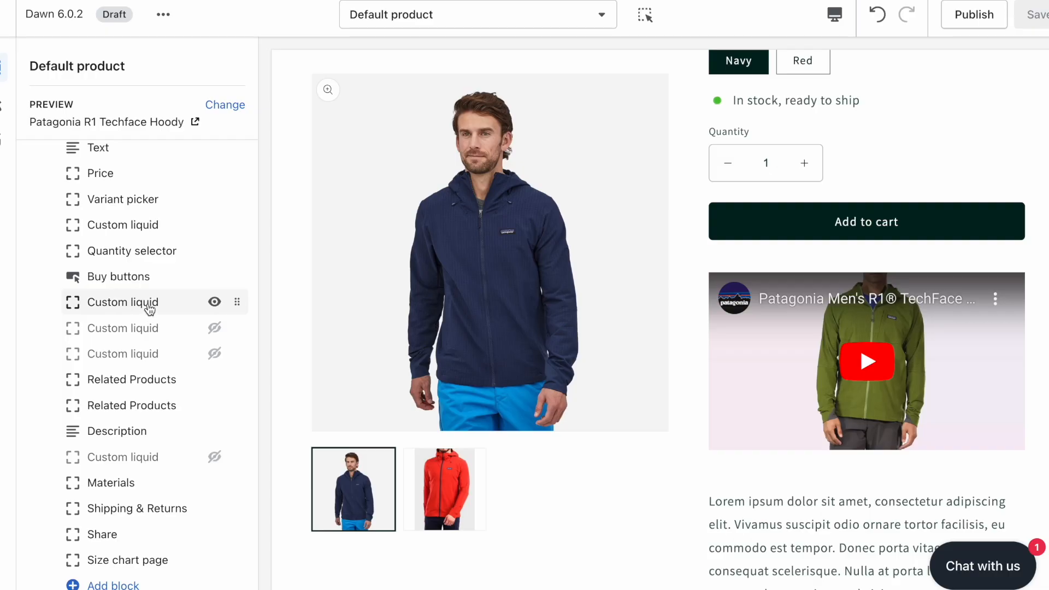
pyautogui.click(122, 302)
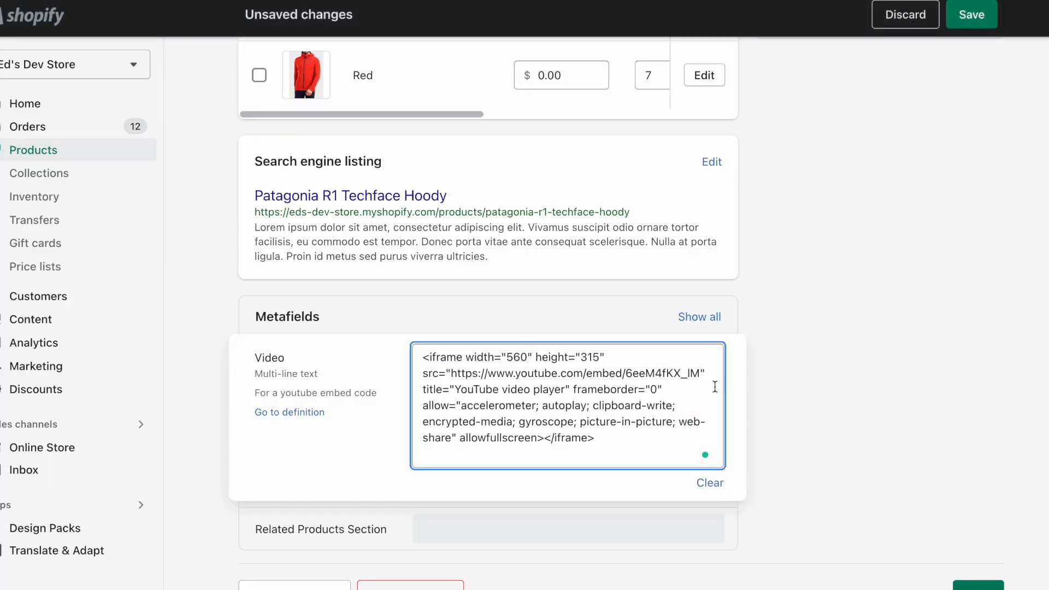
pyautogui.moveTo(820, 428)
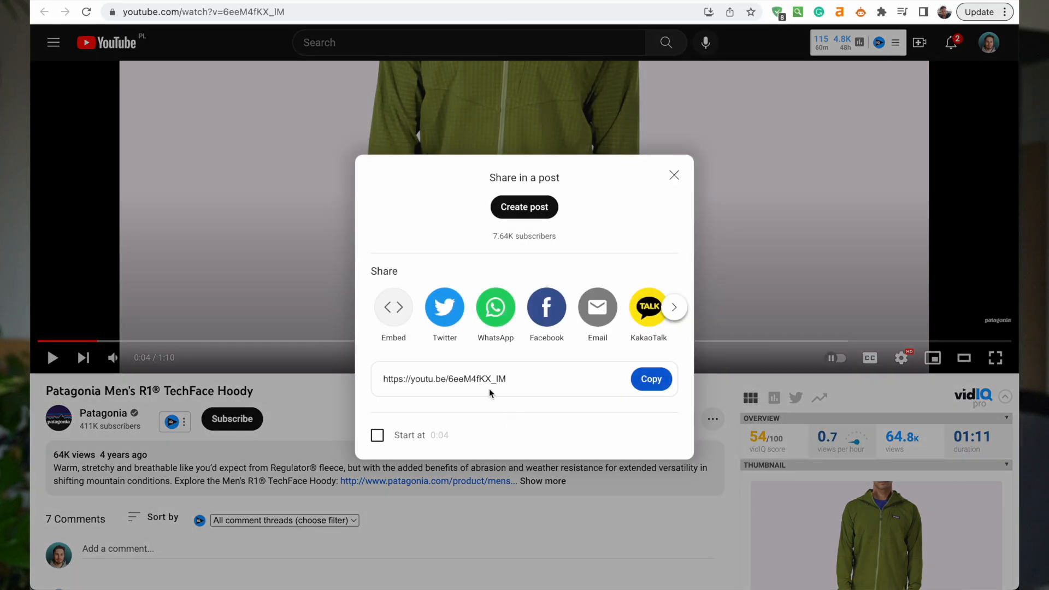
pyautogui.click(392, 307)
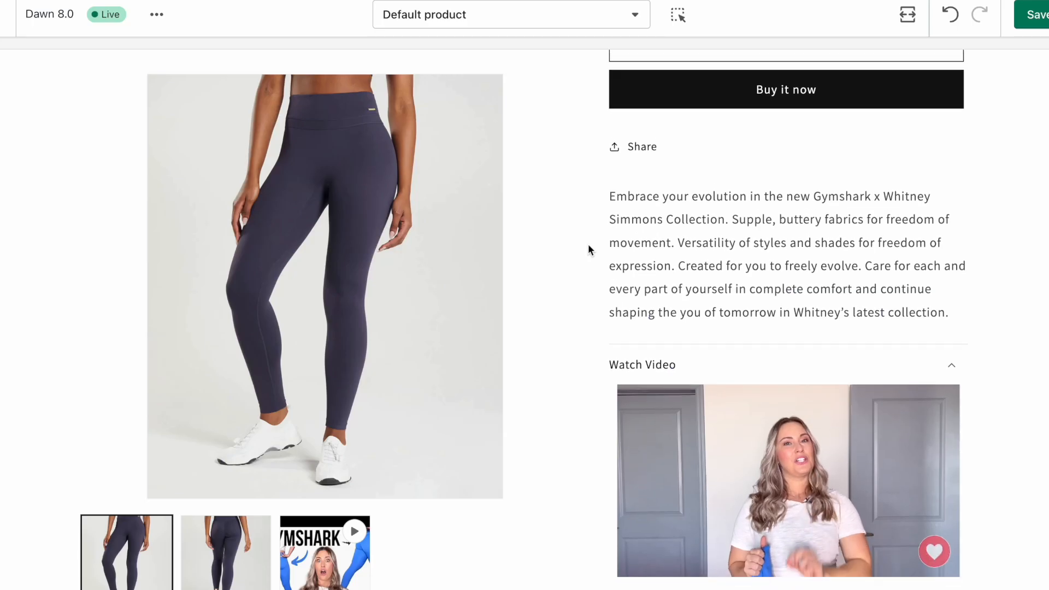
pyautogui.scroll(-3)
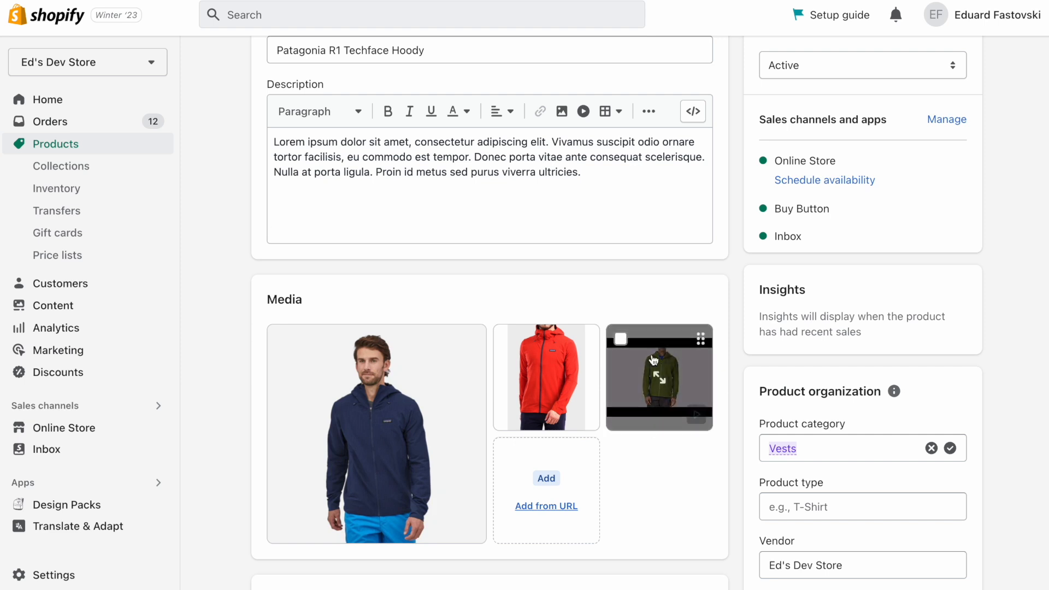
pyautogui.moveTo(728, 436)
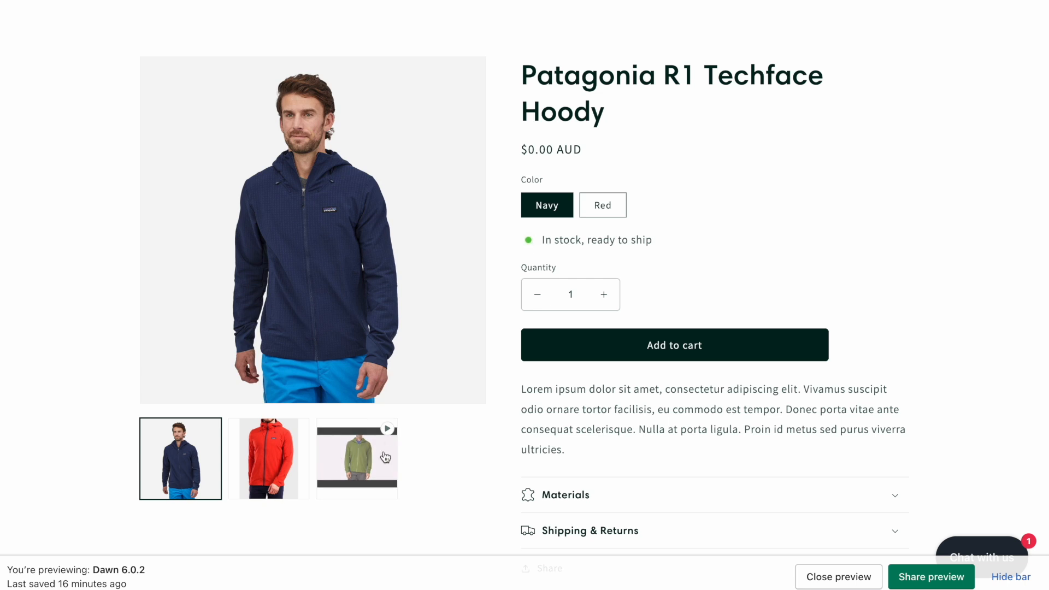
# Step: Play the YouTube video in the hoody's storefront media gallery and browse its thumbnails
pyautogui.click(838, 576)
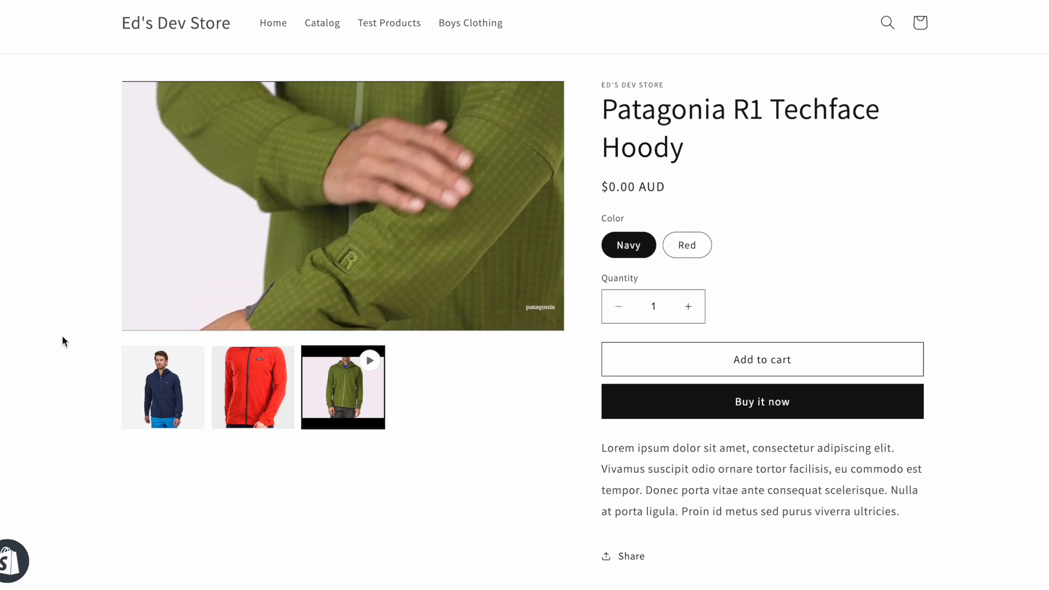
pyautogui.click(252, 387)
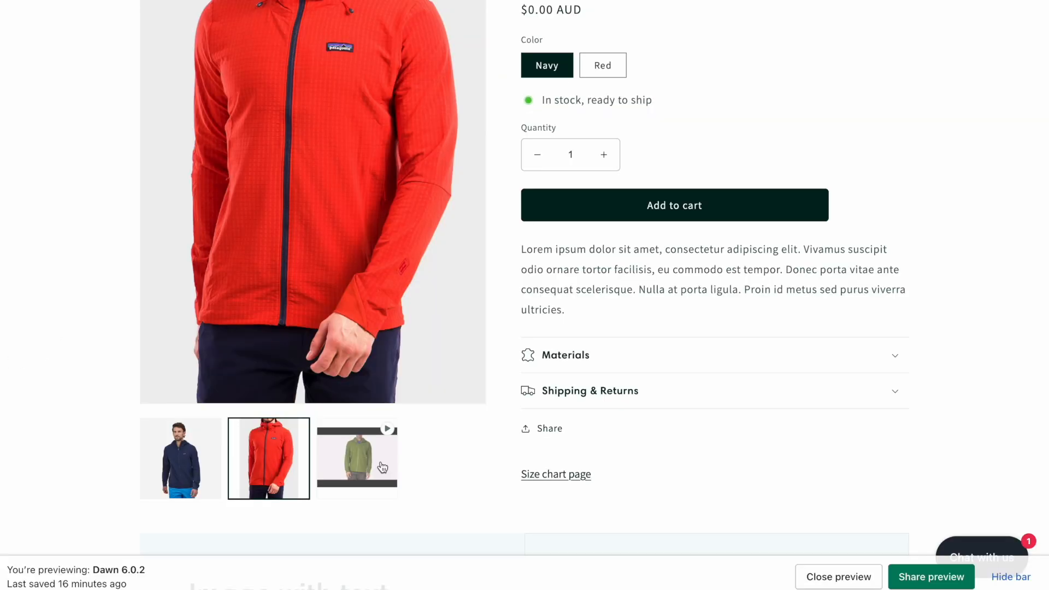
pyautogui.moveTo(362, 455)
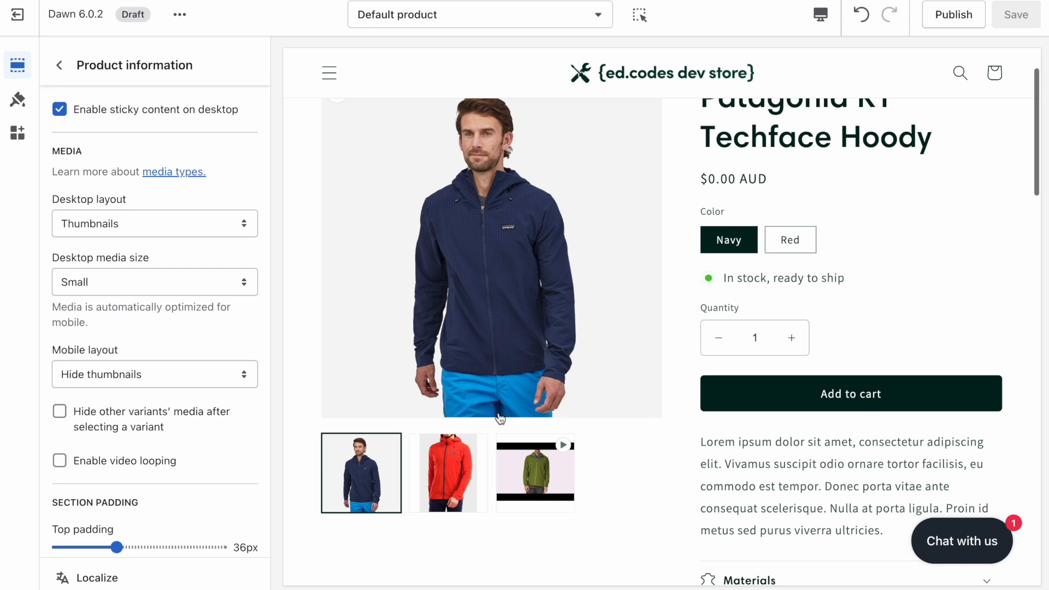
pyautogui.moveTo(143, 319)
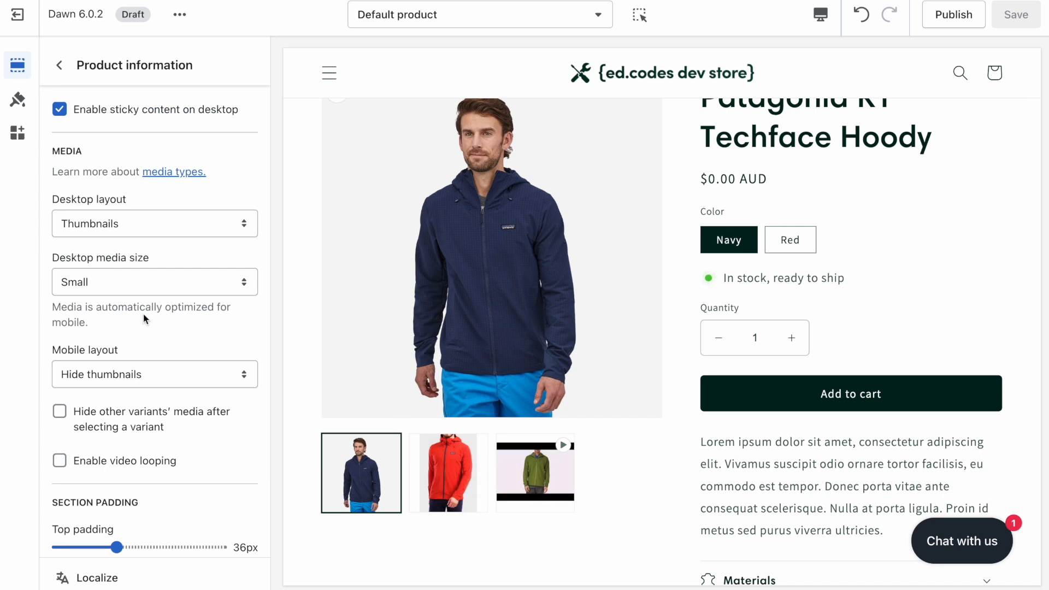
# Step: Change the Product information section's Desktop layout from Thumbnails to Stacked
pyautogui.click(154, 223)
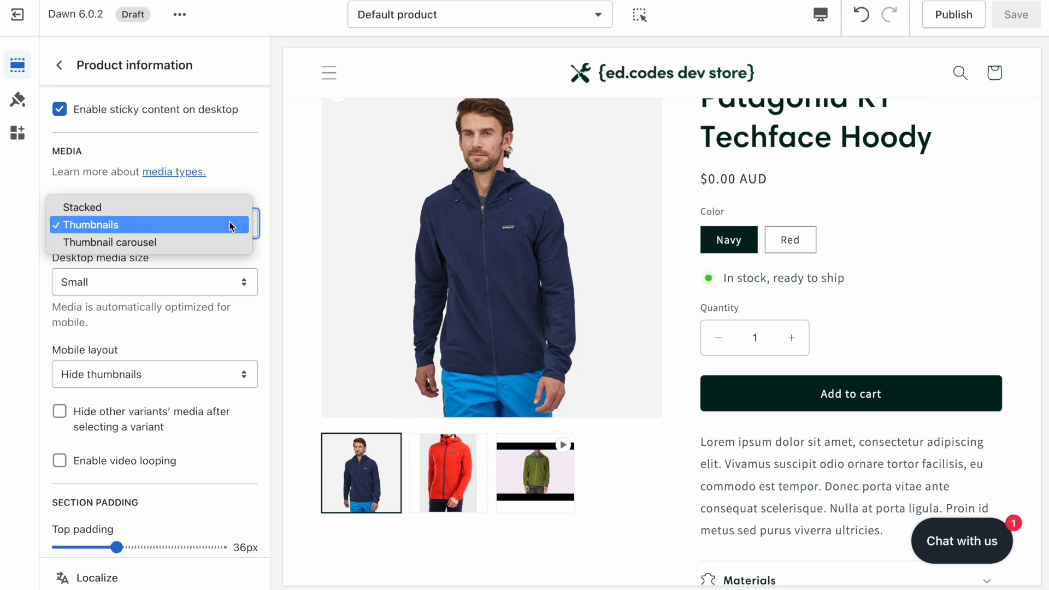
pyautogui.click(83, 206)
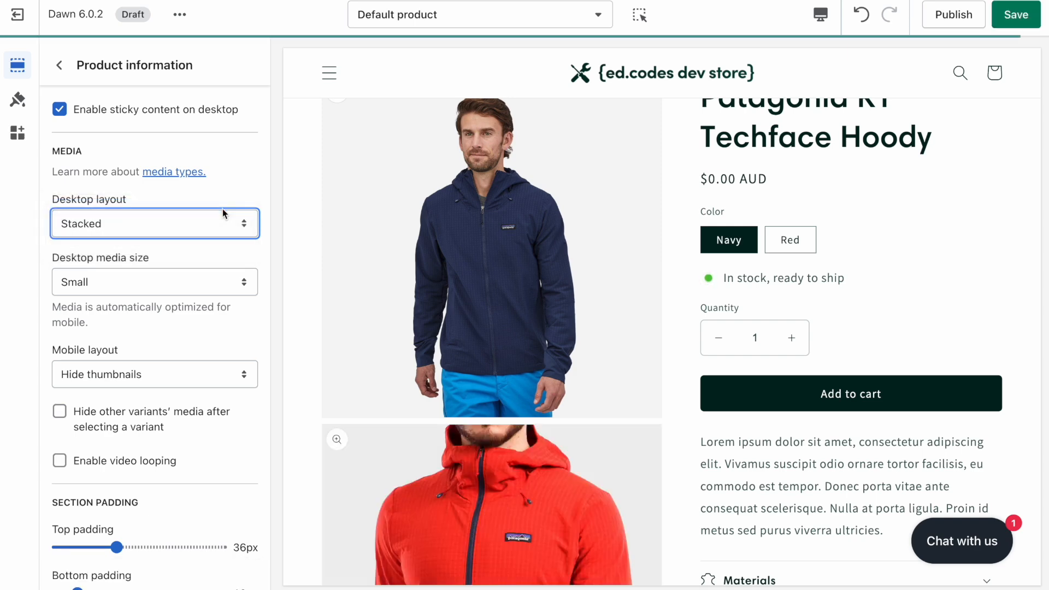
pyautogui.scroll(-3)
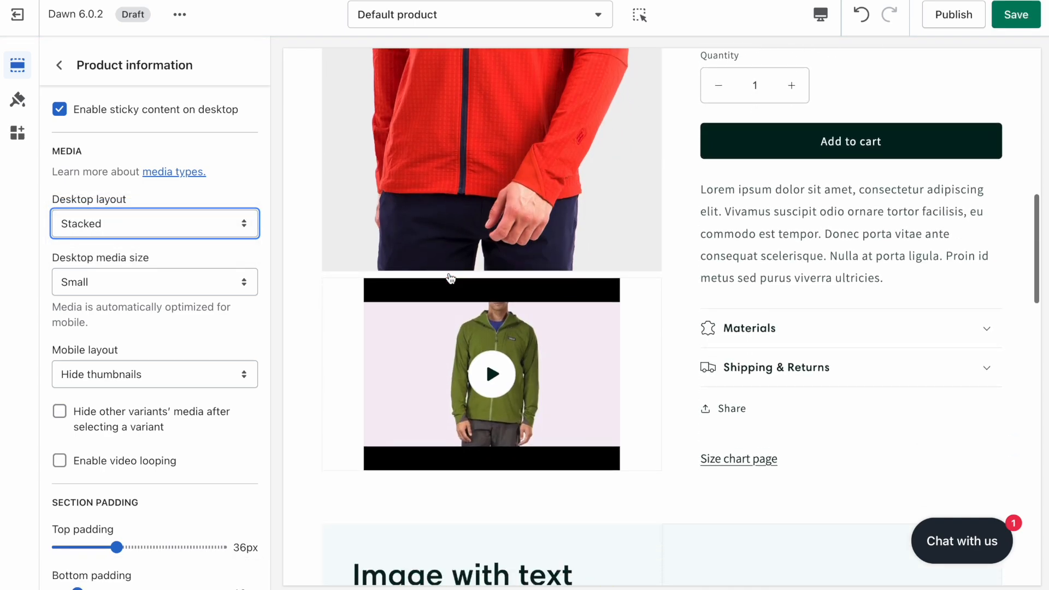
pyautogui.moveTo(603, 346)
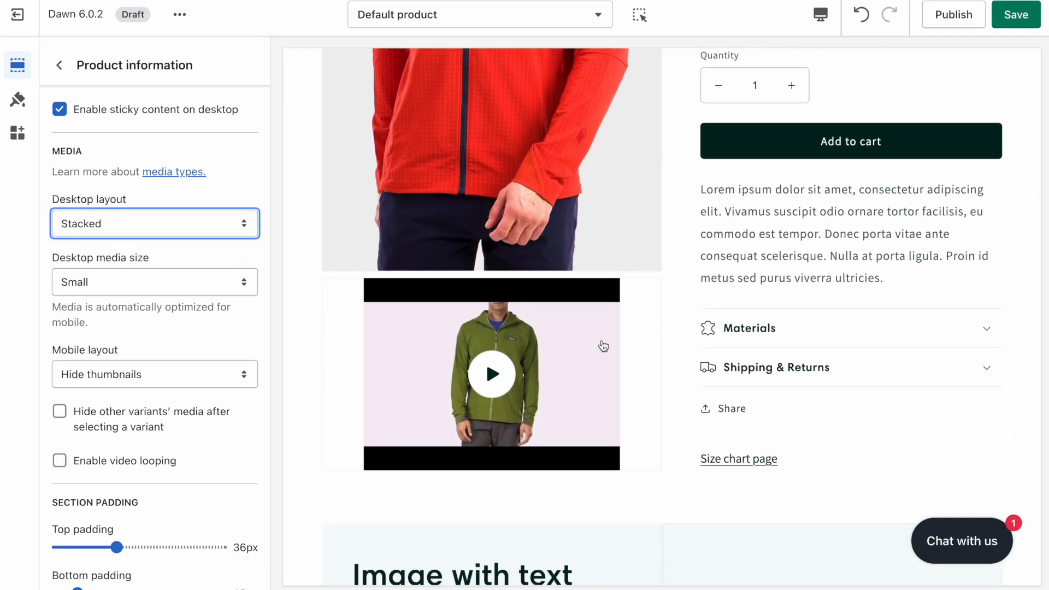
pyautogui.click(154, 222)
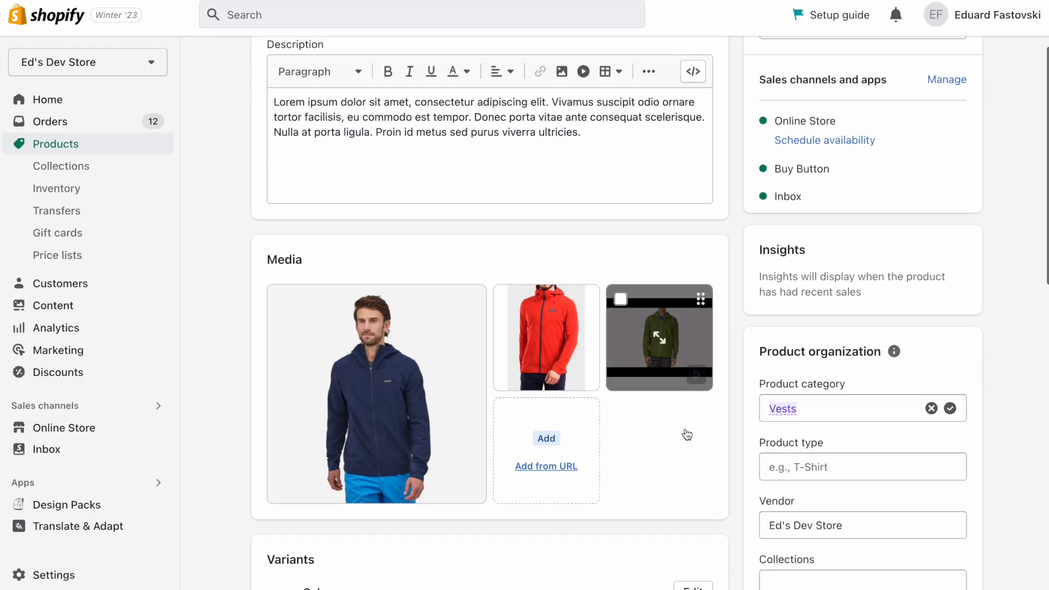
# Step: Start adding media from the YouTube URL, dismiss it, and remove the video from Media
pyautogui.scroll(-3)
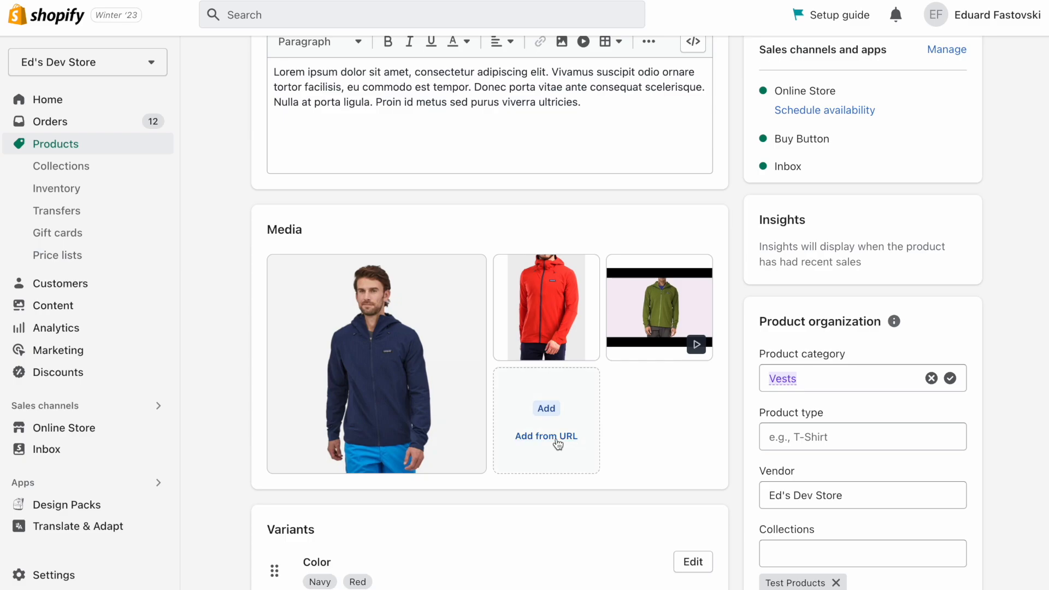
pyautogui.click(546, 436)
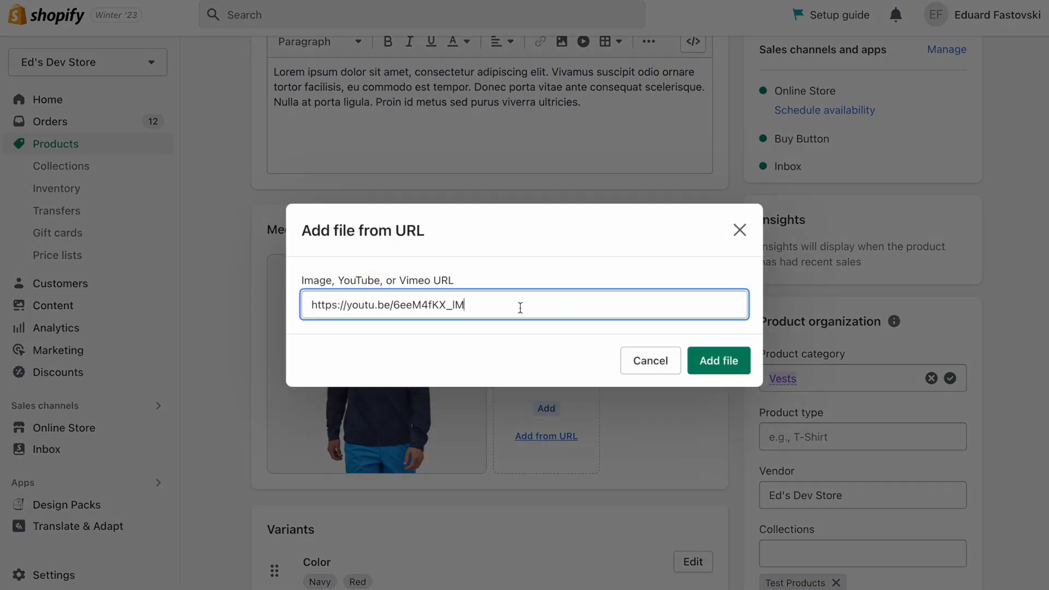
pyautogui.click(739, 229)
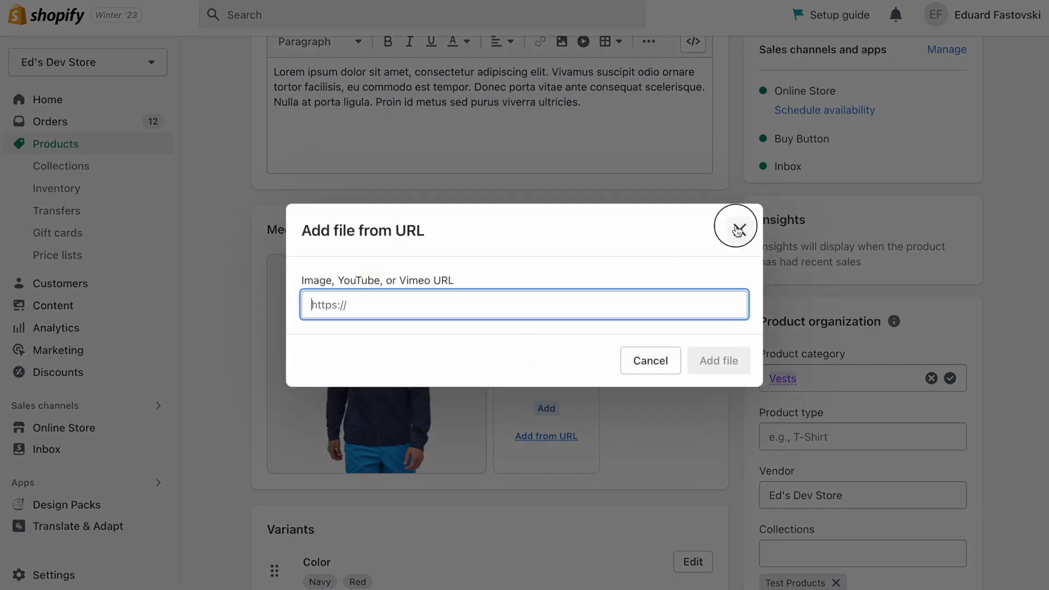
pyautogui.click(735, 226)
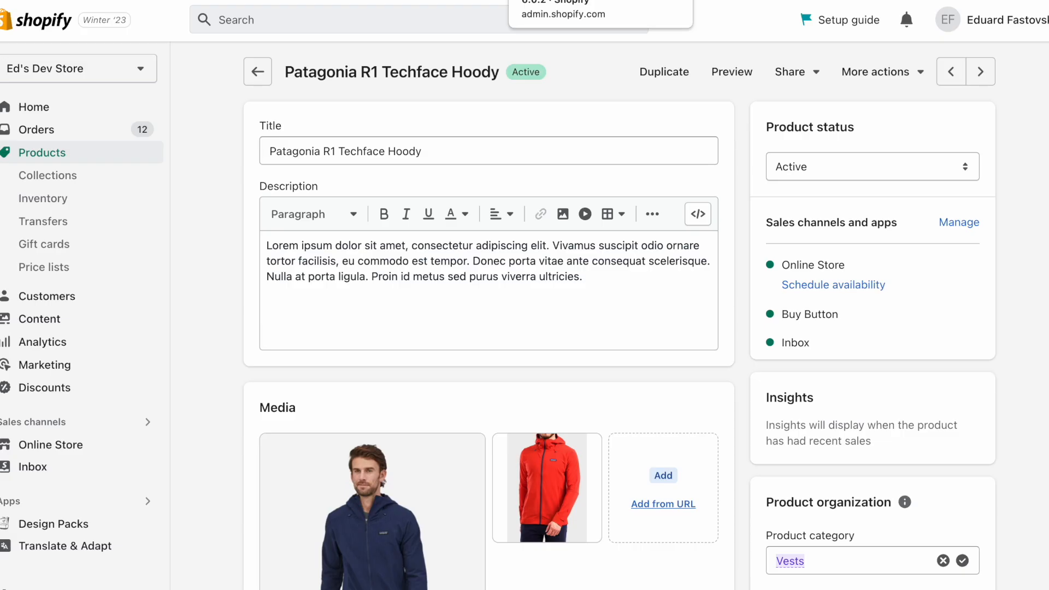
# Step: Begin inserting a video below the description text and copy the YouTube embed iframe code
pyautogui.click(469, 302)
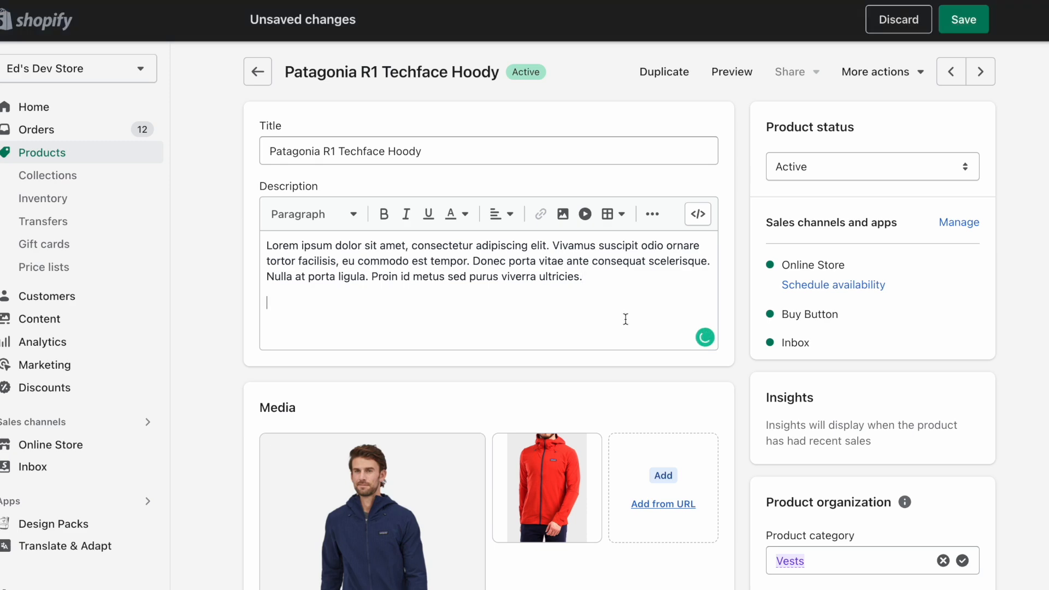
pyautogui.click(584, 213)
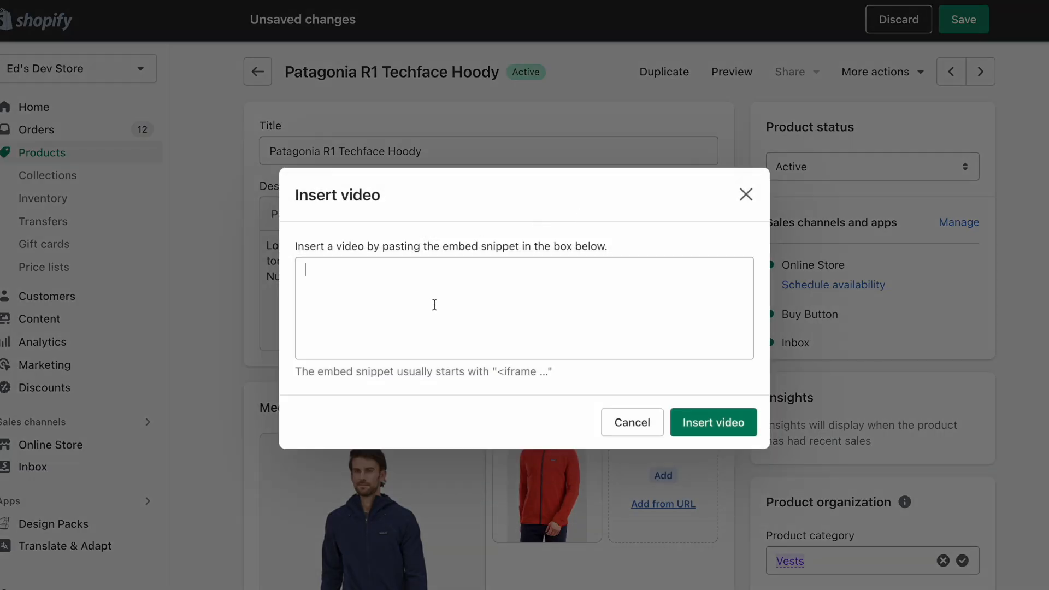
pyautogui.click(524, 307)
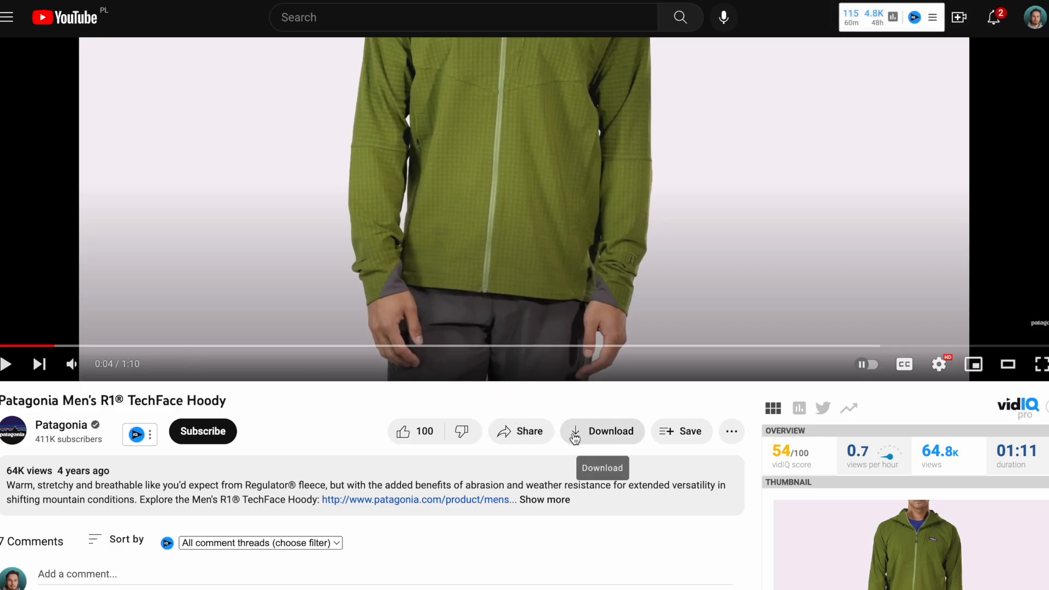
pyautogui.click(521, 431)
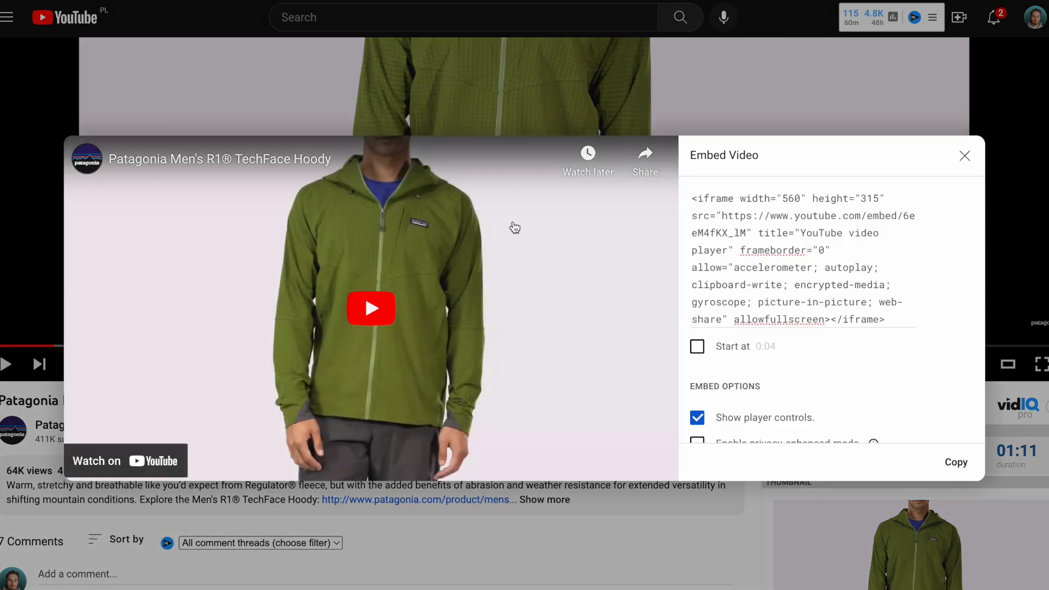
pyautogui.click(955, 462)
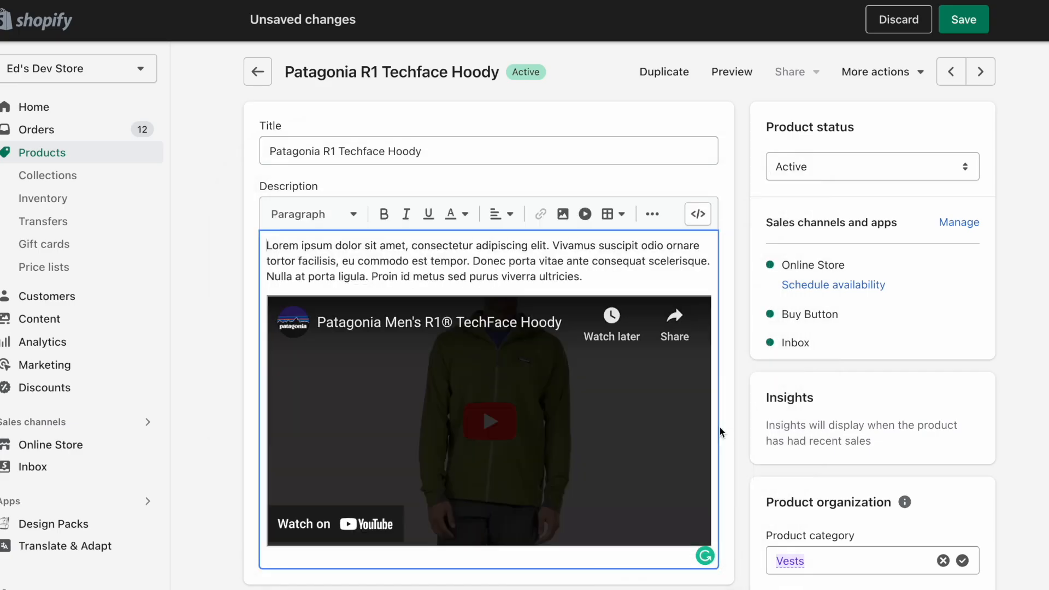
# Step: Preview the product page and narrow the viewport toward 425px phone width
pyautogui.click(731, 72)
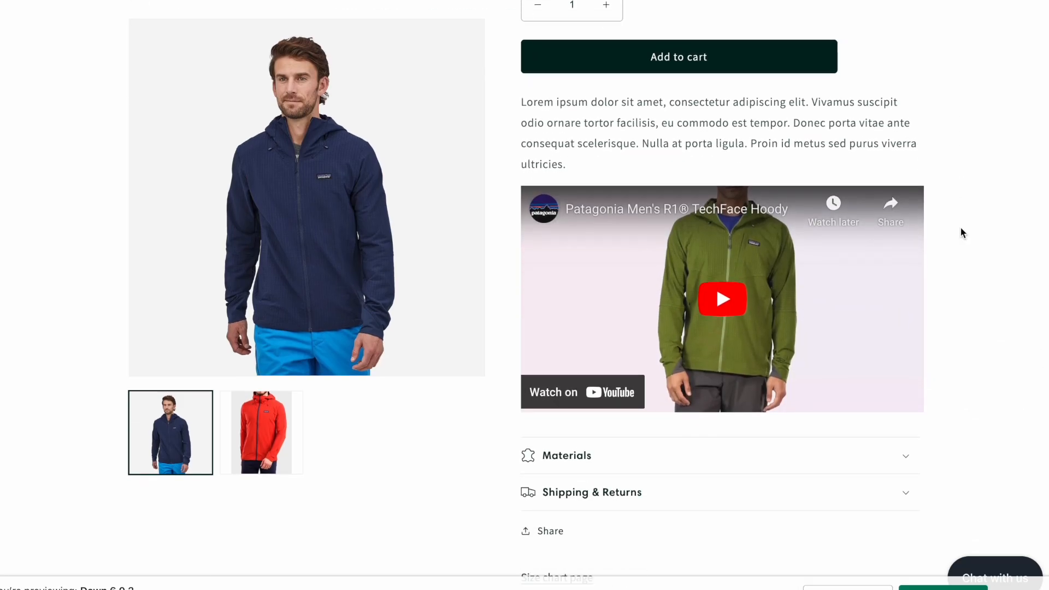
pyautogui.scroll(-3)
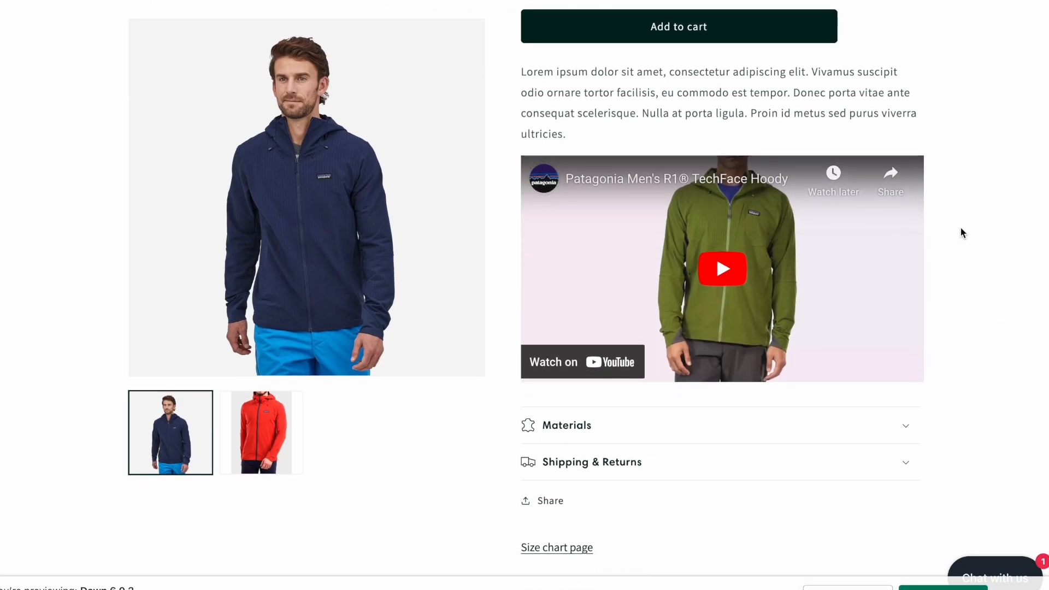
pyautogui.moveTo(973, 231)
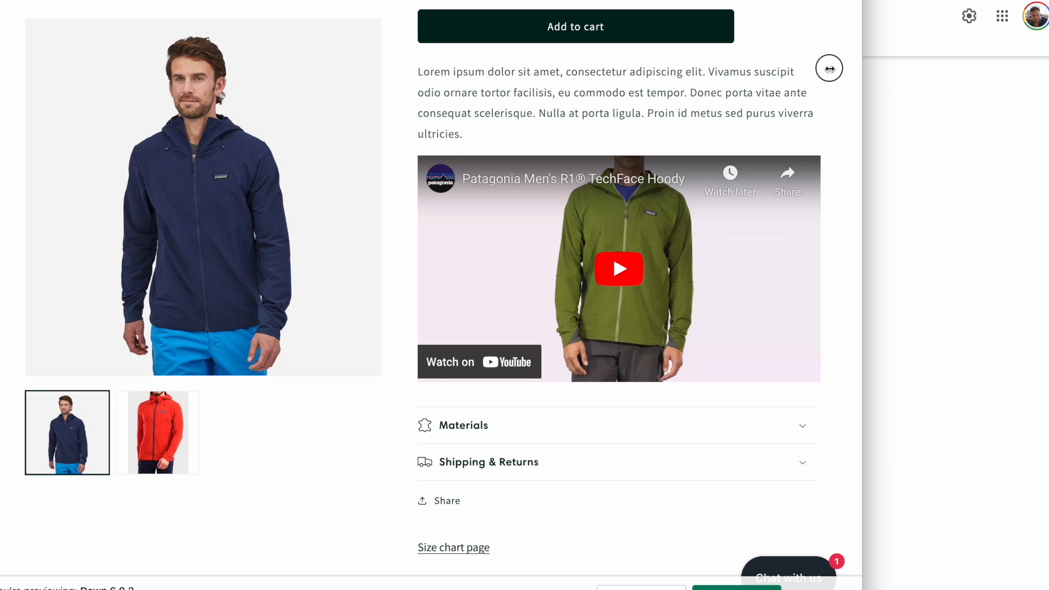
pyautogui.moveTo(829, 68); pyautogui.dragTo(691, 69)
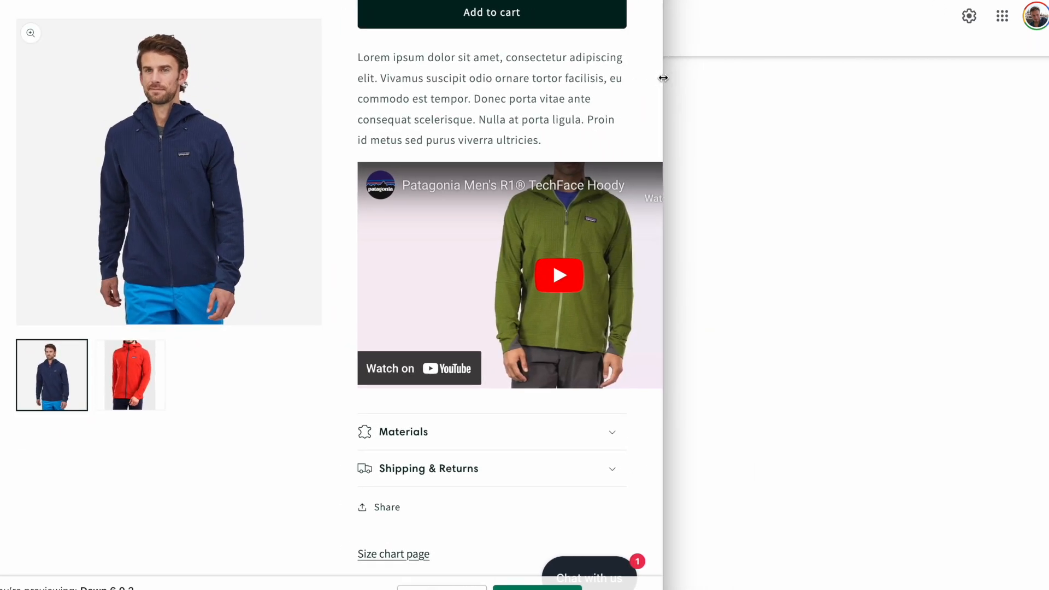
pyautogui.moveTo(499, 235)
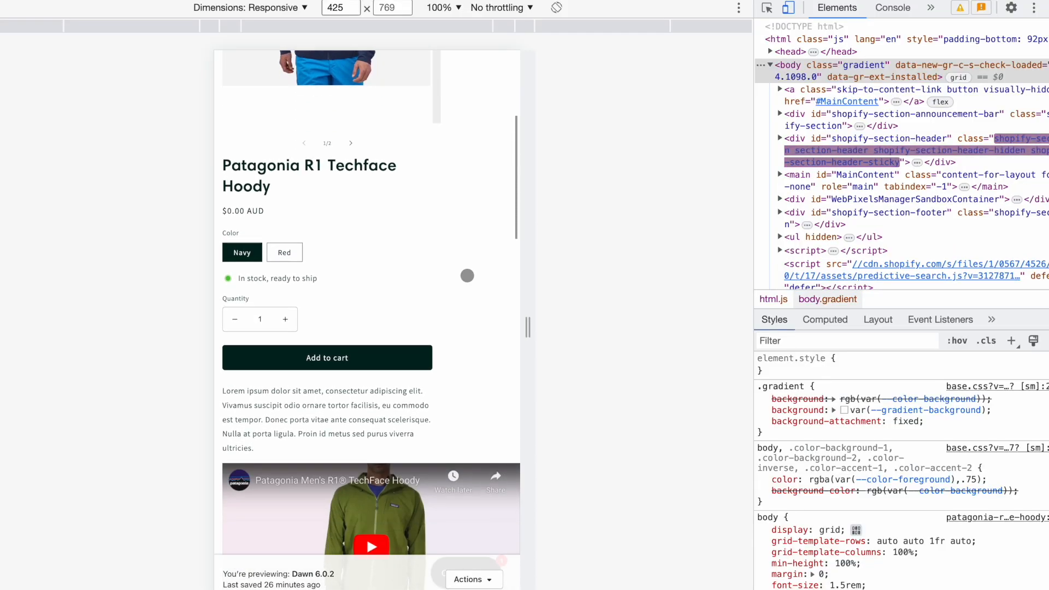
# Step: Scroll the narrow preview down to the embedded YouTube video under the description
pyautogui.scroll(-3)
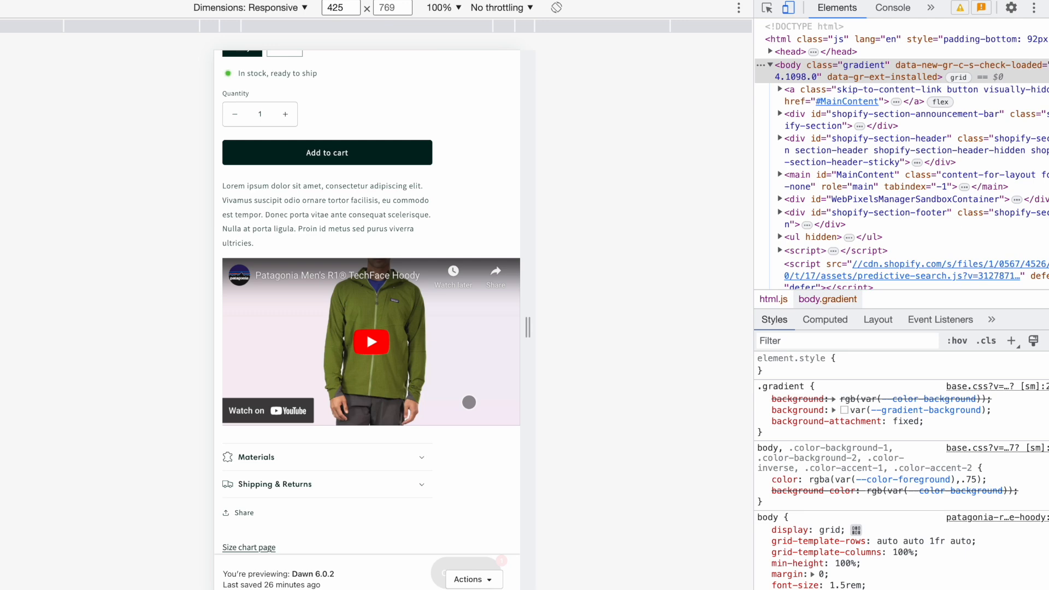
pyautogui.scroll(-3)
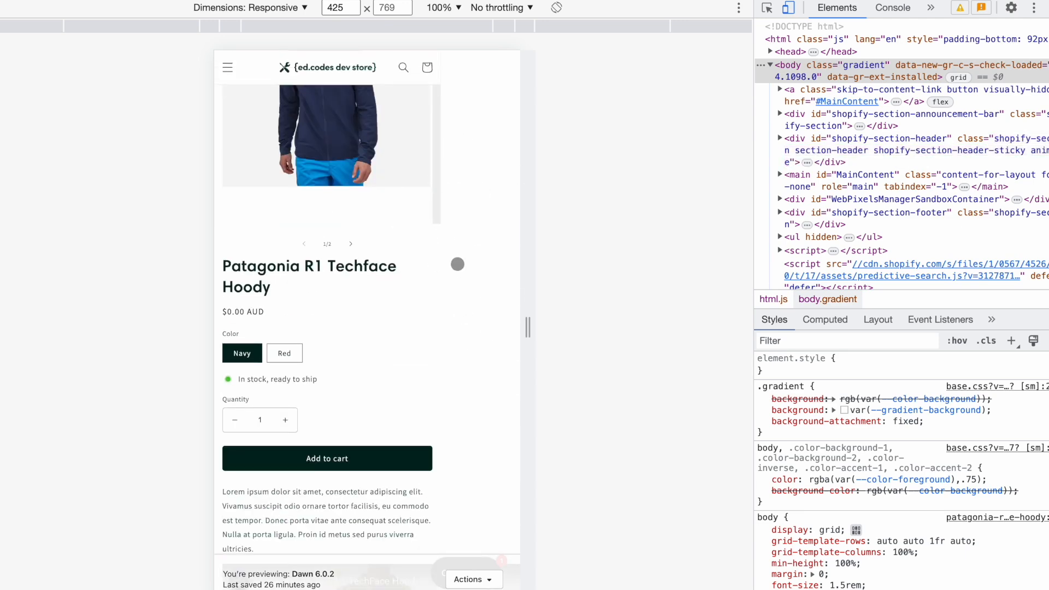
pyautogui.scroll(-3)
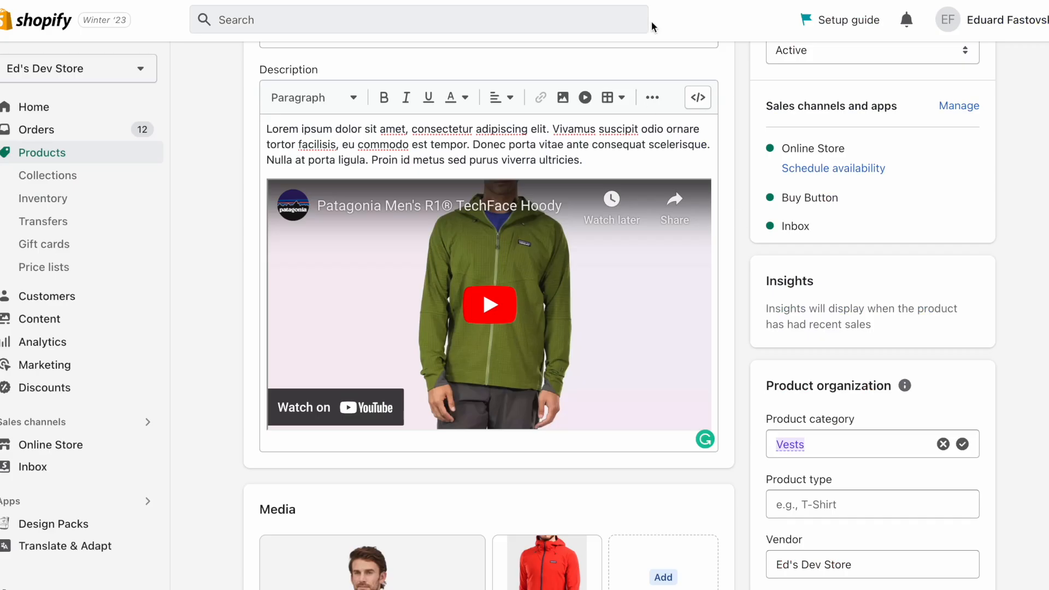
pyautogui.moveTo(699, 97)
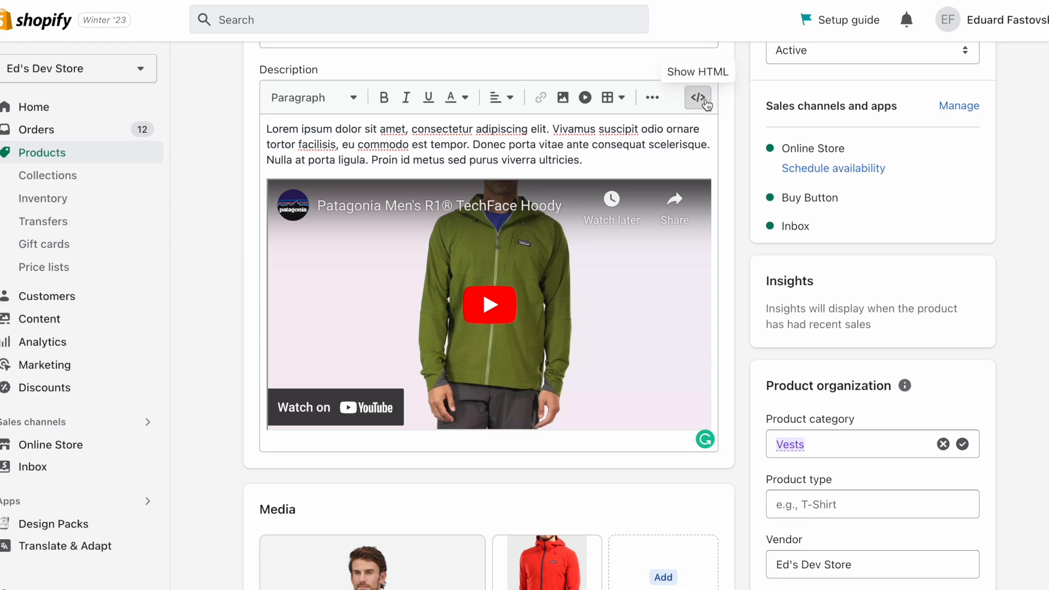
# Step: Add a .responsive-video style (16/9 aspect ratio, 100% width, auto height) and a class attribute in the description HTML
pyautogui.click(699, 98)
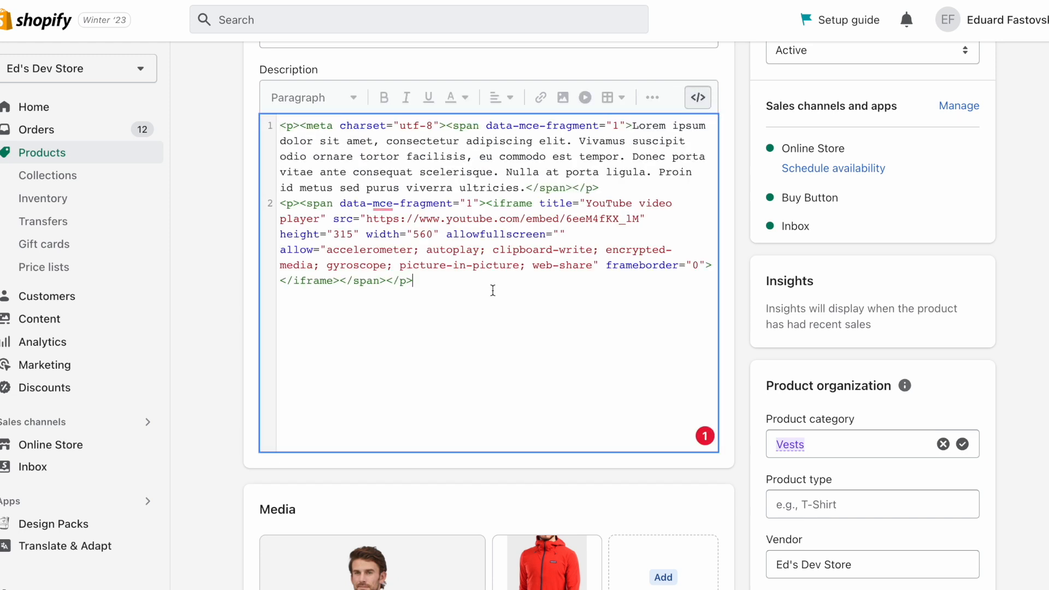
pyautogui.press('enter')
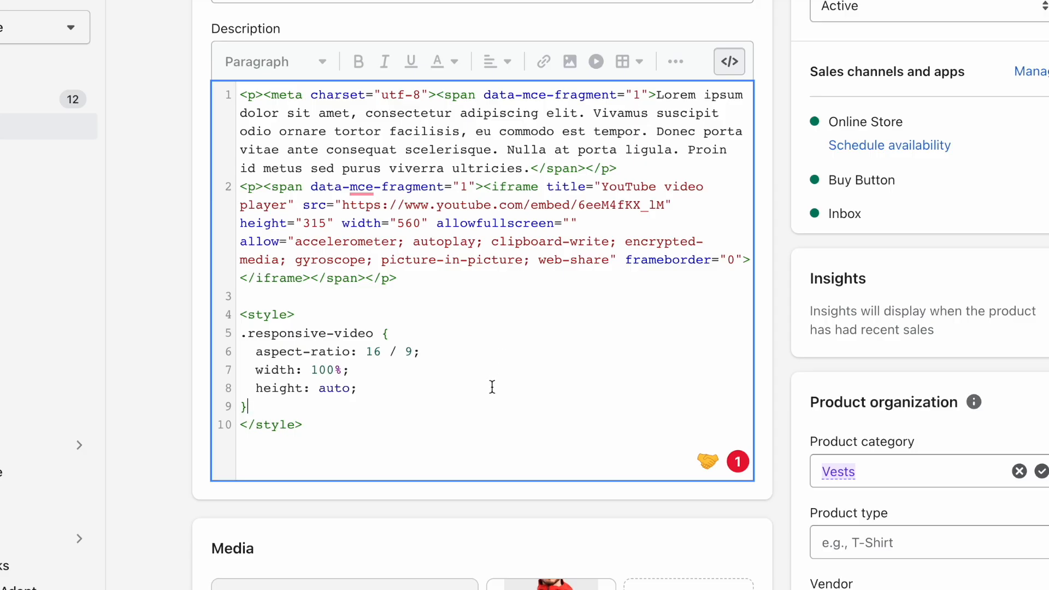
pyautogui.write('class=""')
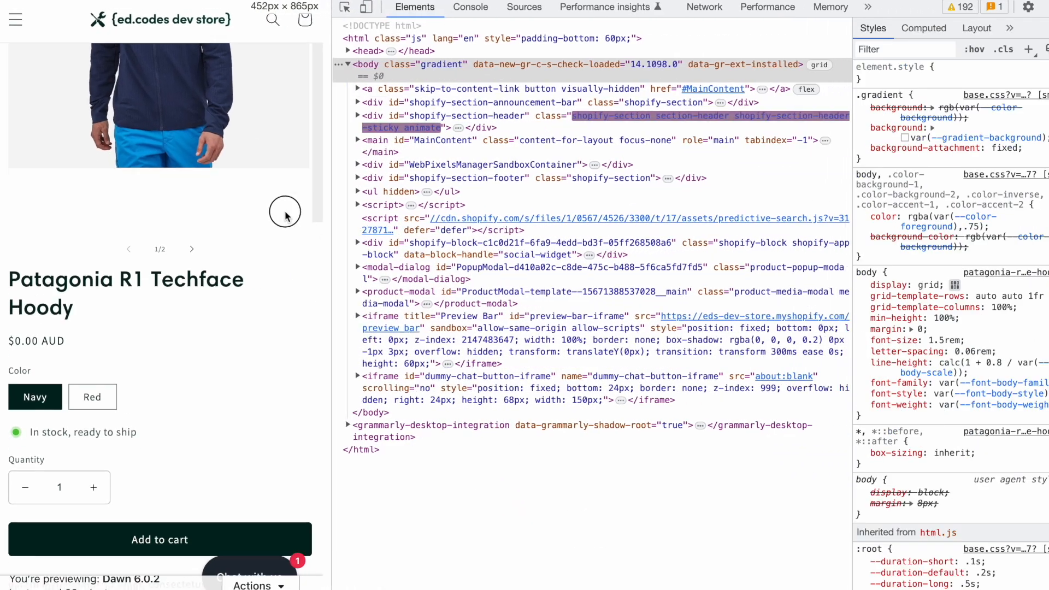
# Step: Scroll the desktop-width storefront preview back down to the embedded video
pyautogui.scroll(-3)
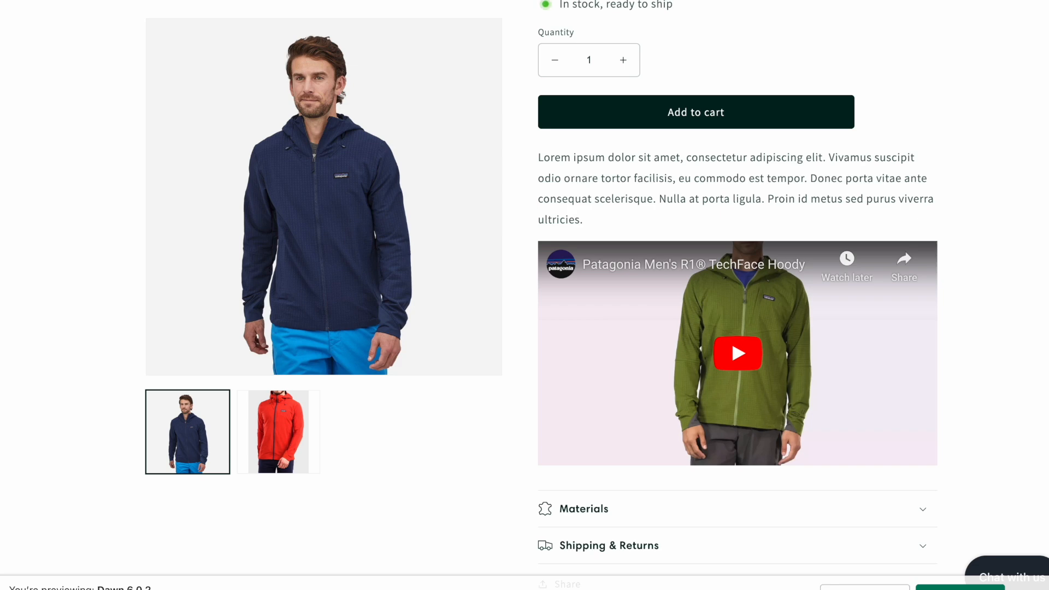
pyautogui.scroll(-3)
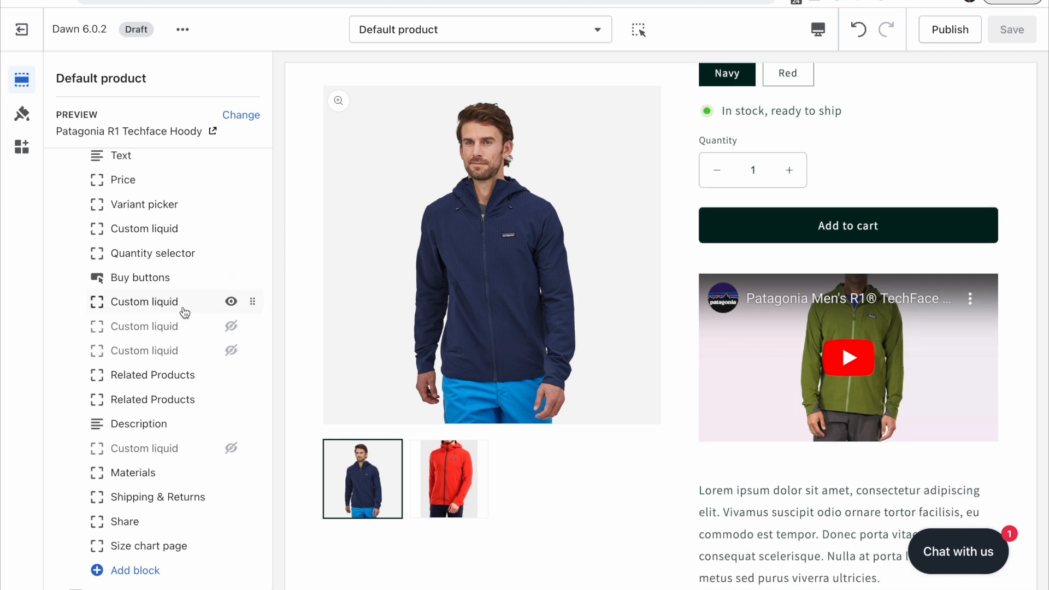
# Step: Inspect the Custom liquid block's iframe, toggle the page selector, and scroll to the Video section
pyautogui.click(143, 302)
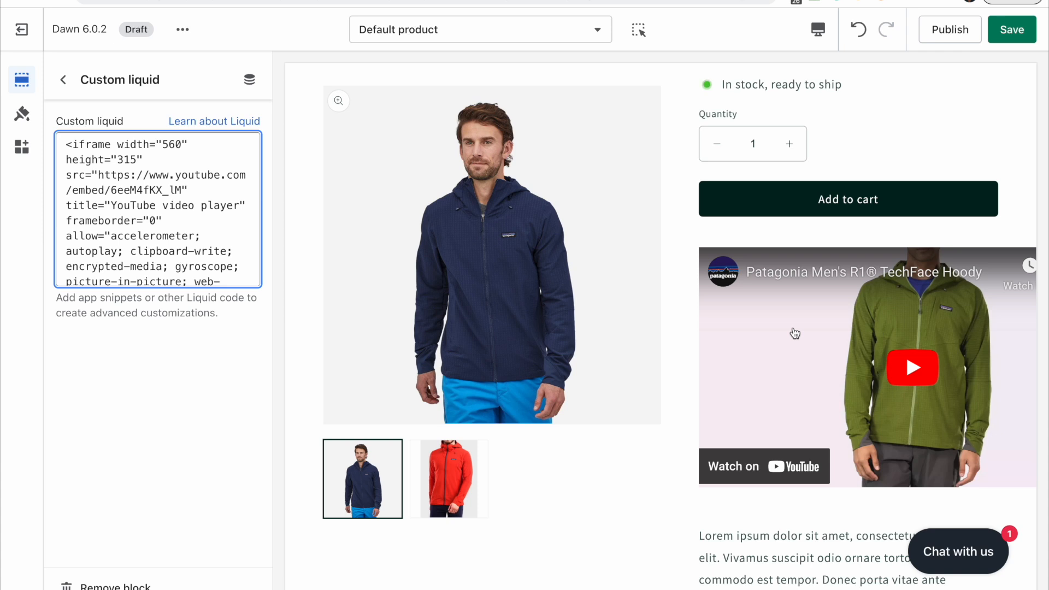
pyautogui.moveTo(784, 309)
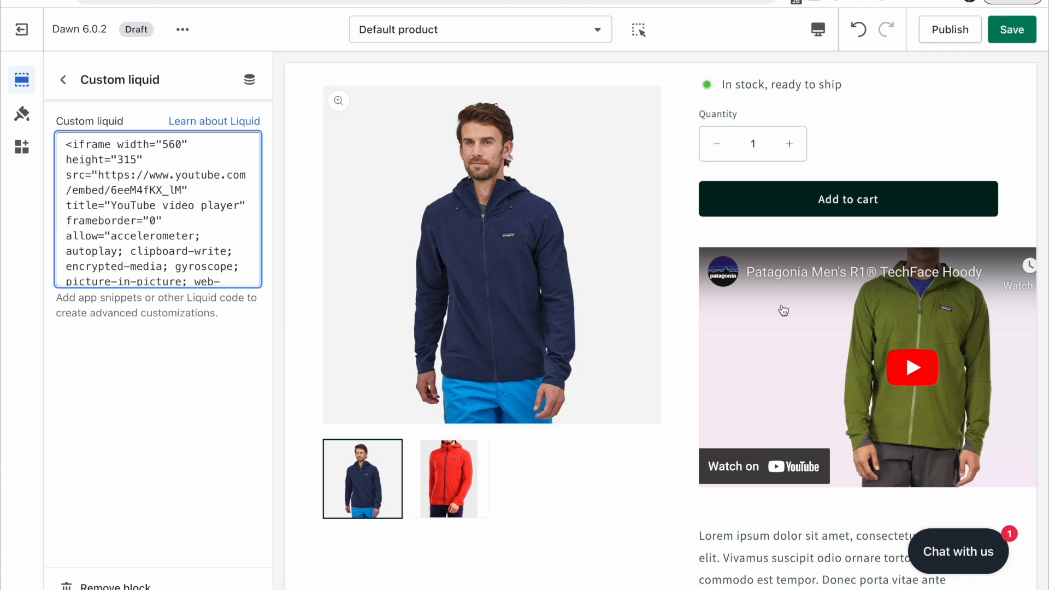
pyautogui.click(479, 28)
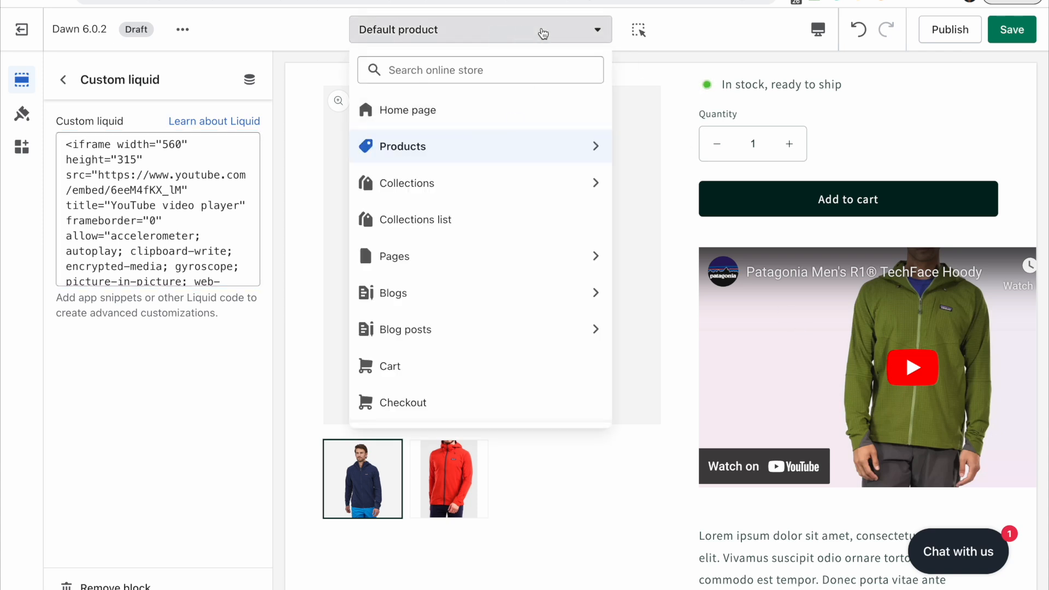
pyautogui.click(479, 28)
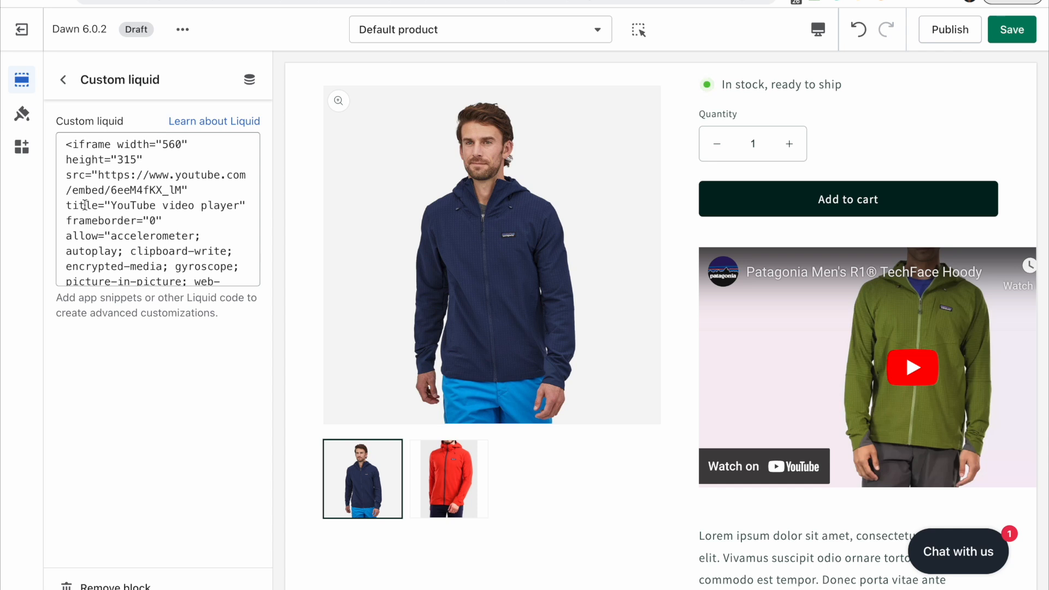
pyautogui.scroll(-3)
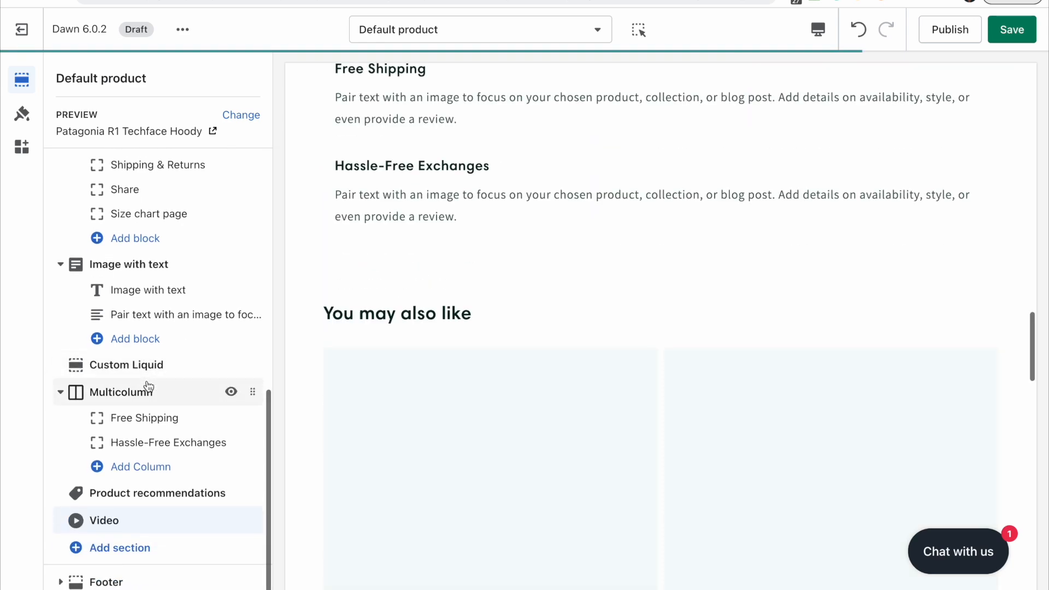
pyautogui.click(104, 520)
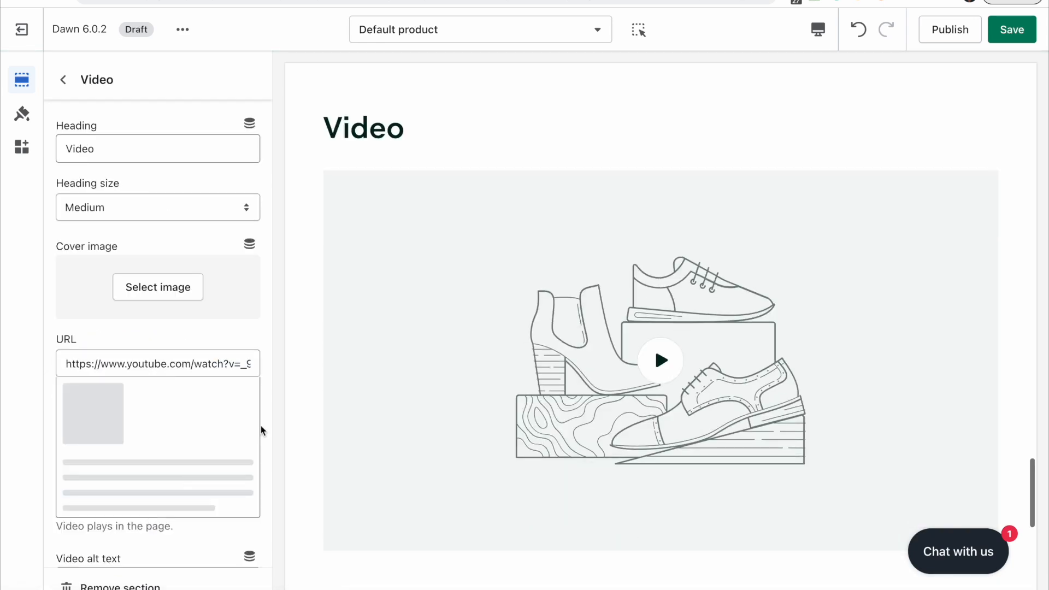
pyautogui.scroll(-3)
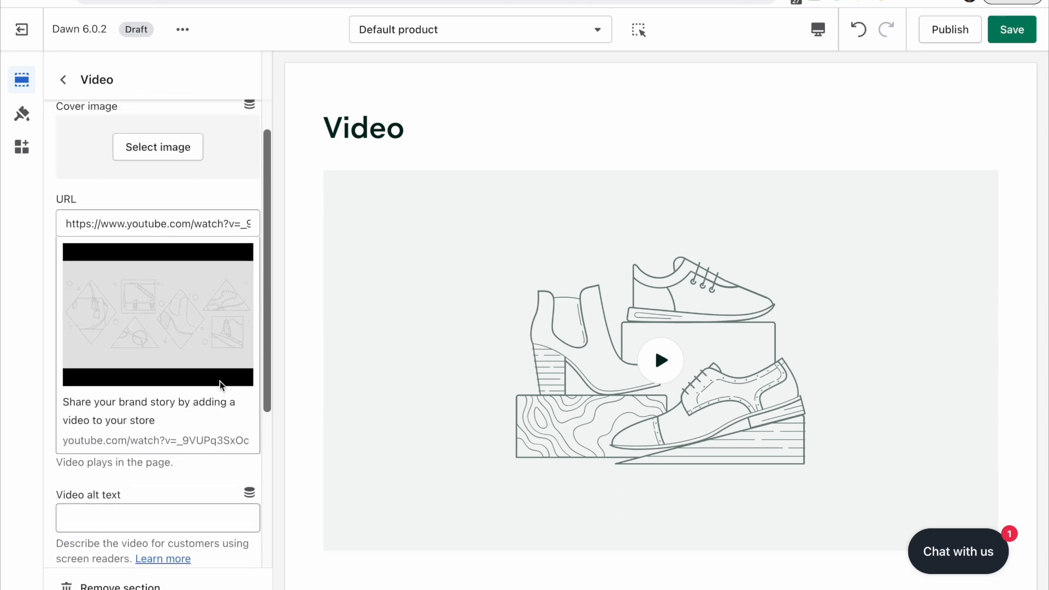
pyautogui.click(157, 223)
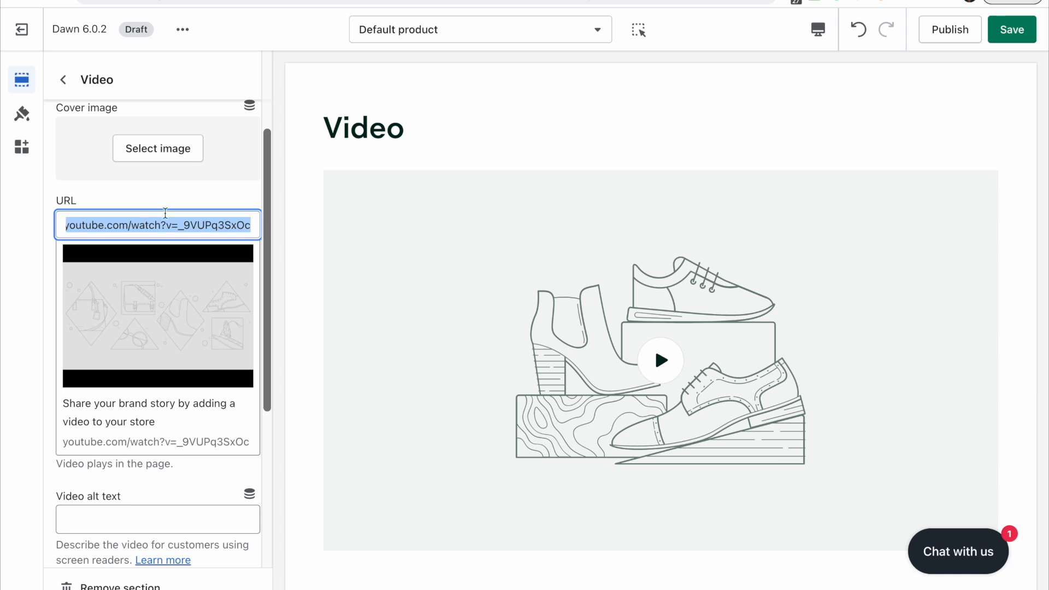
pyautogui.click(63, 80)
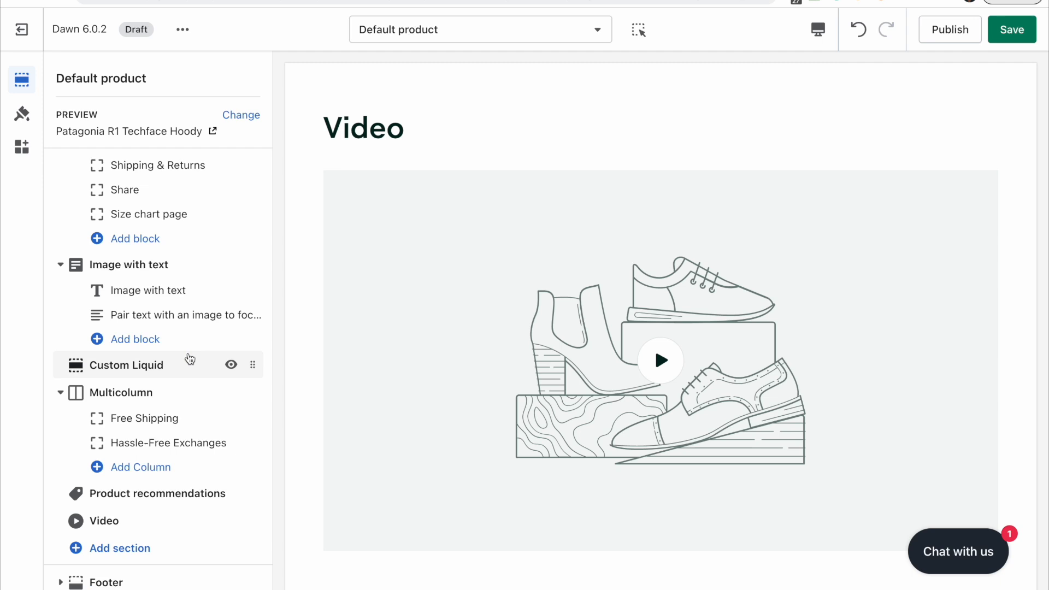
pyautogui.moveTo(125, 371)
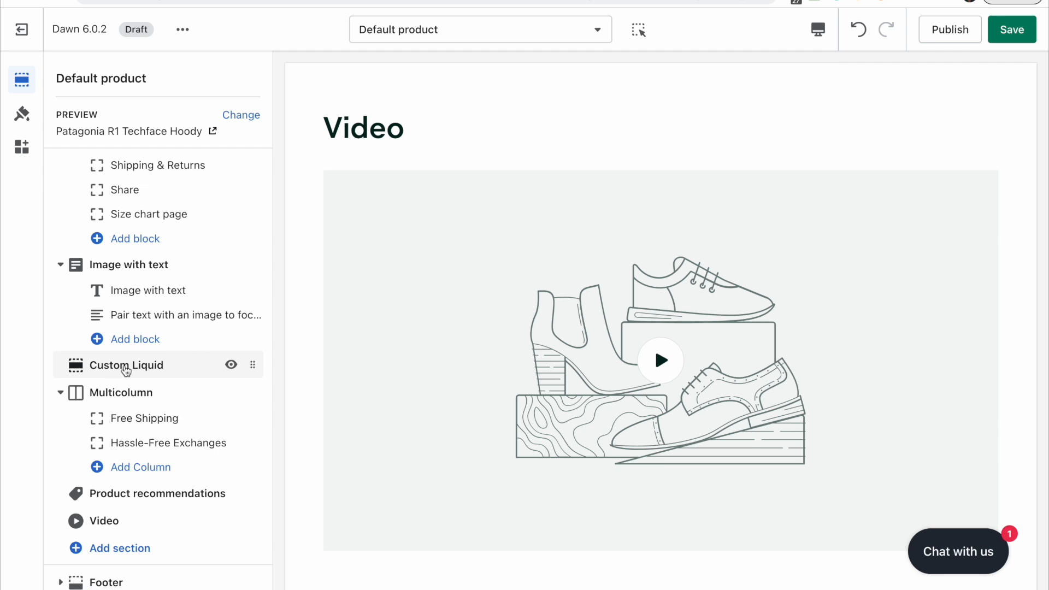
# Step: Wrap the video metafield in a page-width div with 40px top and 52px bottom padding, then save
pyautogui.click(126, 364)
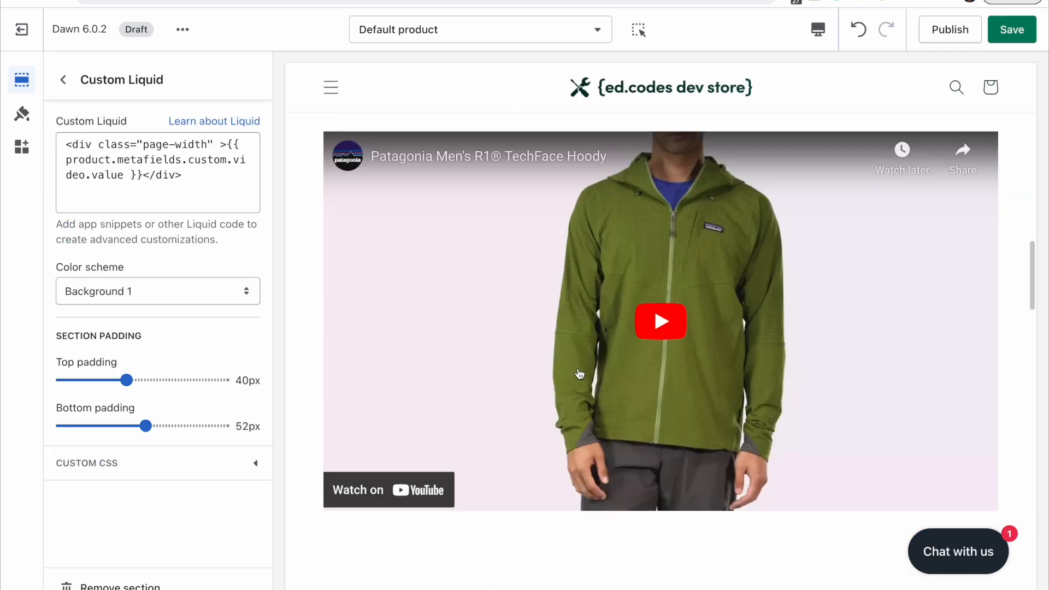
pyautogui.click(157, 172)
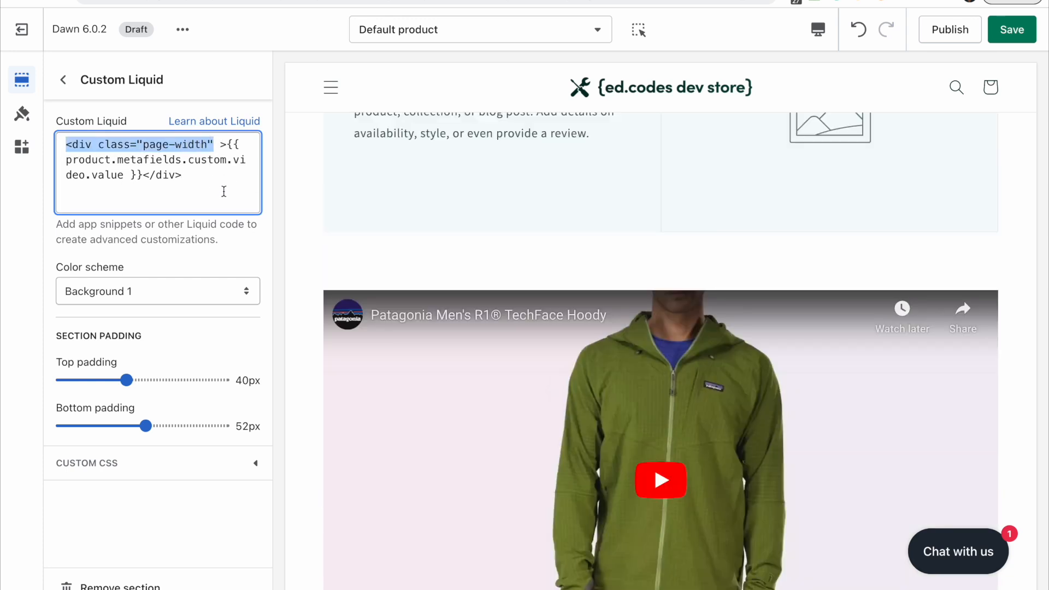
pyautogui.scroll(-3)
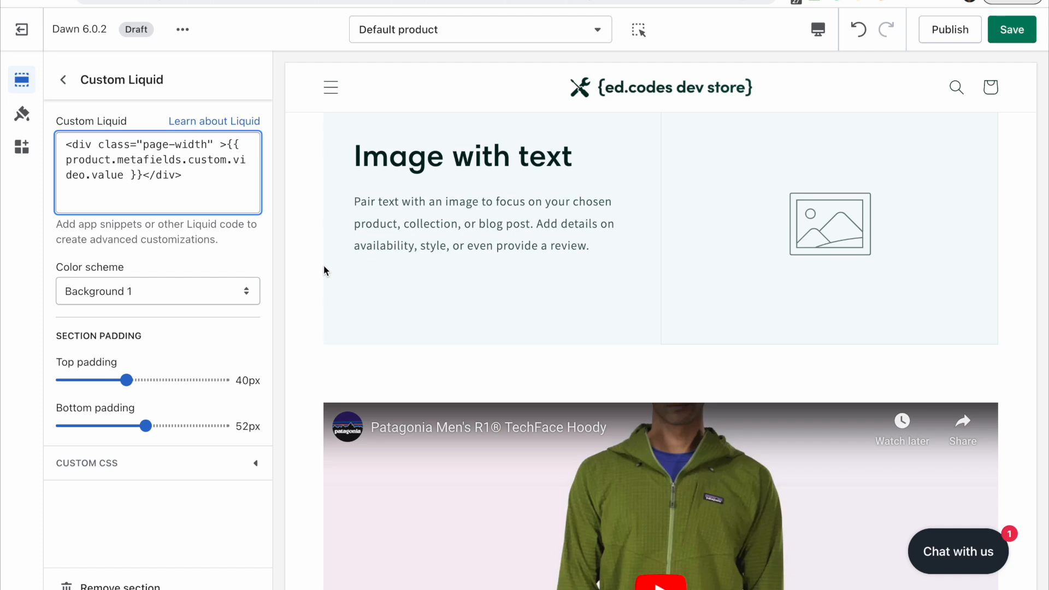
pyautogui.scroll(-3)
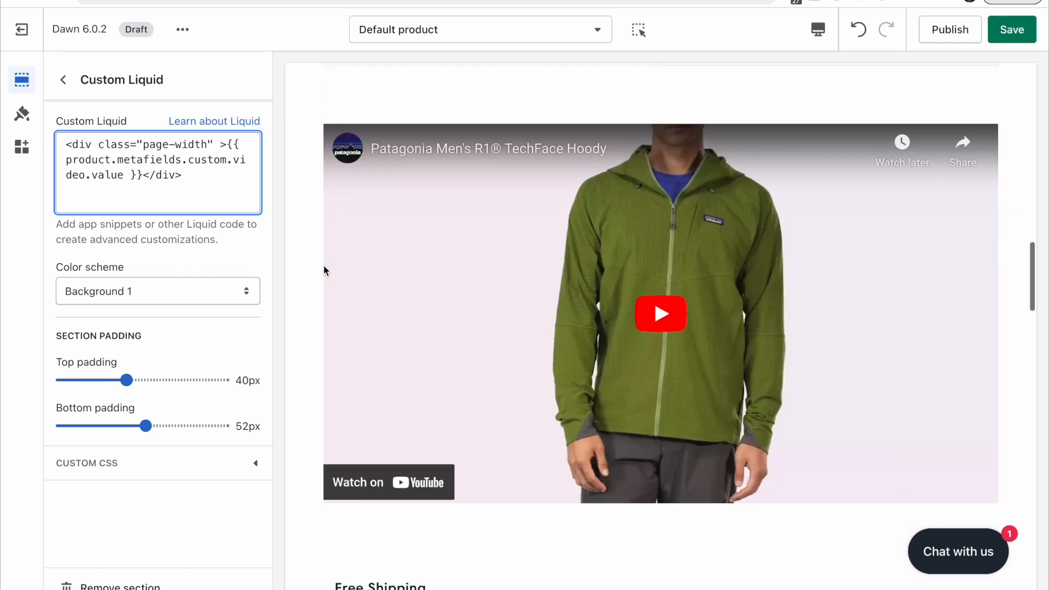
pyautogui.click(63, 80)
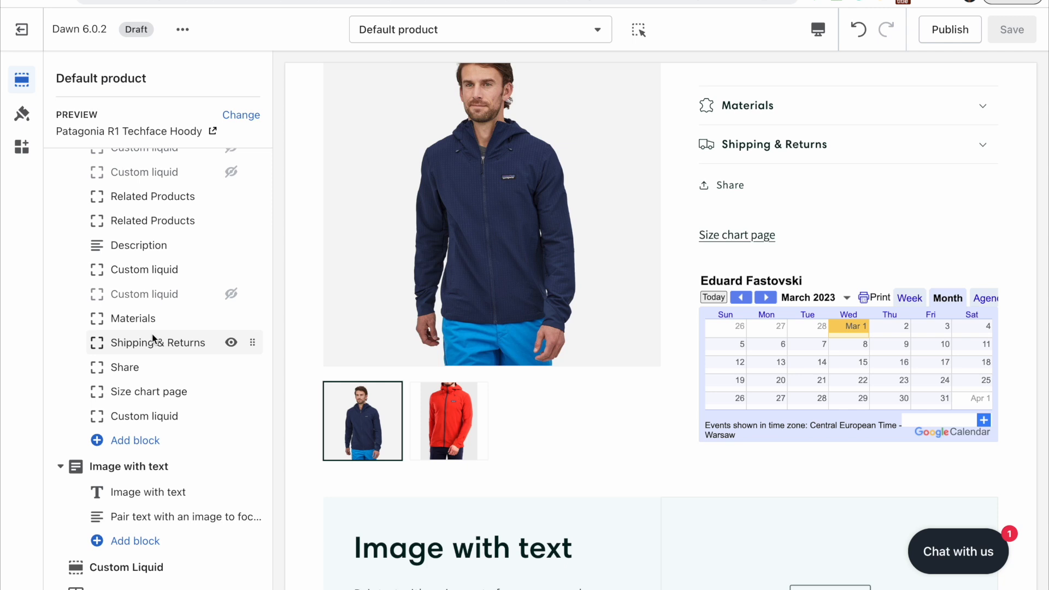
pyautogui.moveTo(890, 350)
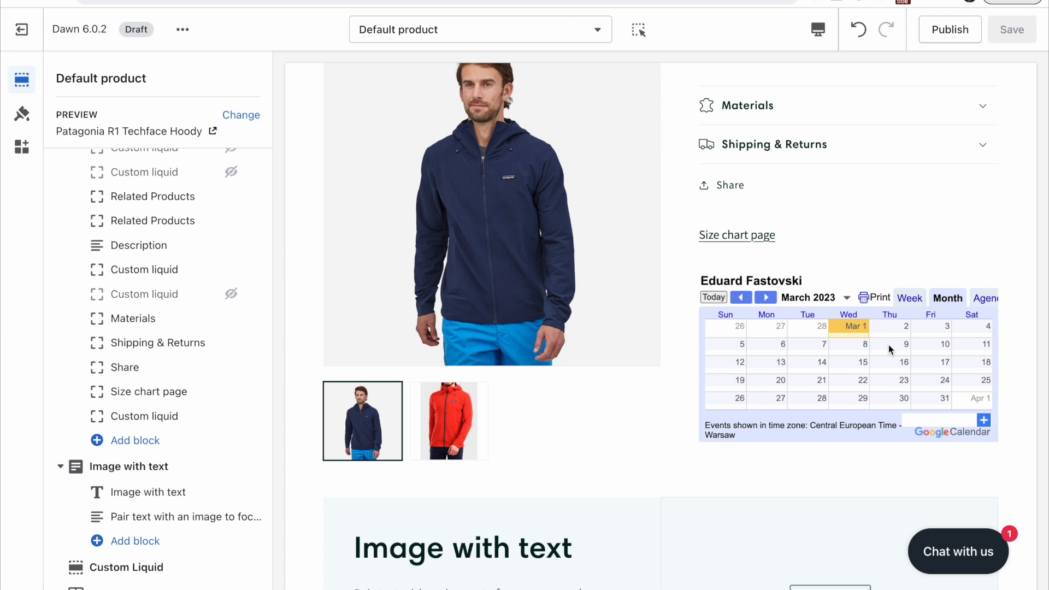
pyautogui.moveTo(558, 441)
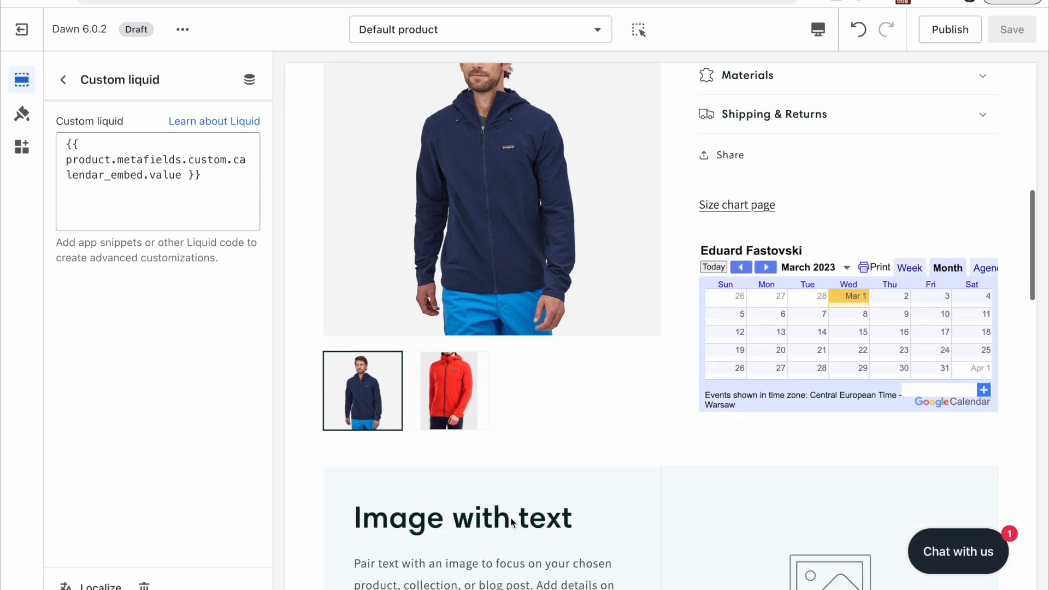
pyautogui.moveTo(850, 395)
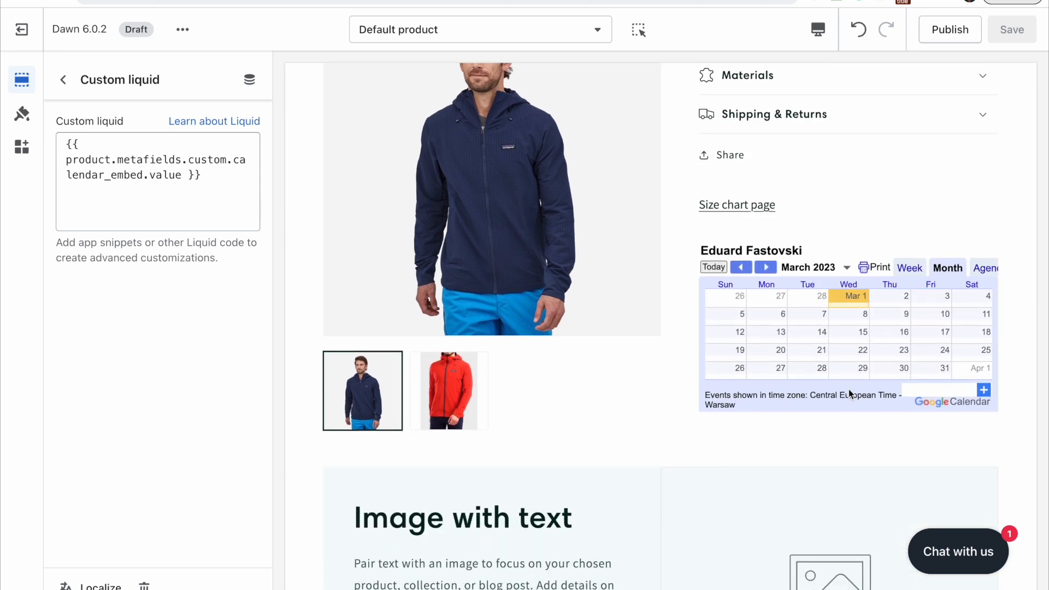
# Step: Scroll the Patagonia R1 Techface Hoody product details down to its metafields
pyautogui.scroll(-3)
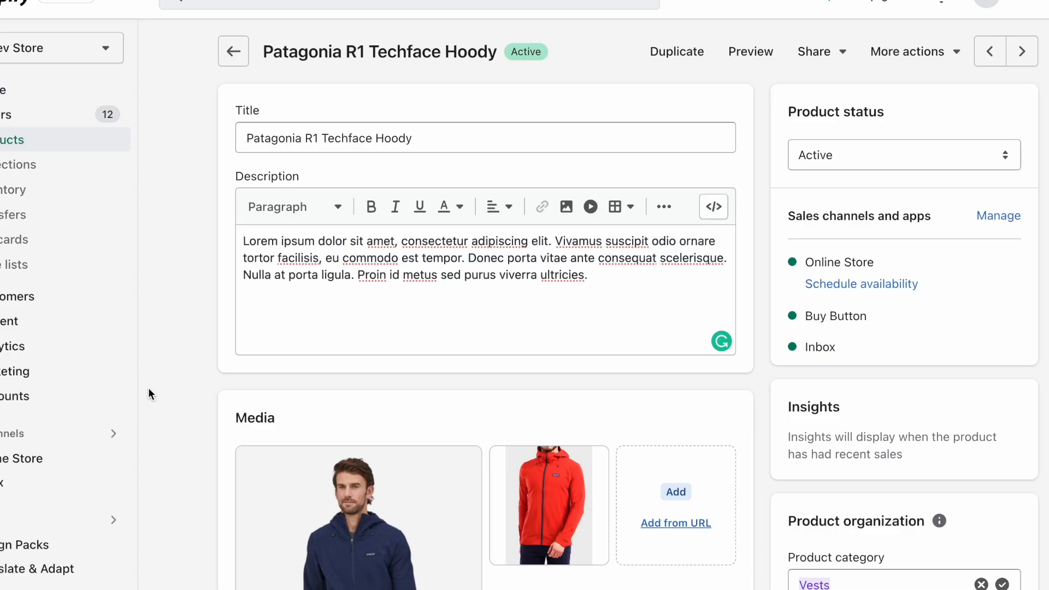
pyautogui.scroll(-3)
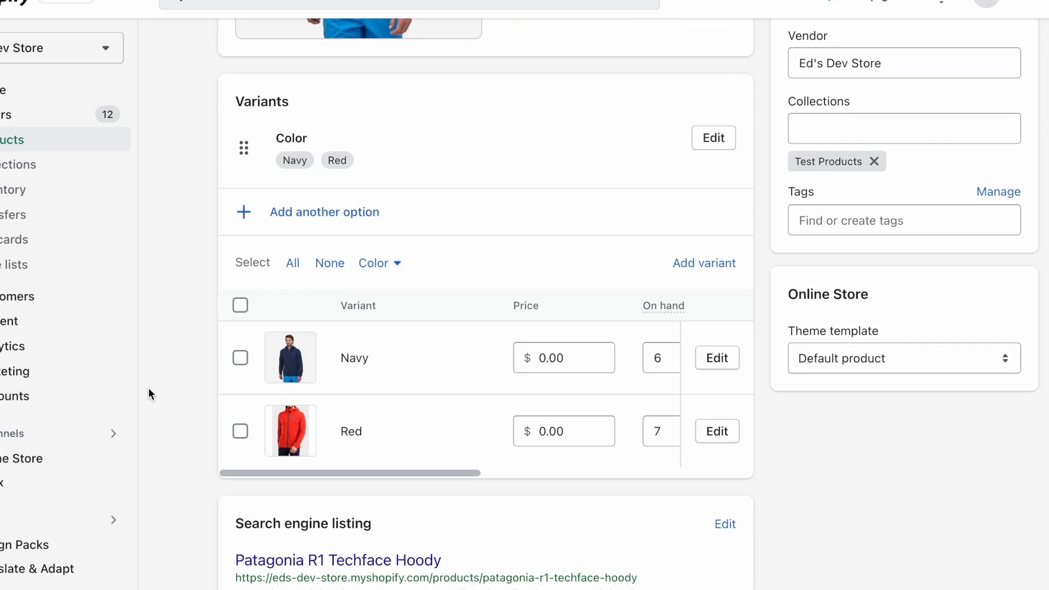
pyautogui.scroll(-3)
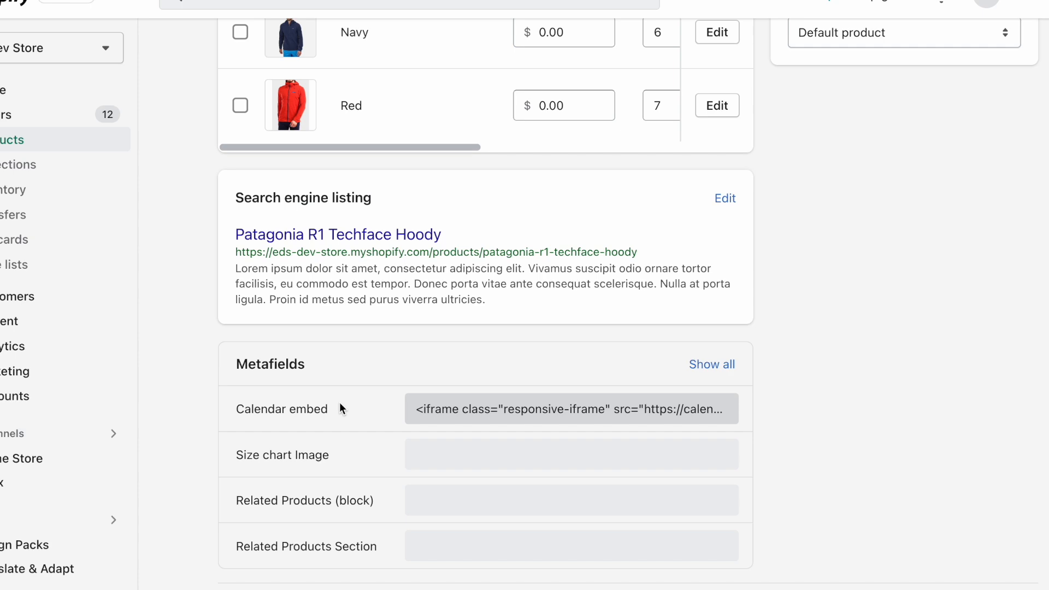
pyautogui.scroll(3)
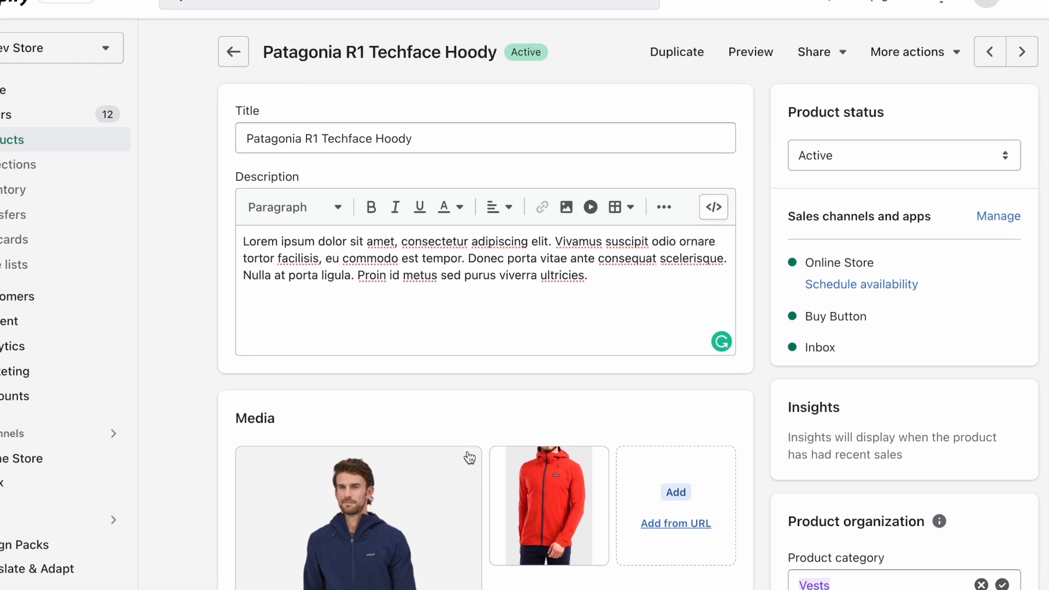
pyautogui.click(498, 138)
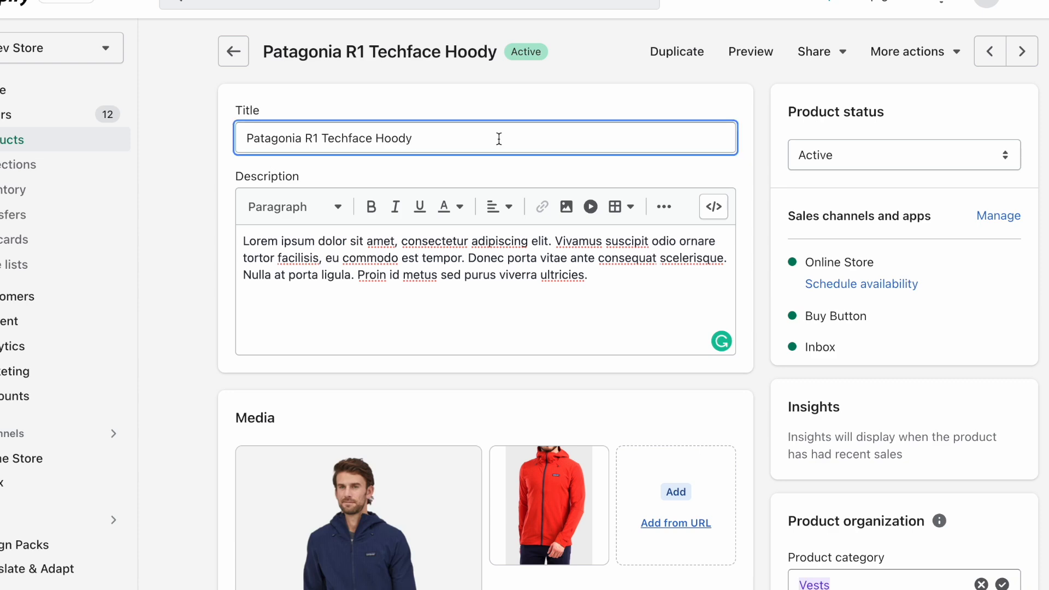
pyautogui.scroll(-3)
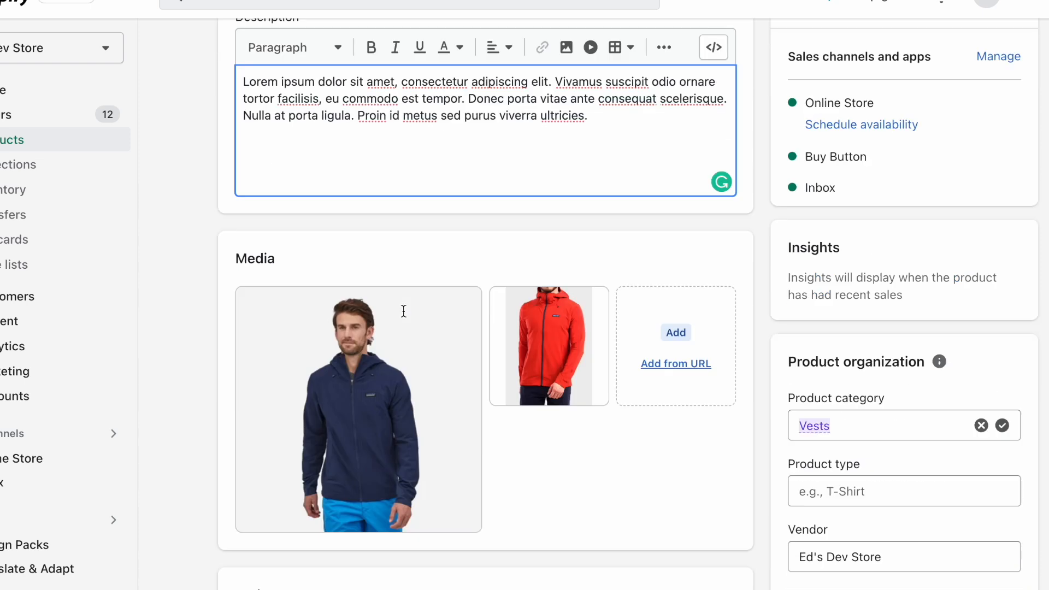
pyautogui.scroll(-3)
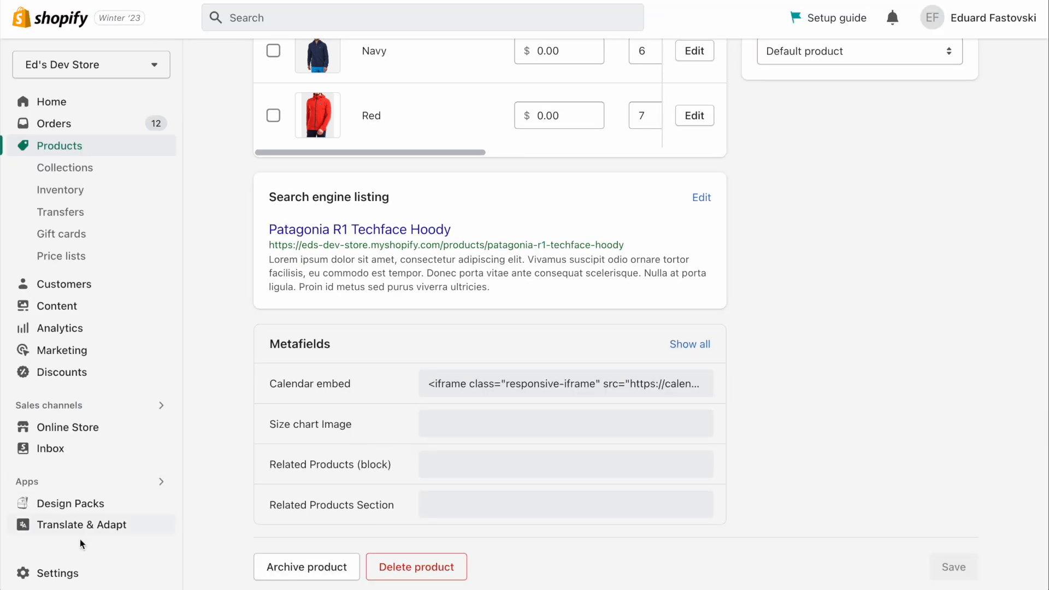
# Step: Go through Settings > Custom data to the Products metafield definitions list
pyautogui.click(57, 573)
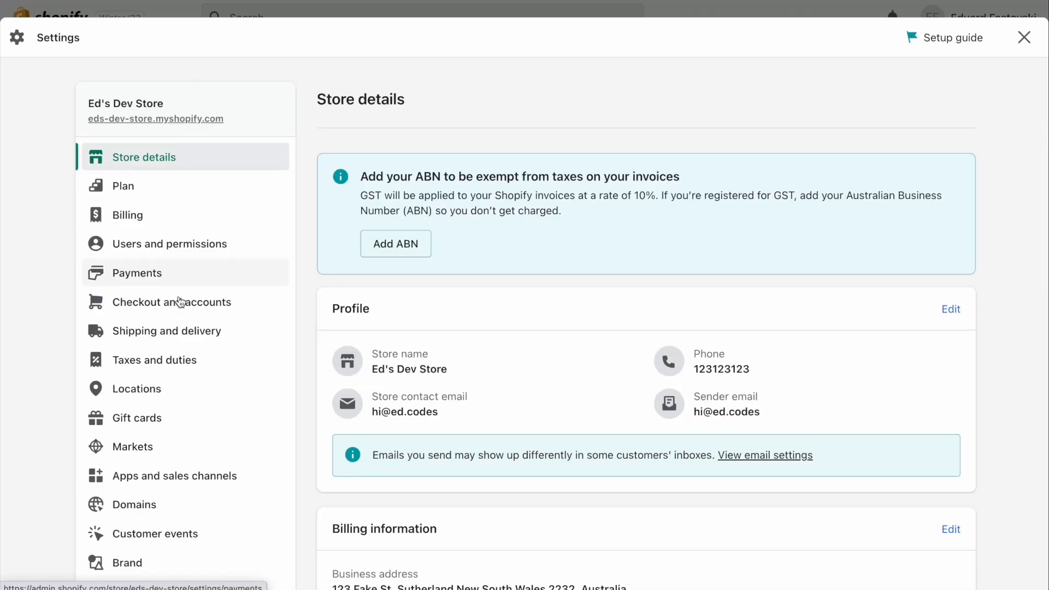
pyautogui.scroll(-3)
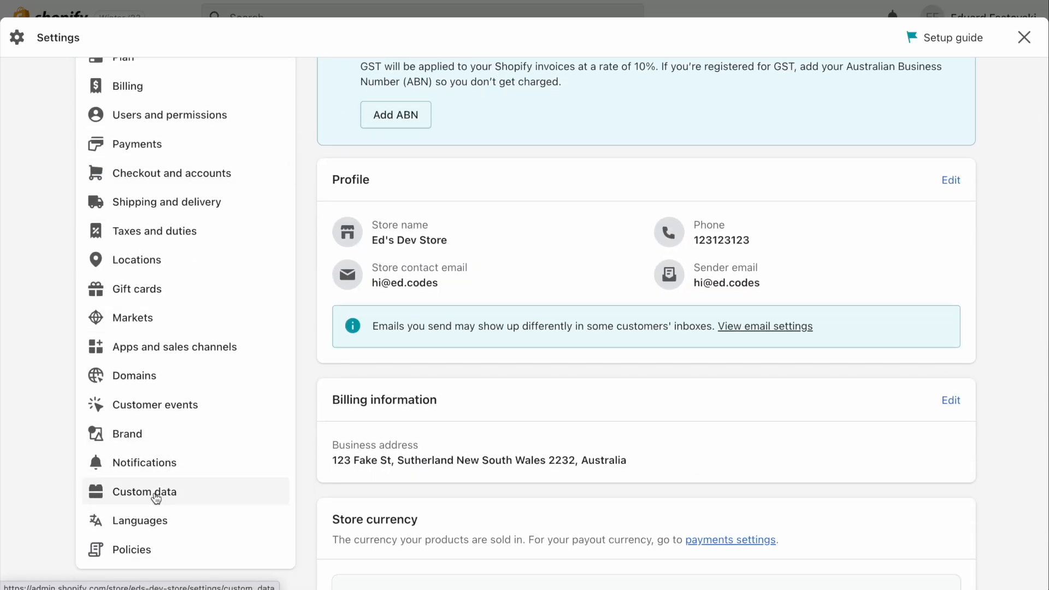
pyautogui.click(143, 492)
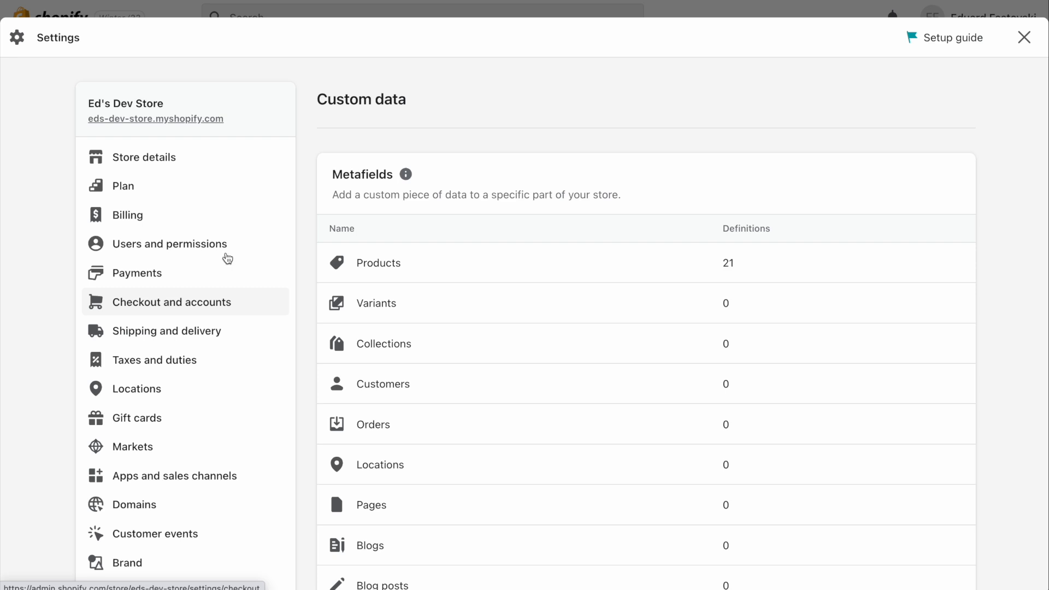
pyautogui.moveTo(600, 173)
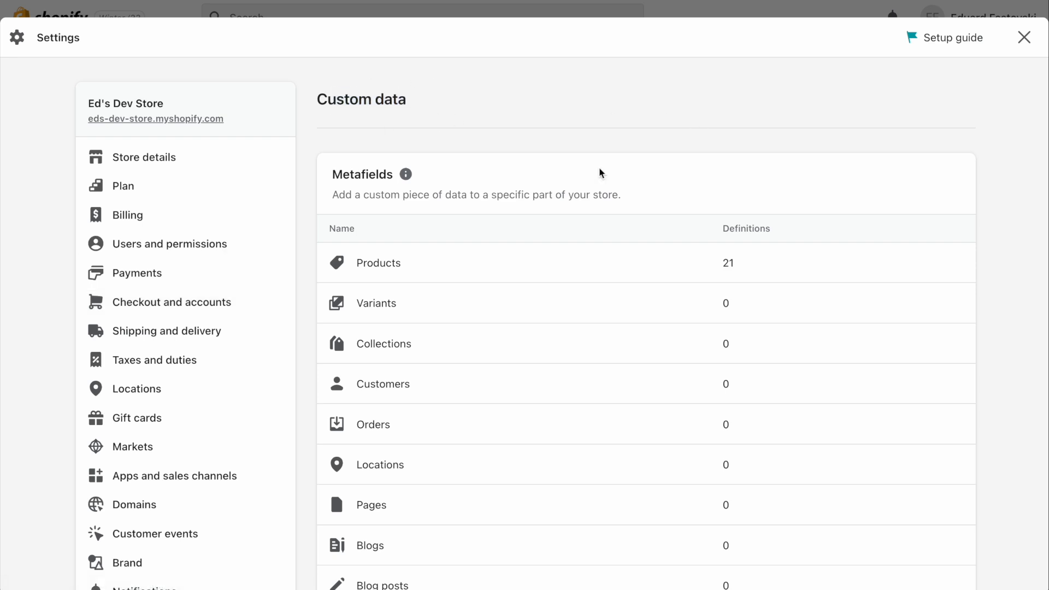
pyautogui.click(377, 262)
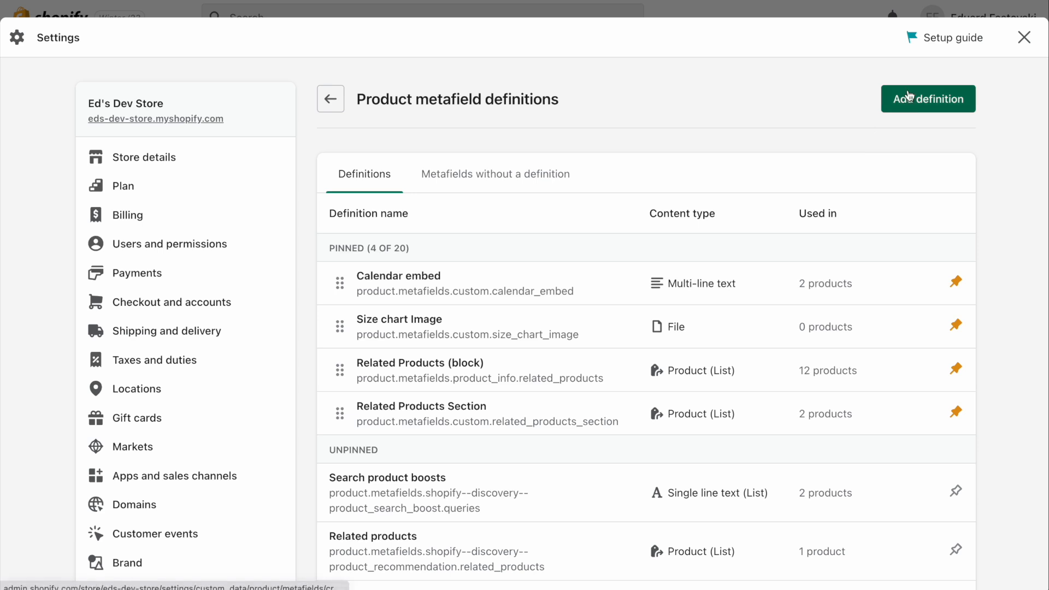
# Step: Start a new product metafield definition named Video with key custom.video
pyautogui.click(928, 99)
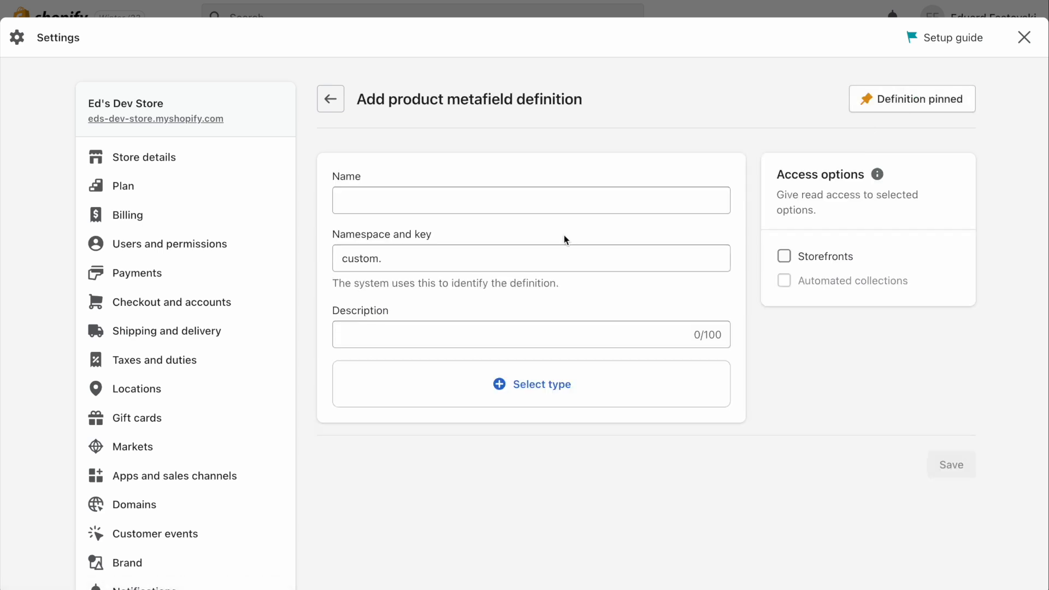
pyautogui.write('v')
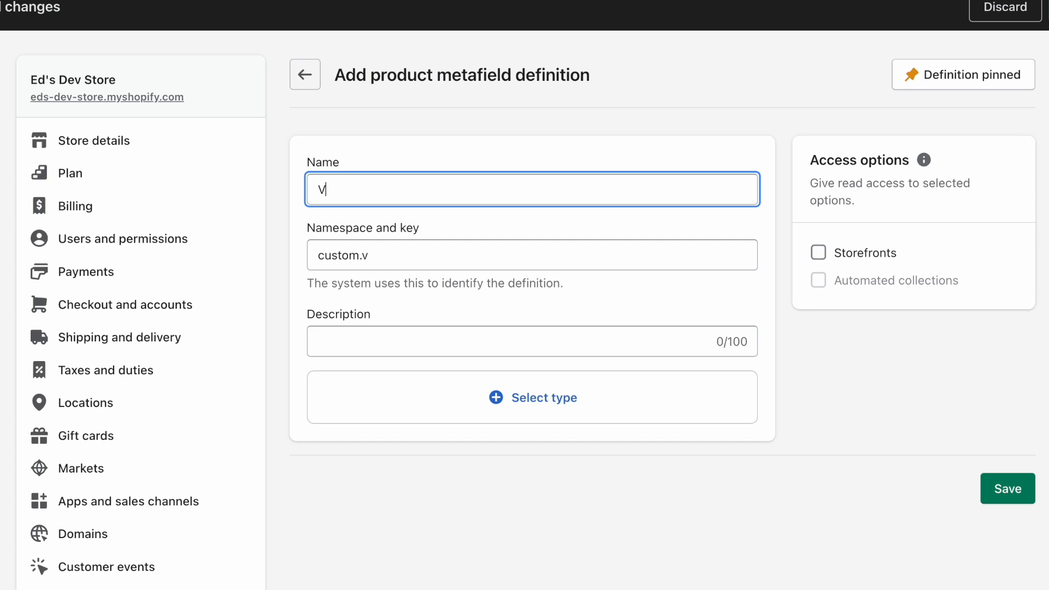
pyautogui.write('ideo')
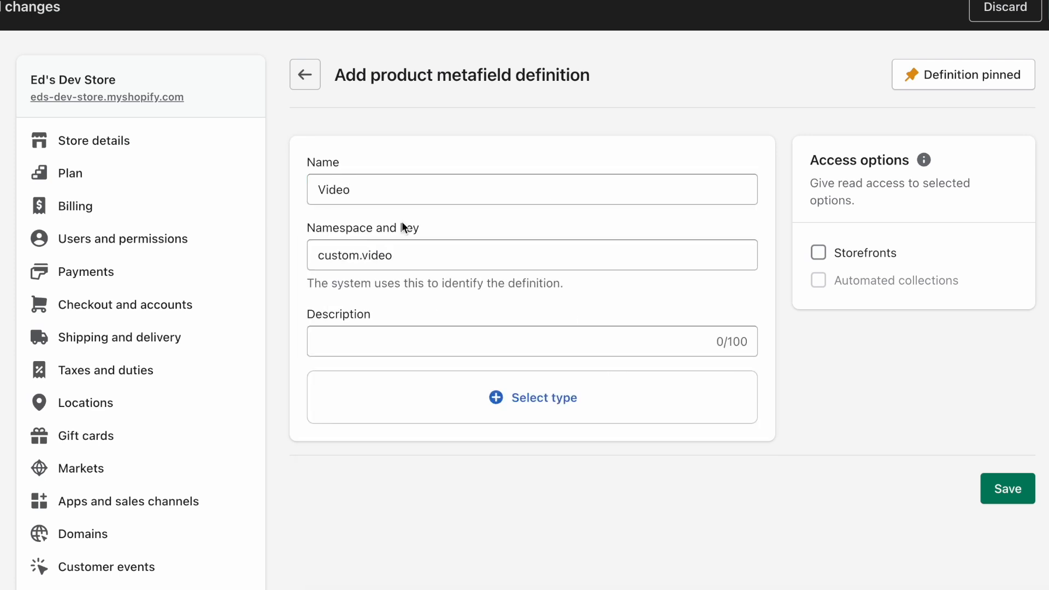
pyautogui.moveTo(309, 230)
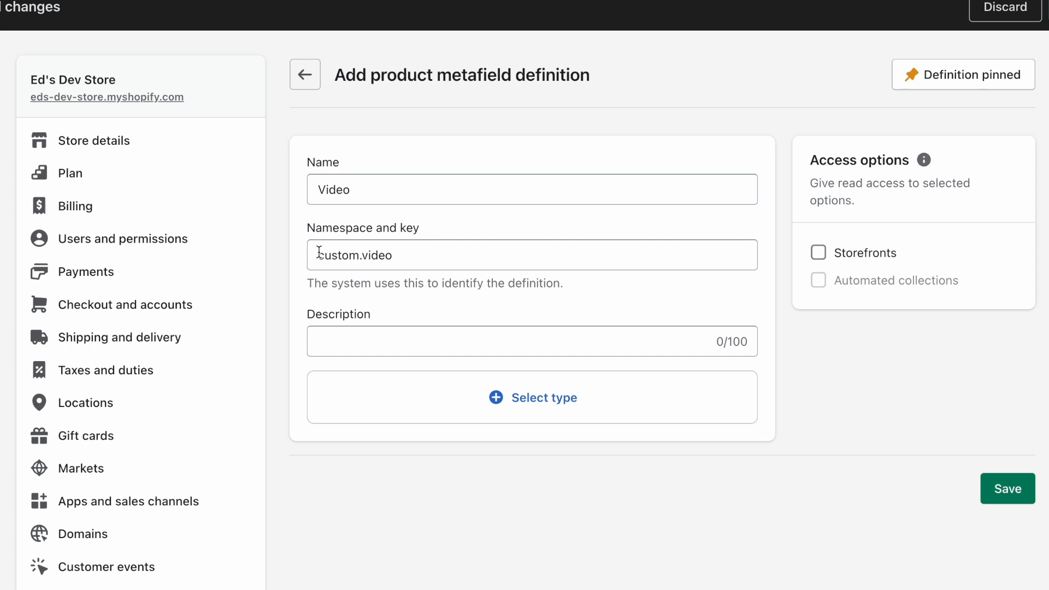
pyautogui.click(531, 254)
pyautogui.write('prod')
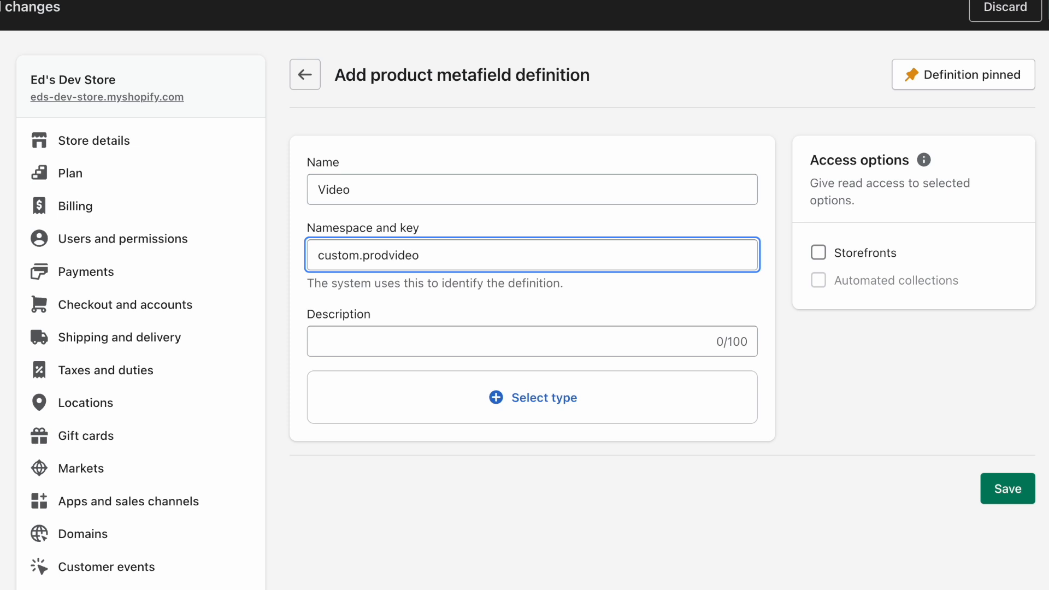
# Step: Give the definition the description 'For a youtube embed code'
pyautogui.write('F')
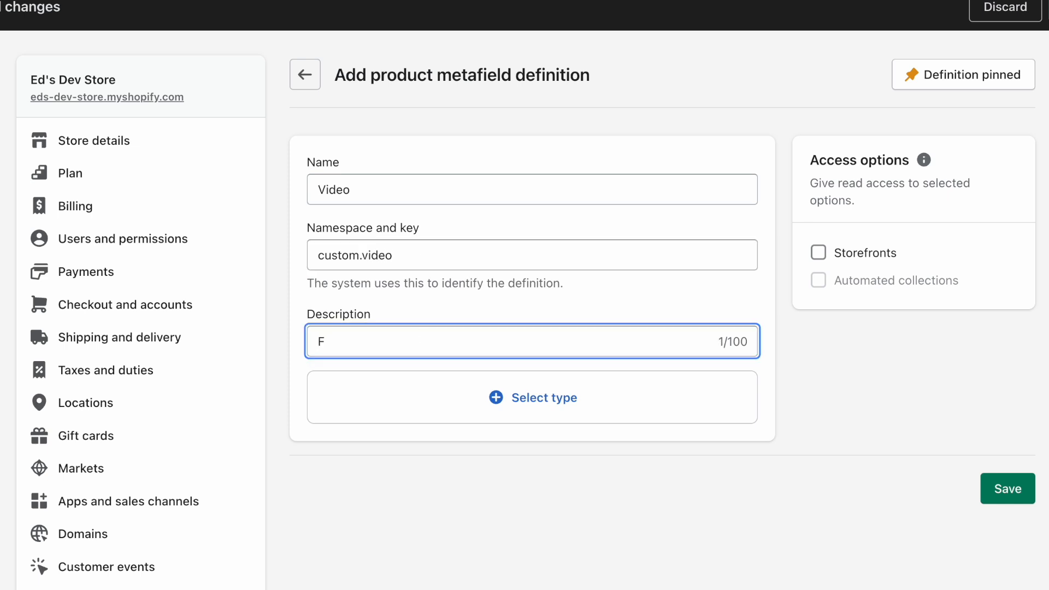
pyautogui.write('or a')
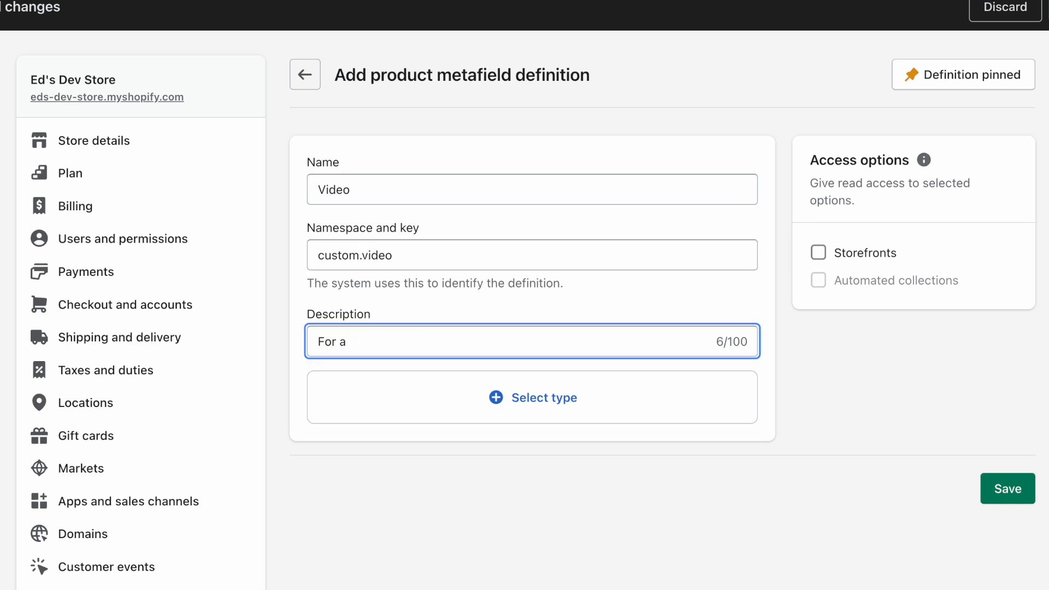
pyautogui.write('youtube')
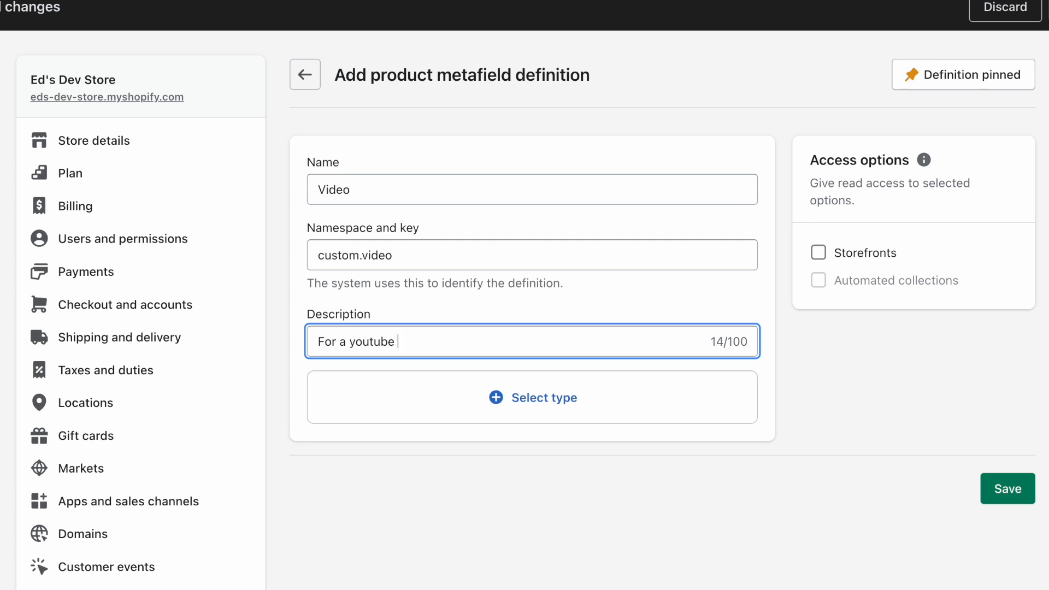
pyautogui.write('embed')
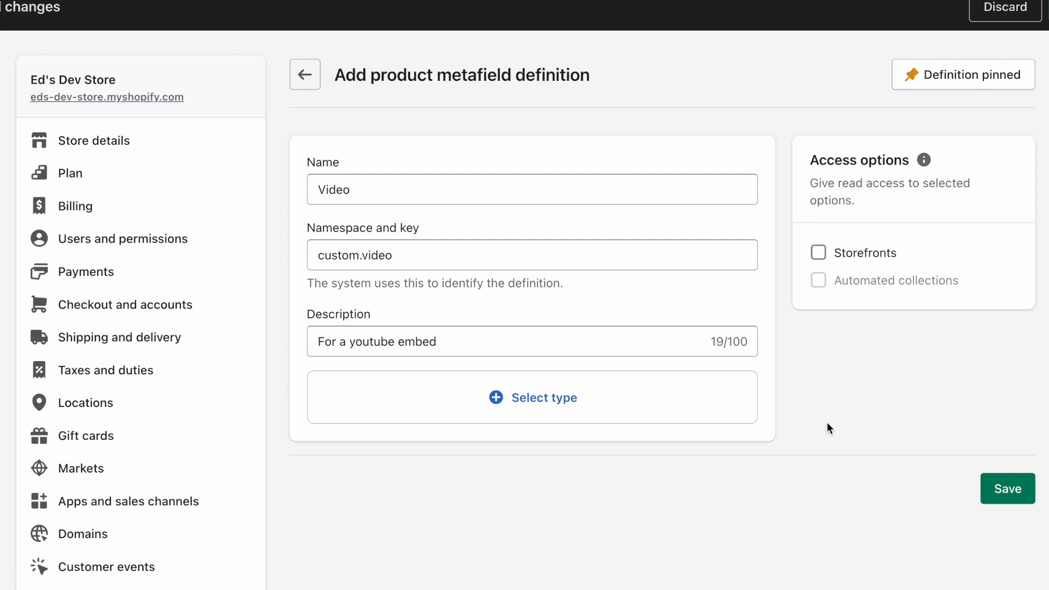
pyautogui.write('code')
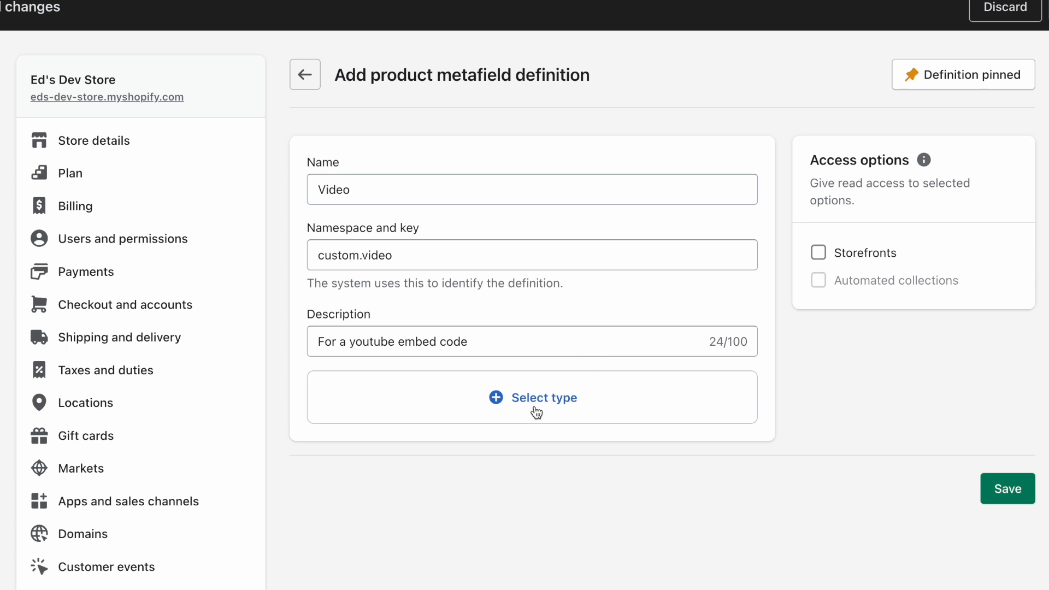
# Step: Choose Multi-line text as the Video metafield's content type and review the validation rules
pyautogui.click(544, 398)
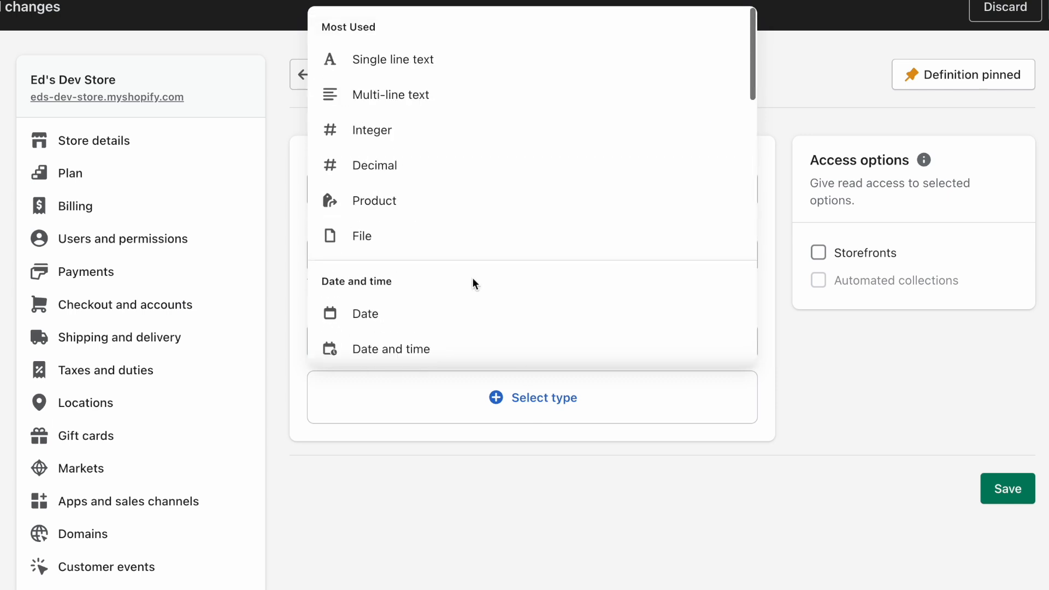
pyautogui.moveTo(365, 94)
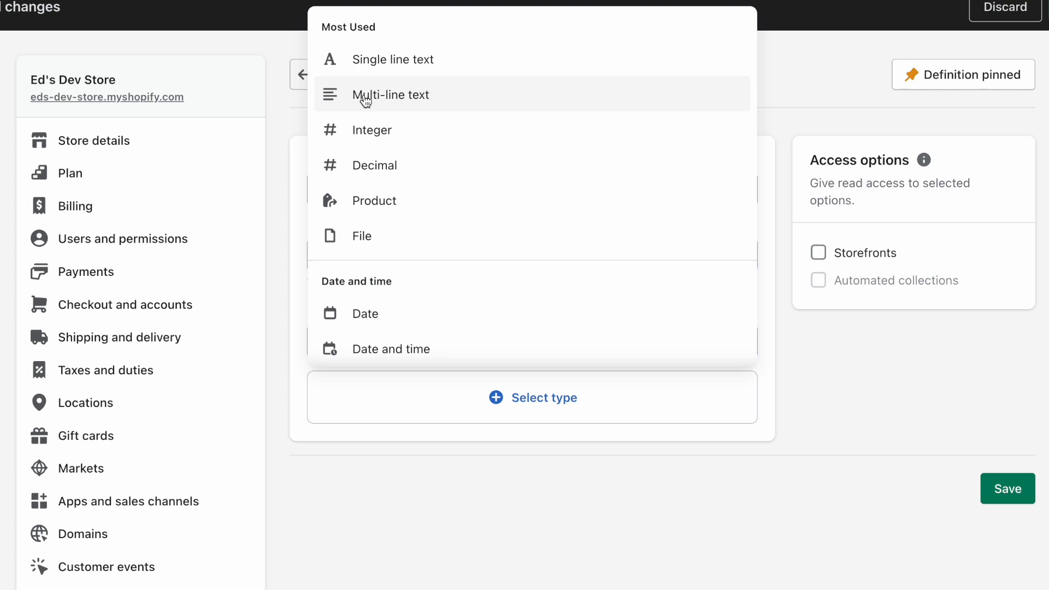
pyautogui.click(392, 94)
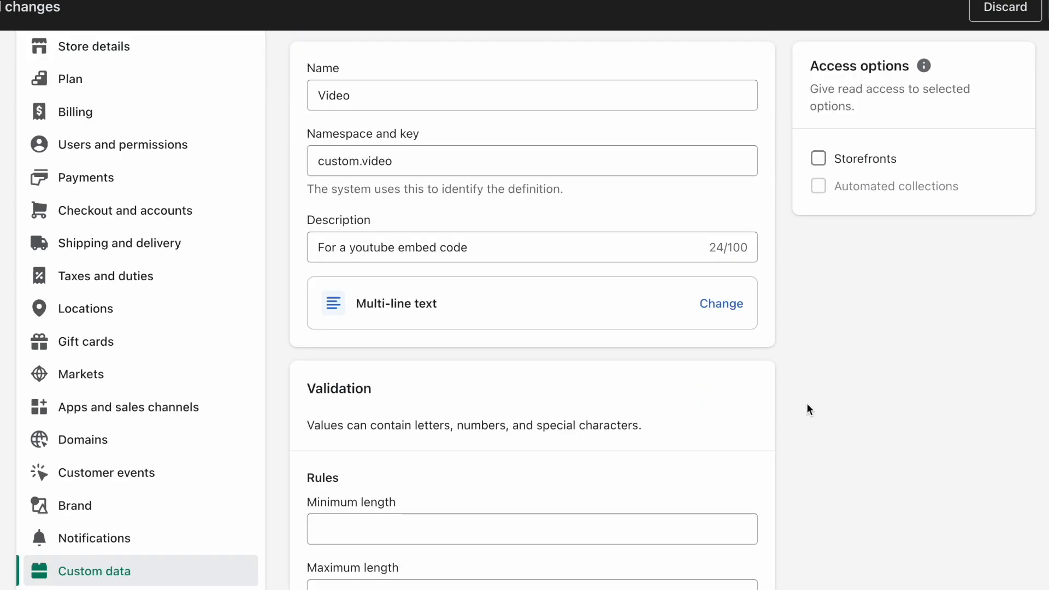
pyautogui.scroll(-3)
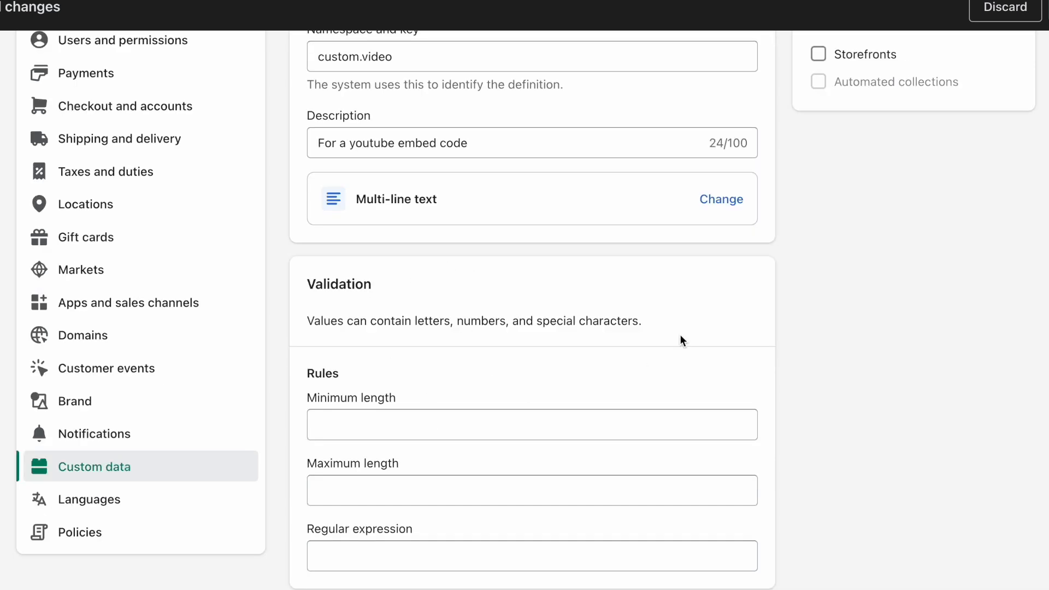
pyautogui.moveTo(602, 394)
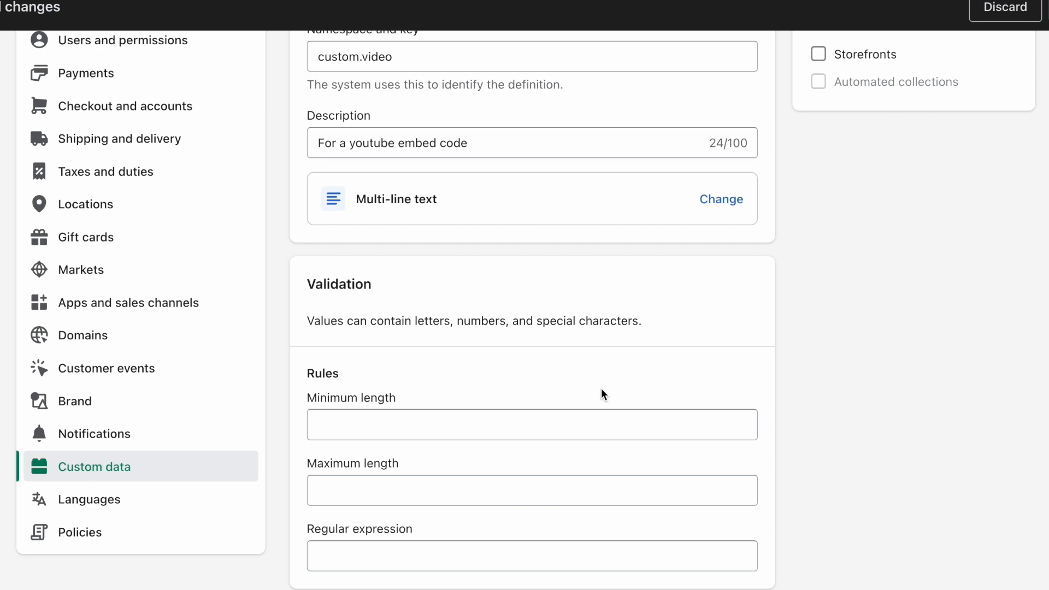
pyautogui.scroll(-3)
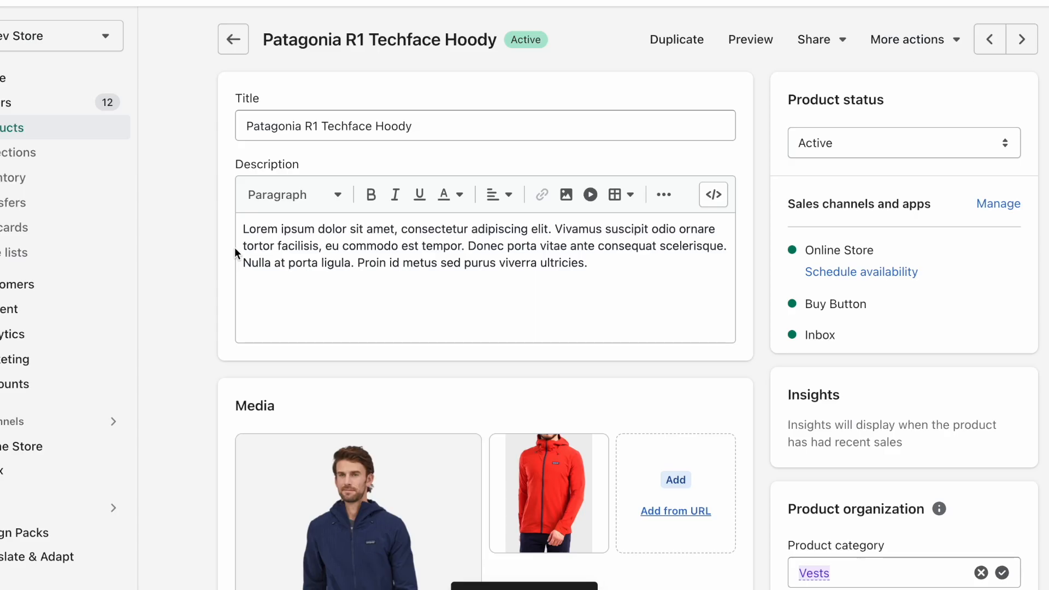
# Step: Bring up the YouTube video's embed code to copy for the hoody
pyautogui.scroll(-3)
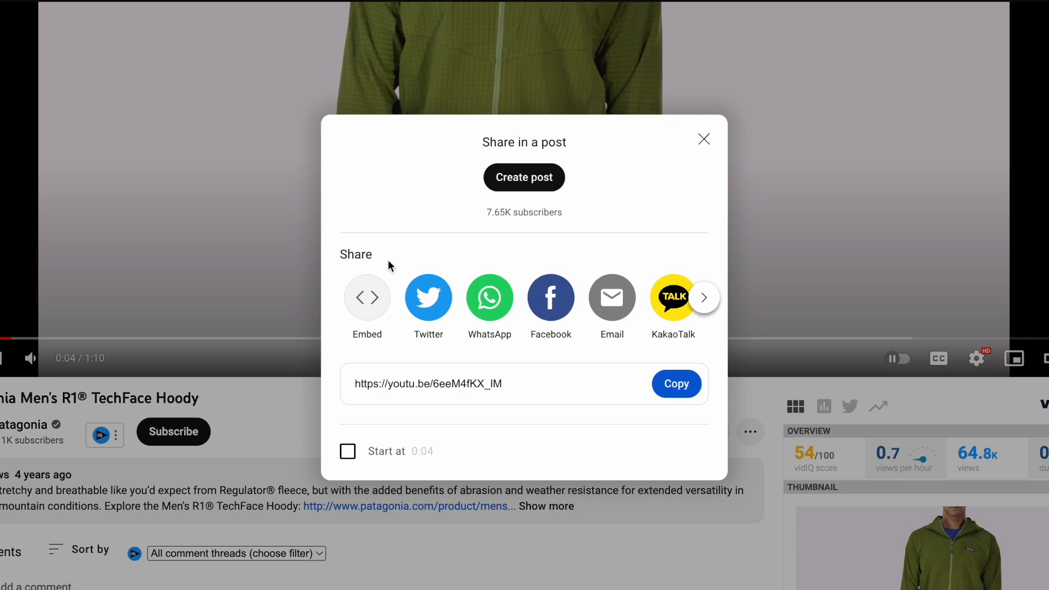
pyautogui.click(367, 298)
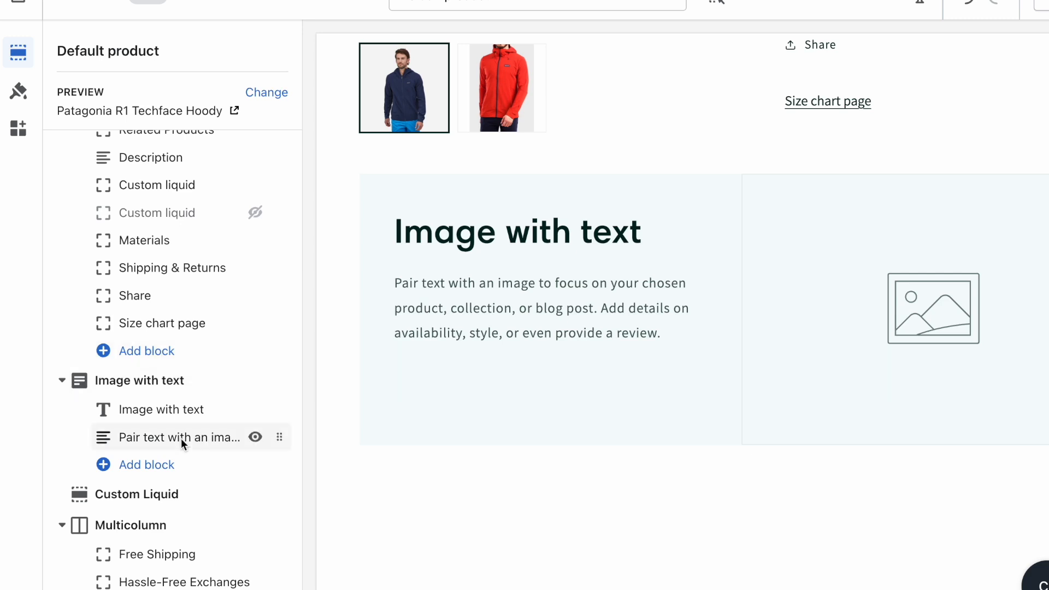
# Step: Connect the Image with text paragraph to the Video metafield as its dynamic source
pyautogui.click(178, 438)
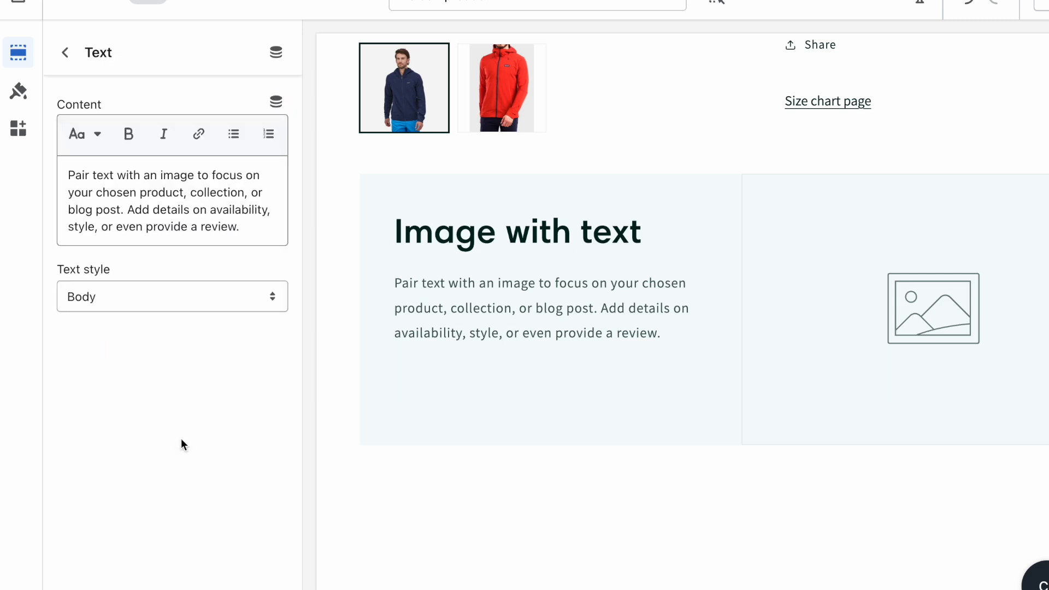
pyautogui.moveTo(276, 102)
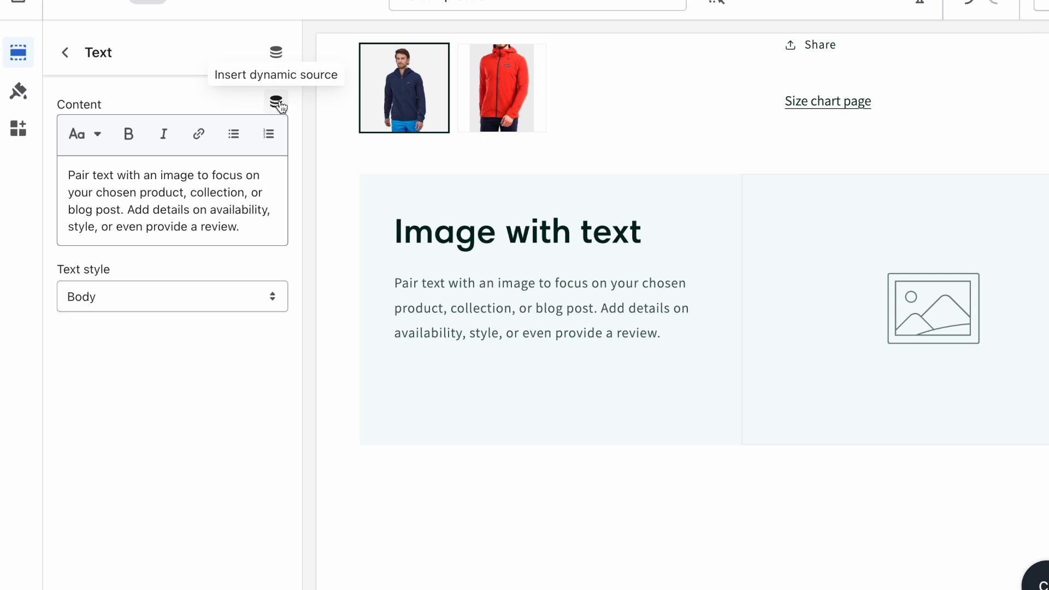
pyautogui.moveTo(276, 104)
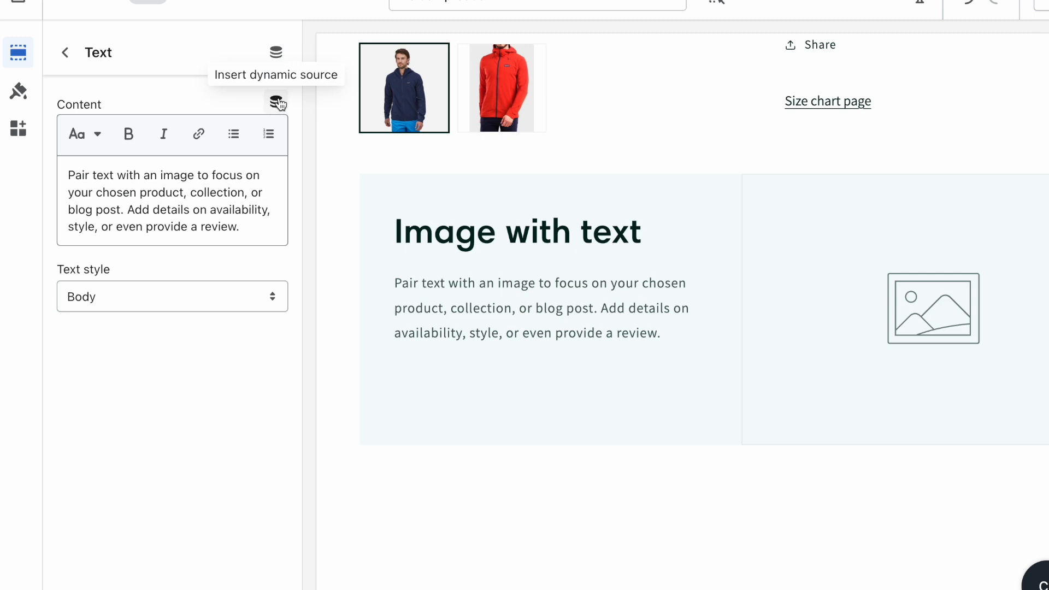
pyautogui.click(276, 102)
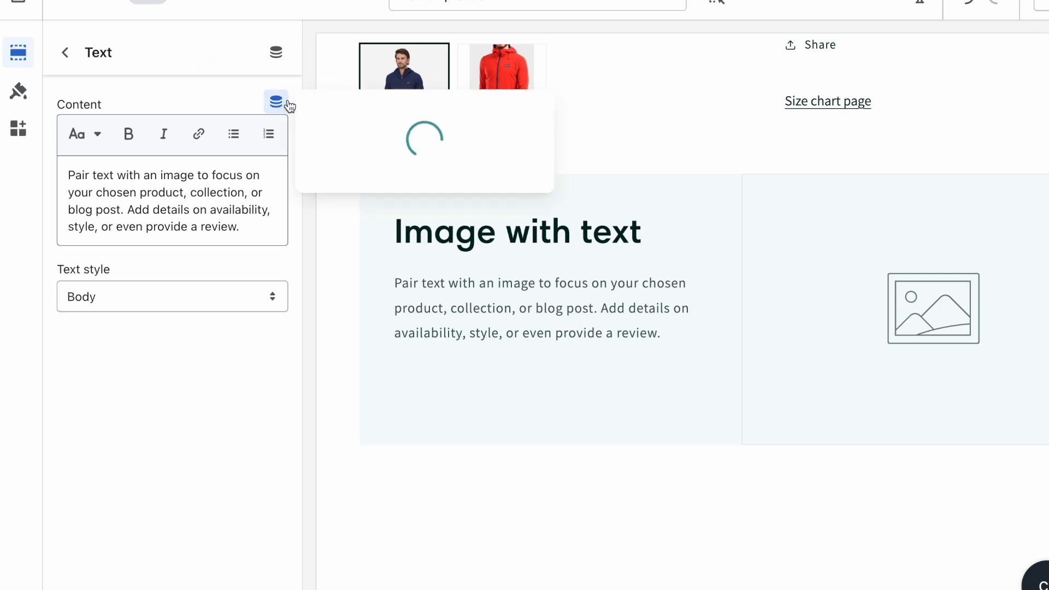
pyautogui.click(276, 101)
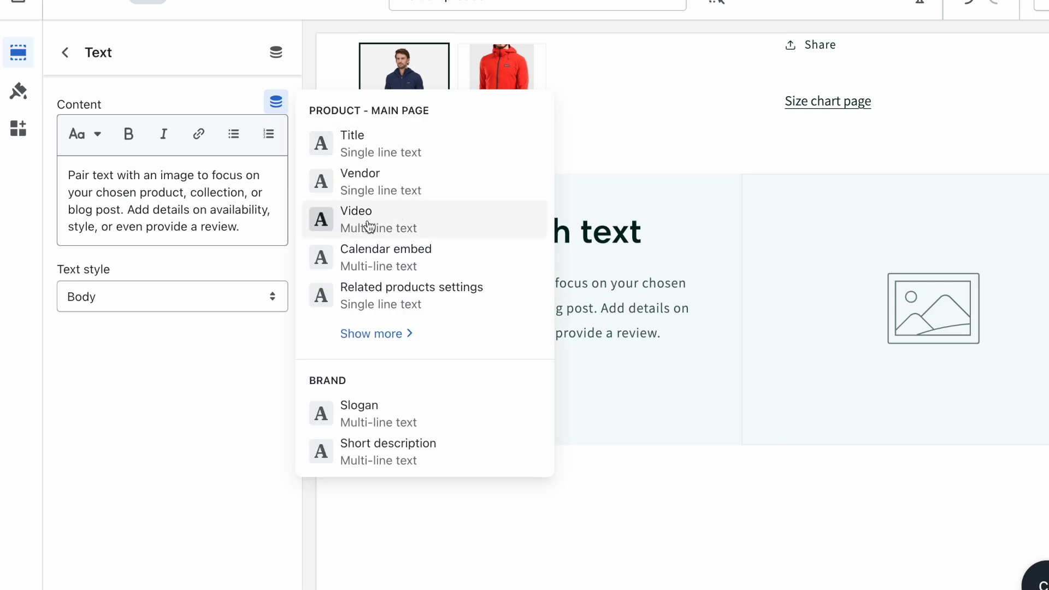
pyautogui.click(356, 211)
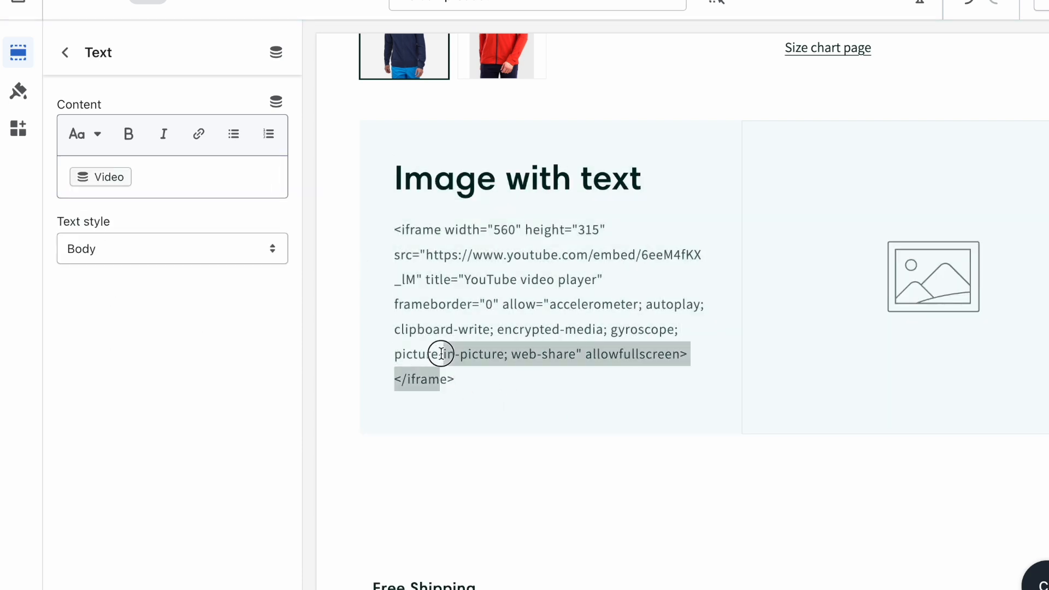
pyautogui.click(66, 53)
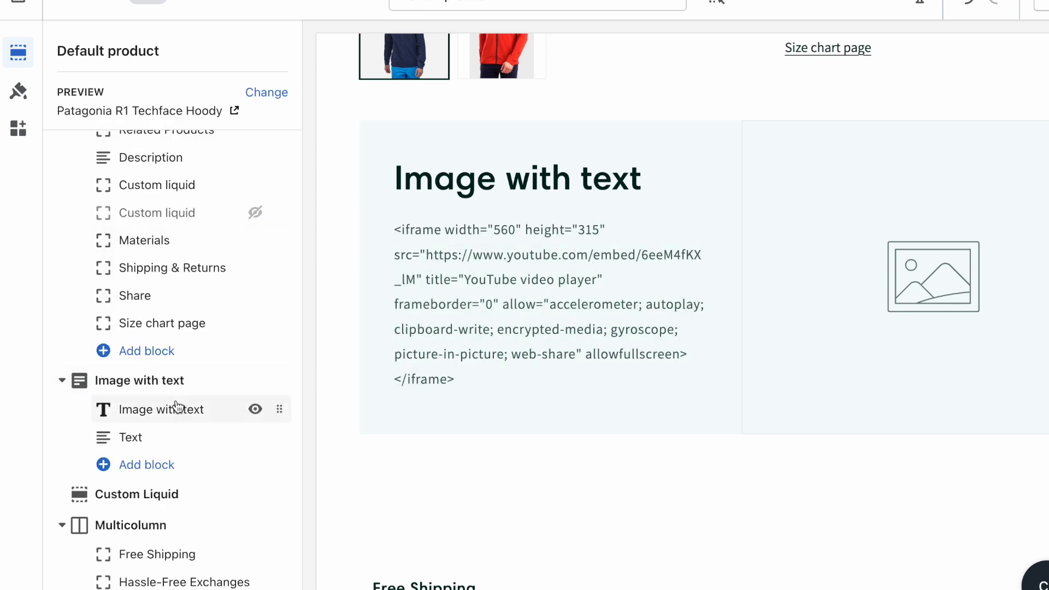
# Step: Add a Custom liquid block to the product information section
pyautogui.click(146, 351)
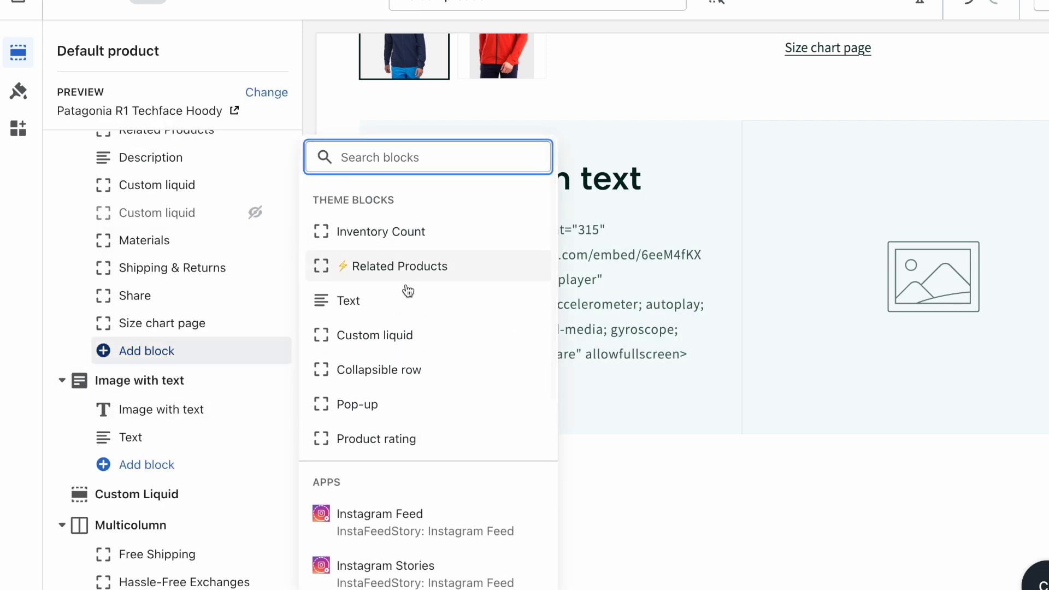
pyautogui.click(377, 336)
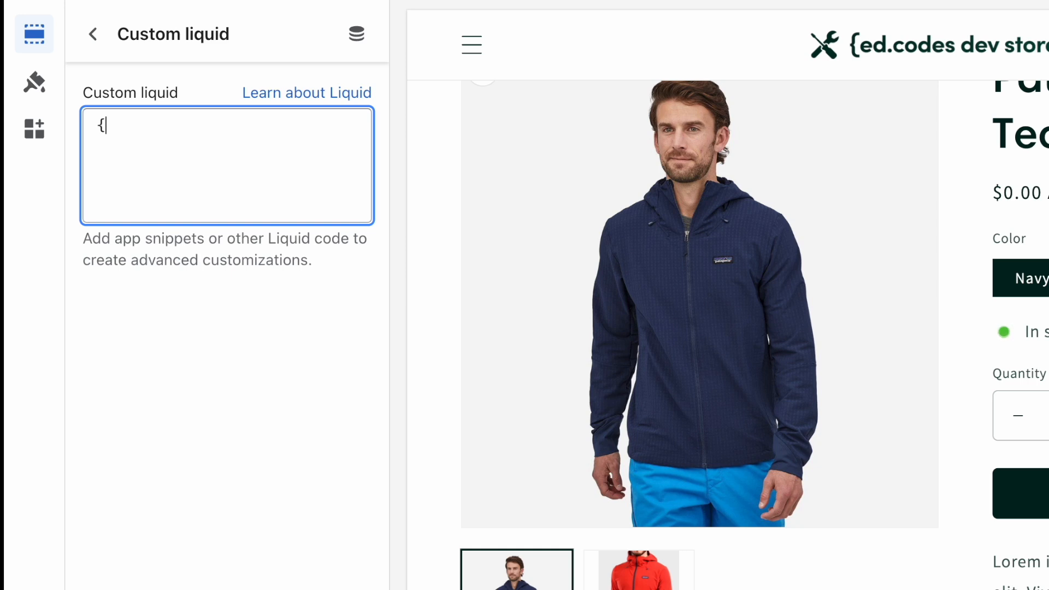
# Step: Enter {{ product.metafields.custom.video.value }} as the block's Liquid output
pyautogui.write('{}}')
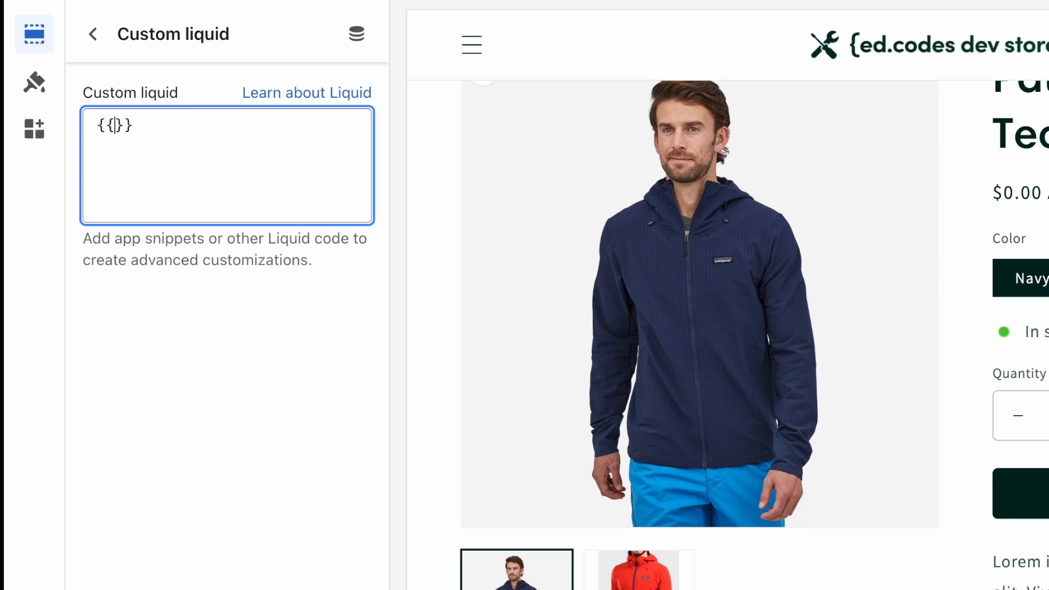
pyautogui.write('p')
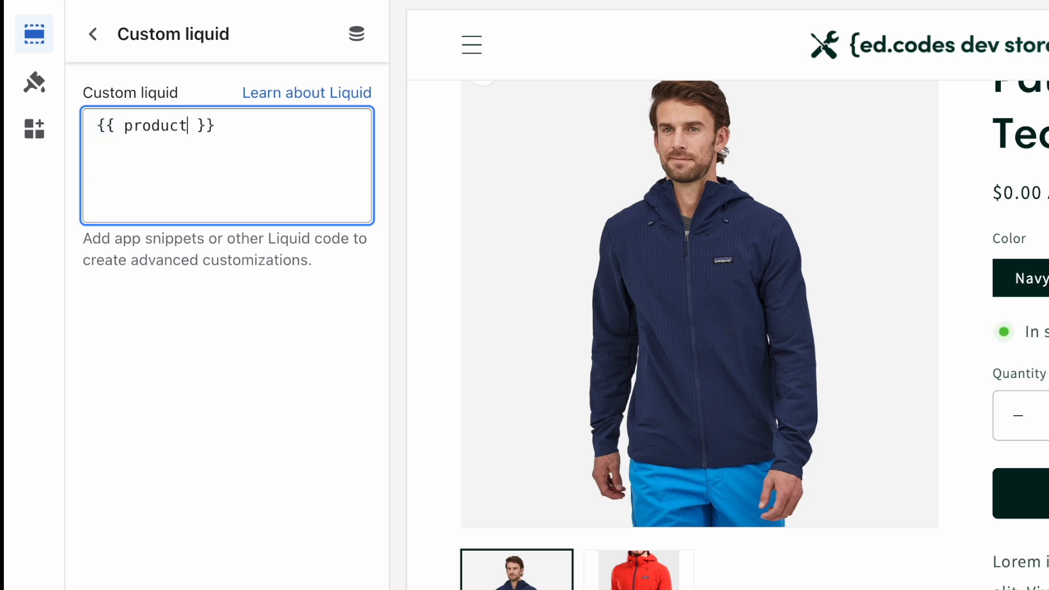
pyautogui.write('.e')
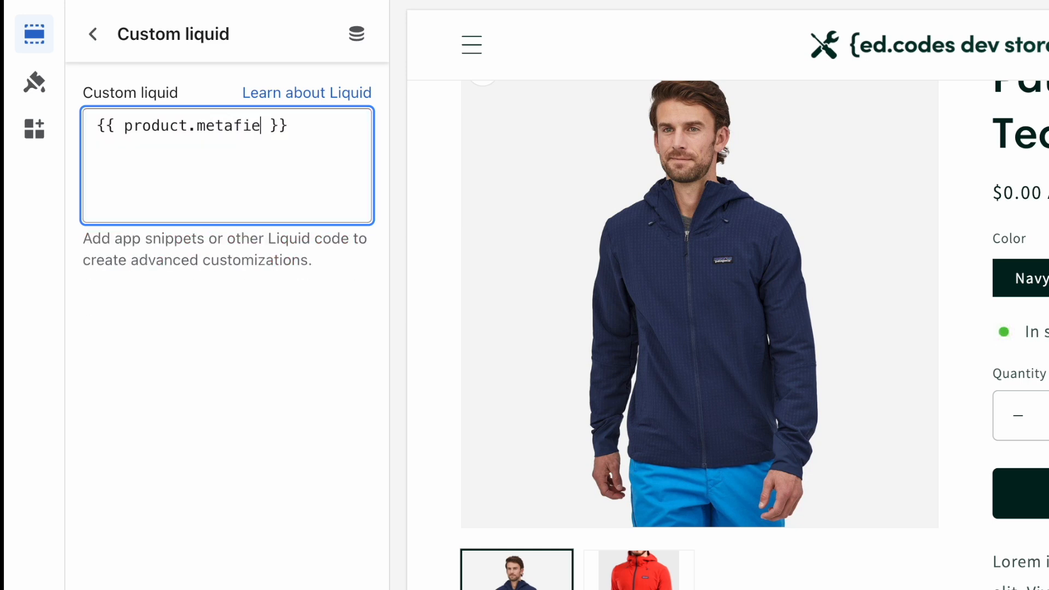
pyautogui.write('lds.custom')
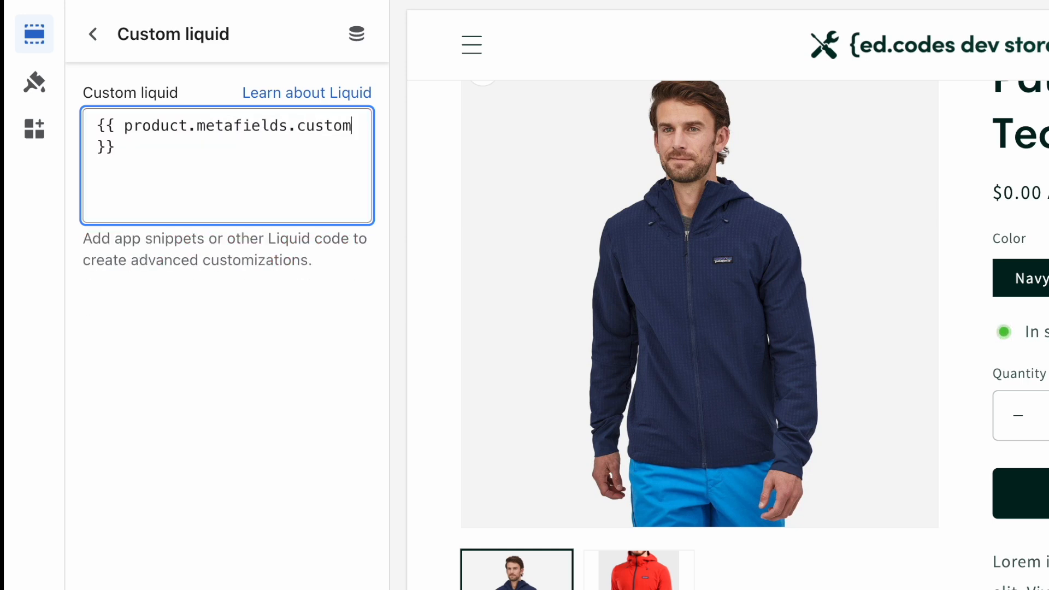
pyautogui.write('.video')
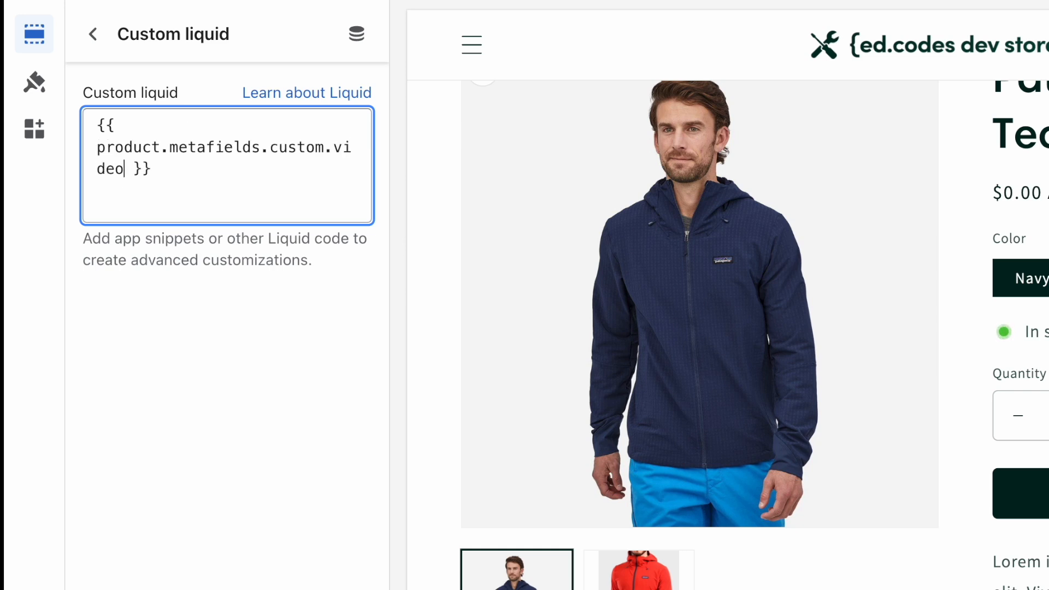
pyautogui.write('.value')
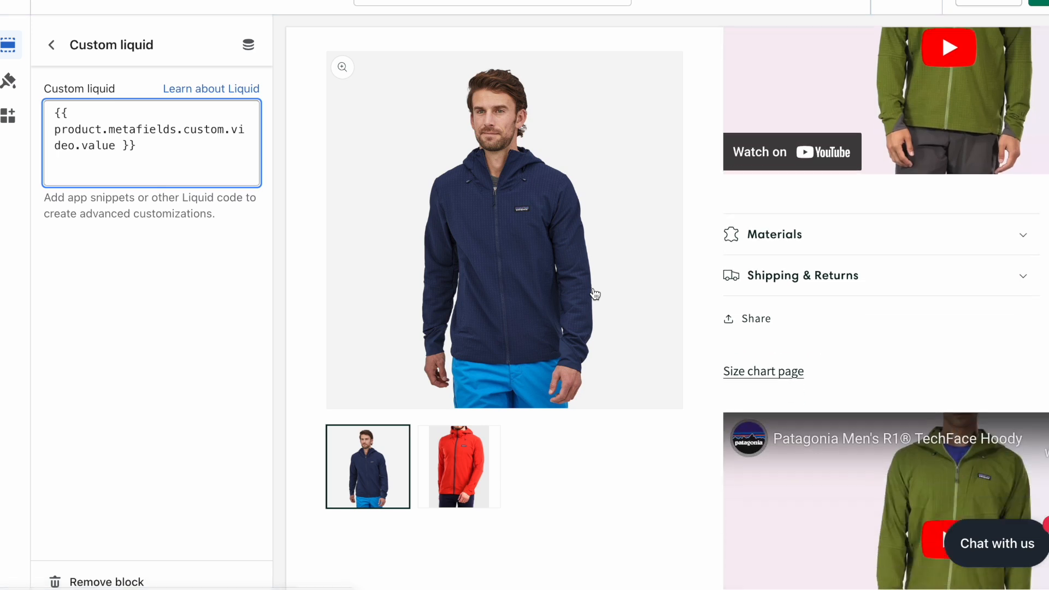
pyautogui.scroll(-3)
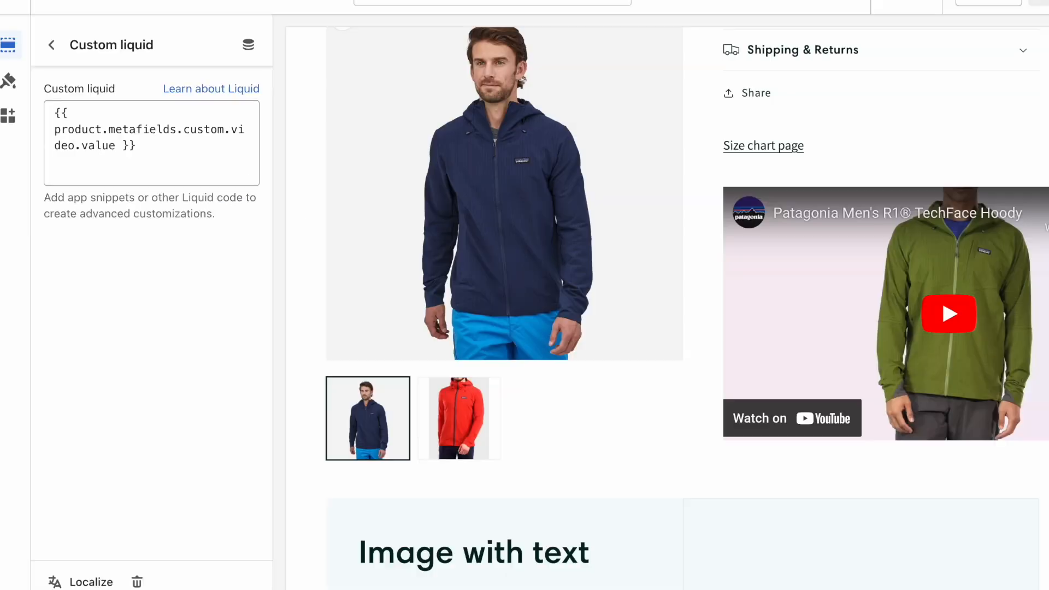
# Step: Add a <style> block defining .responsive-video with aspect-ratio 16/9, width 100%, height auto
pyautogui.click(151, 160)
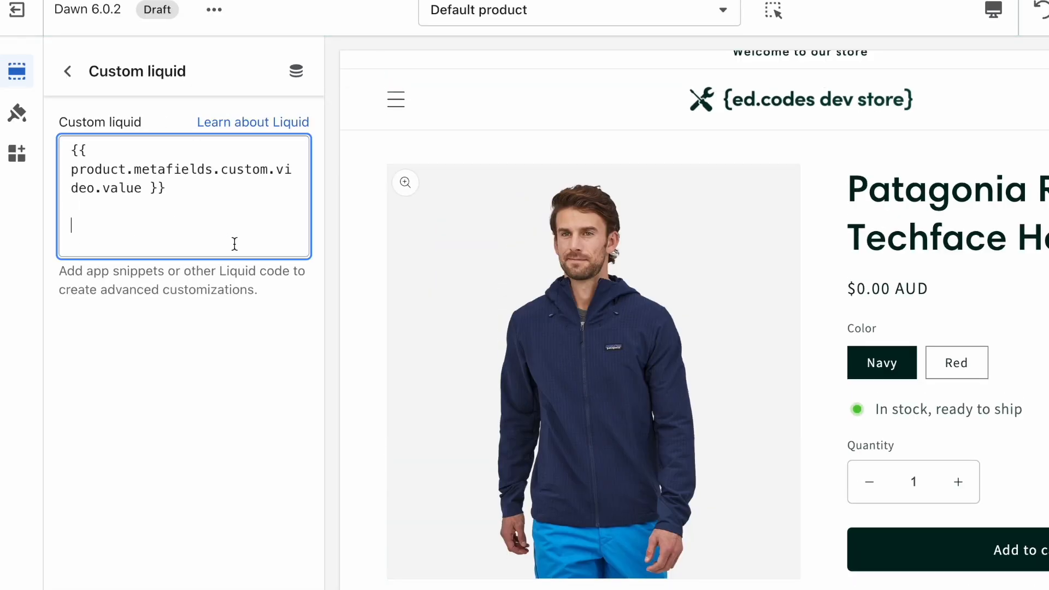
pyautogui.write('<style')
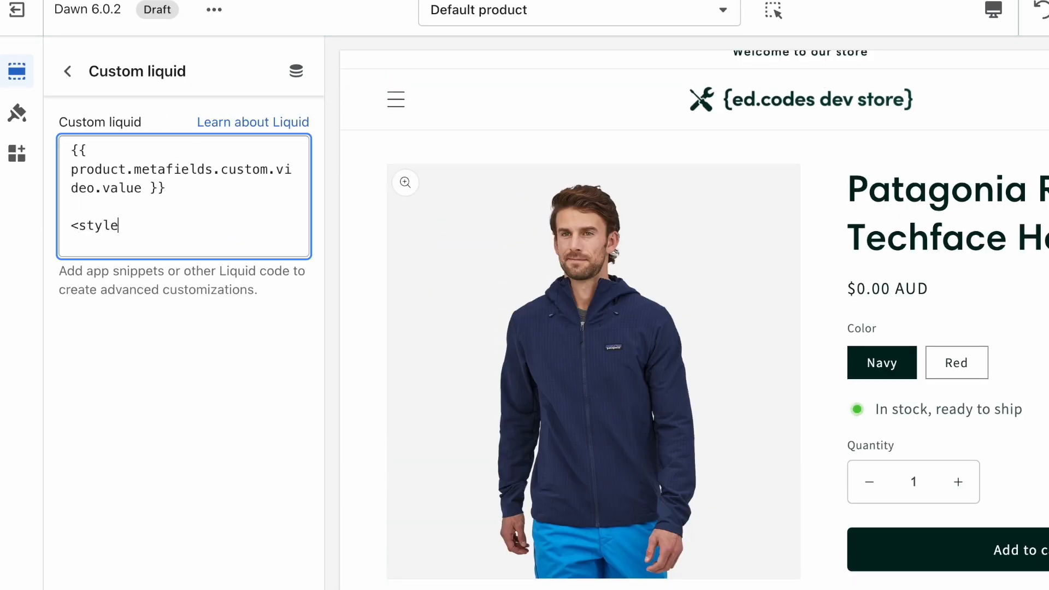
pyautogui.write('>')
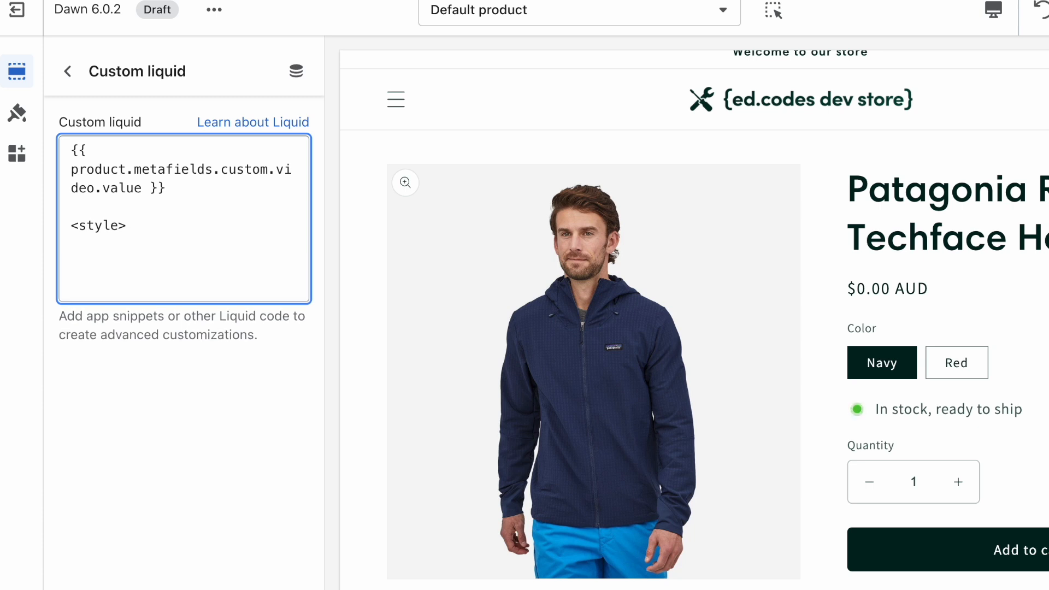
pyautogui.write('</style>')
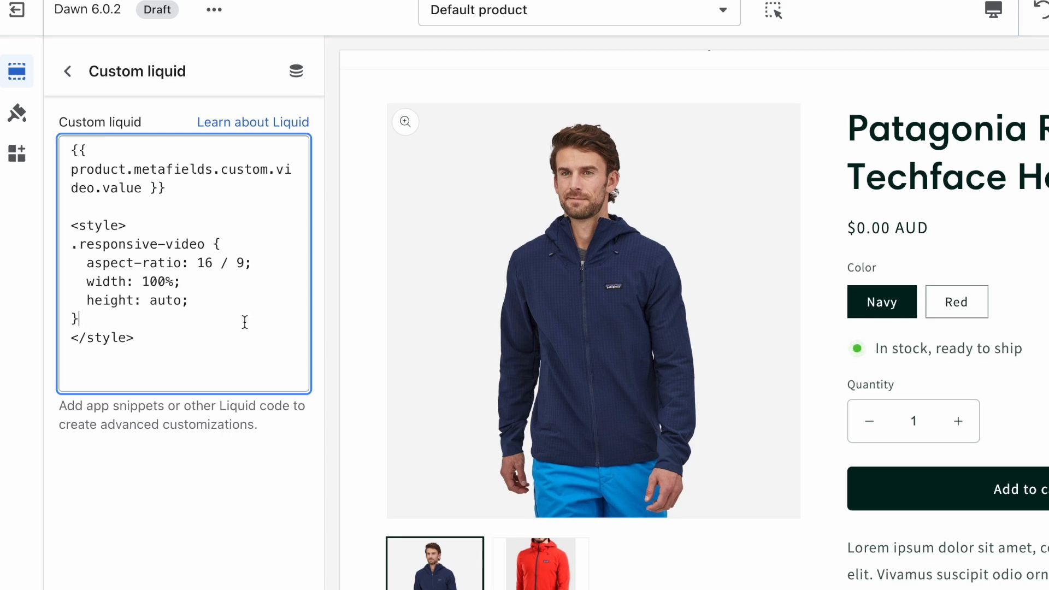
pyautogui.scroll(-3)
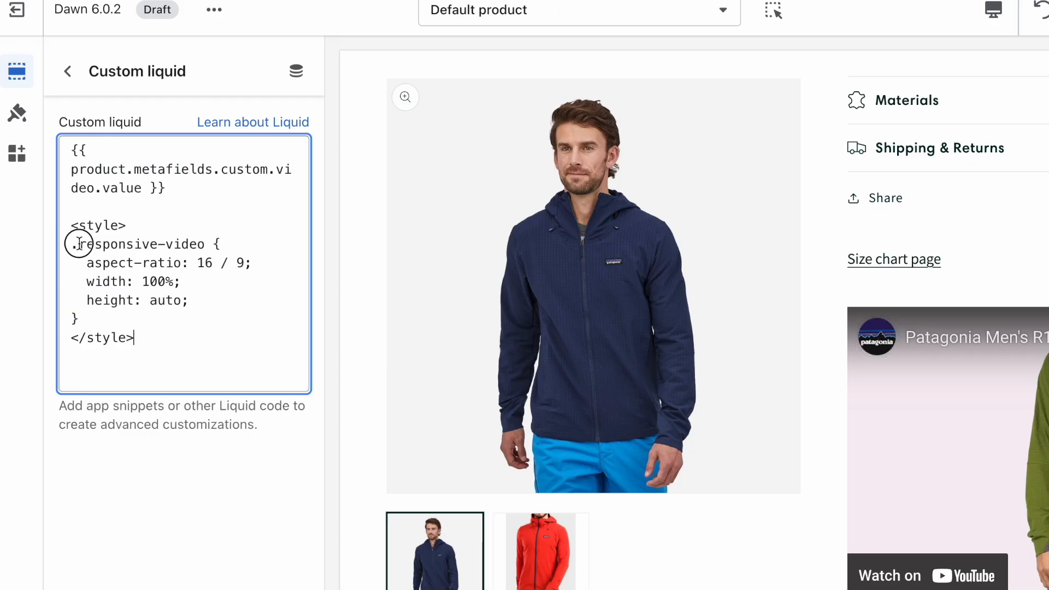
pyautogui.doubleClick(141, 244)
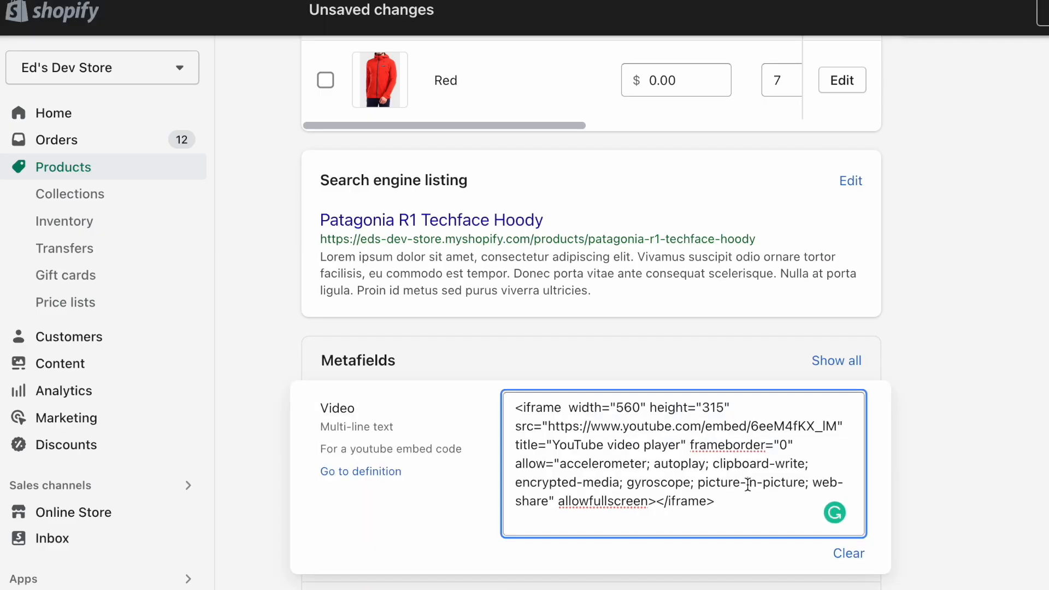
# Step: Add class="responsive-video" to the iframe in the hoody's Video metafield
pyautogui.write('class')
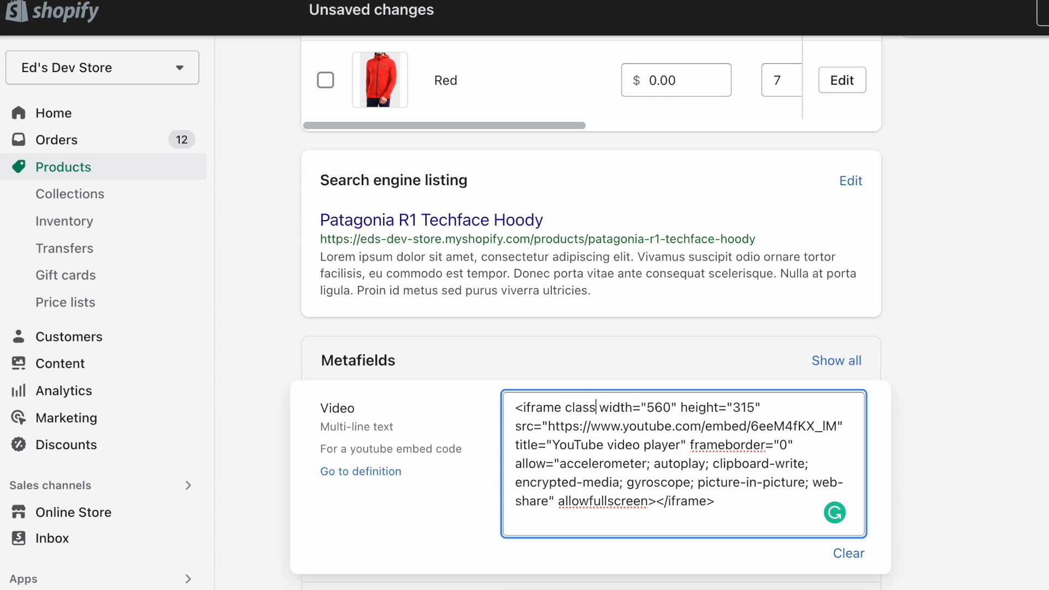
pyautogui.write('="responsive-video"')
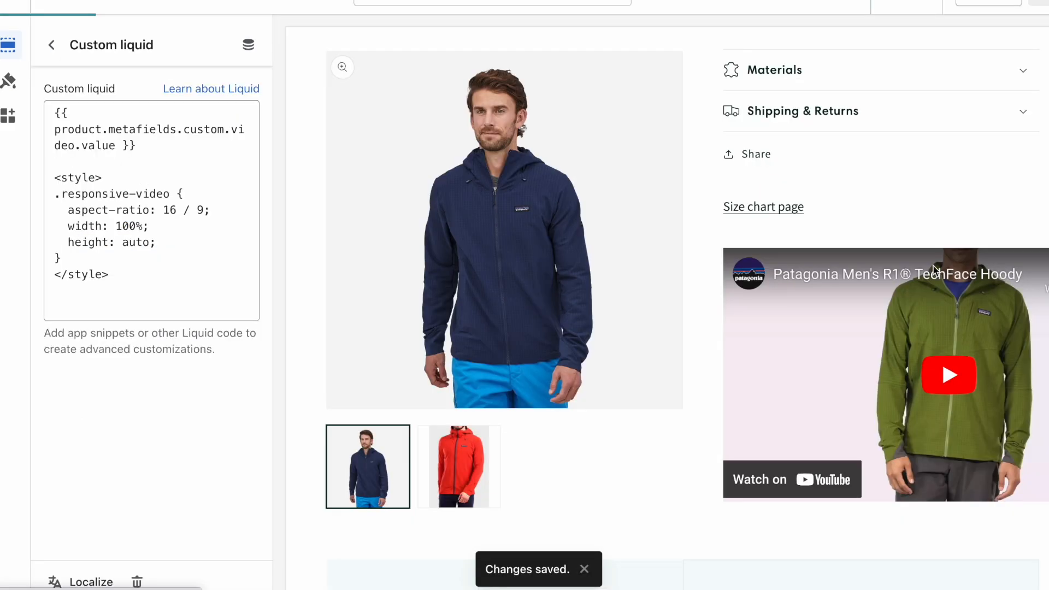
# Step: Scroll the hoody's product page preview down to where the YouTube player appears
pyautogui.scroll(-3)
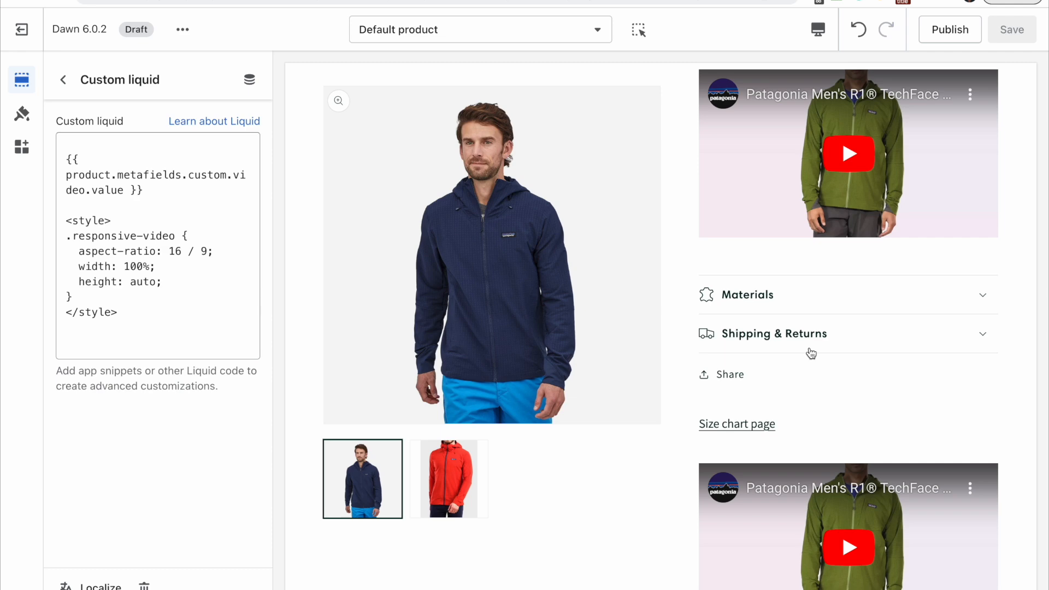
pyautogui.scroll(-3)
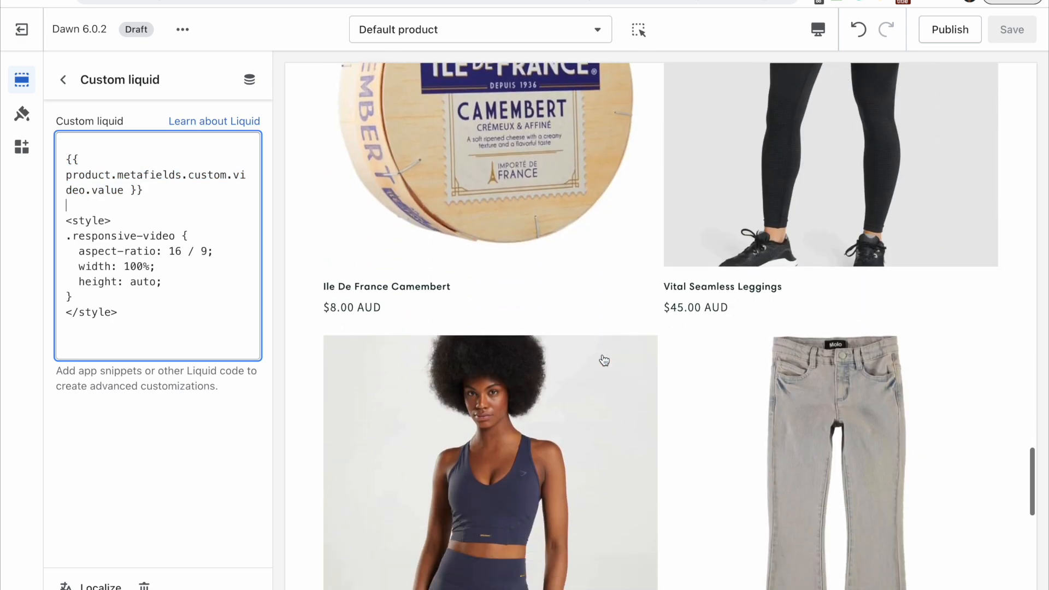
pyautogui.click(64, 79)
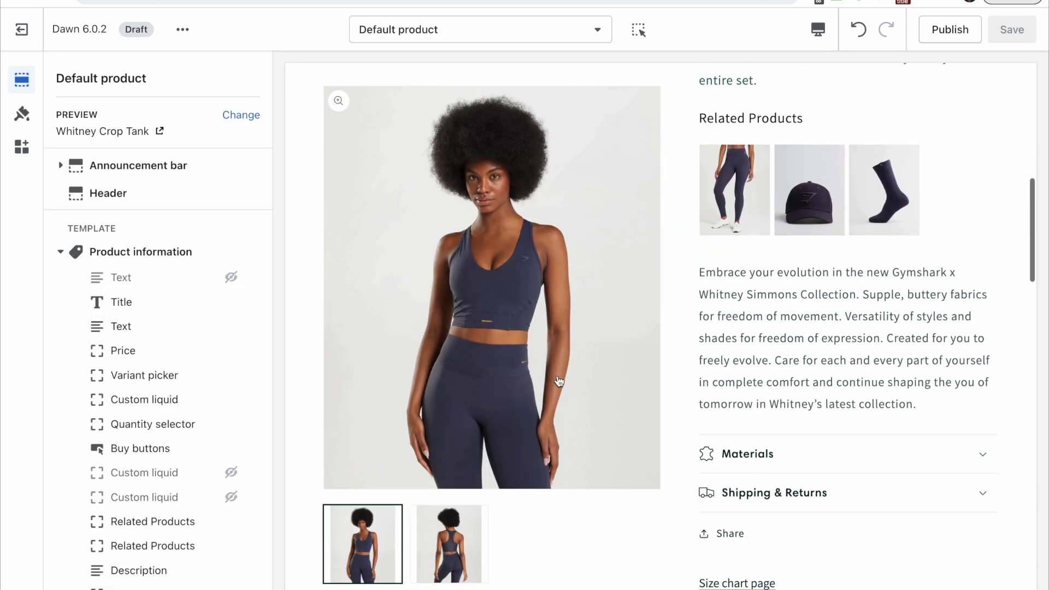
pyautogui.scroll(-3)
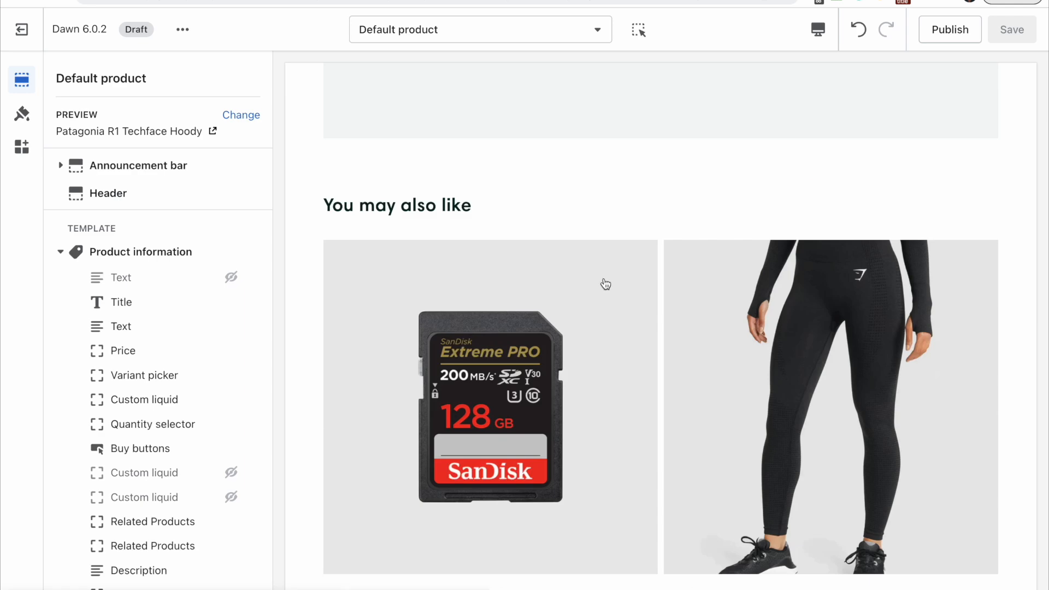
pyautogui.scroll(-3)
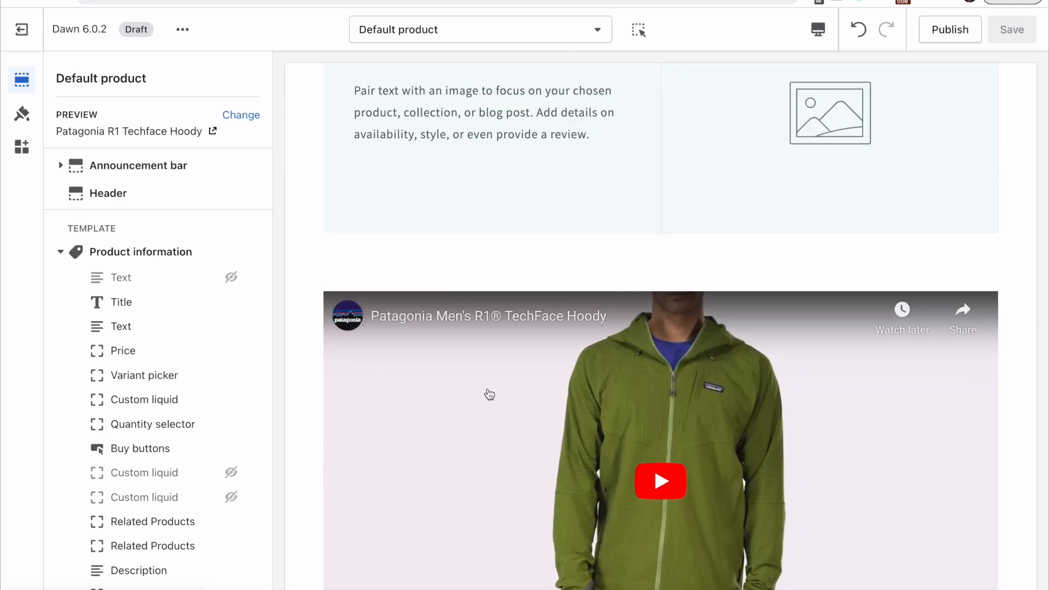
pyautogui.scroll(-3)
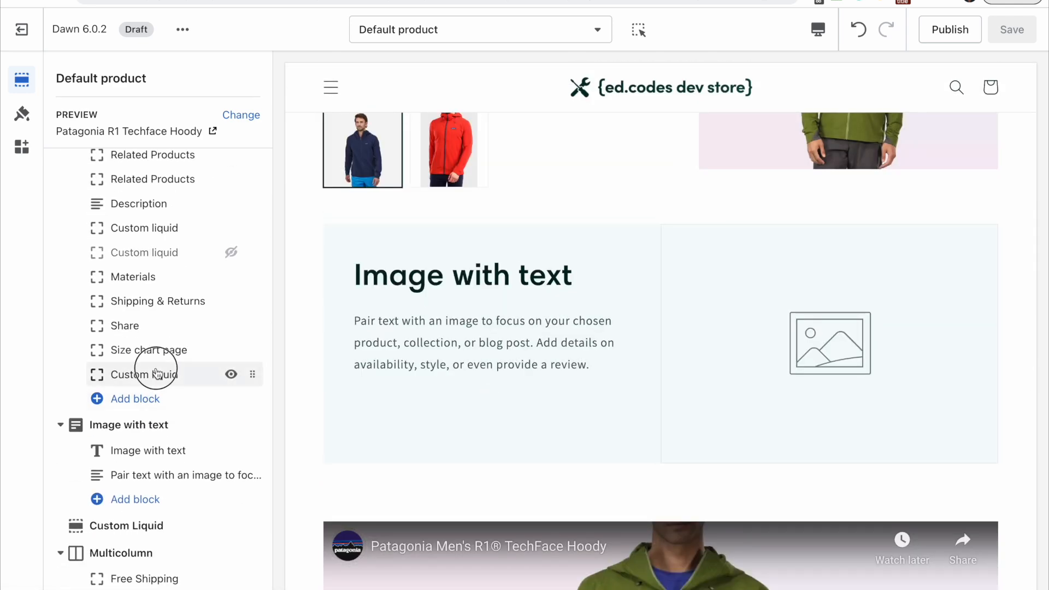
# Step: Wrap the Custom liquid output in {% if product.metafields.custom.video.value %}
pyautogui.click(144, 373)
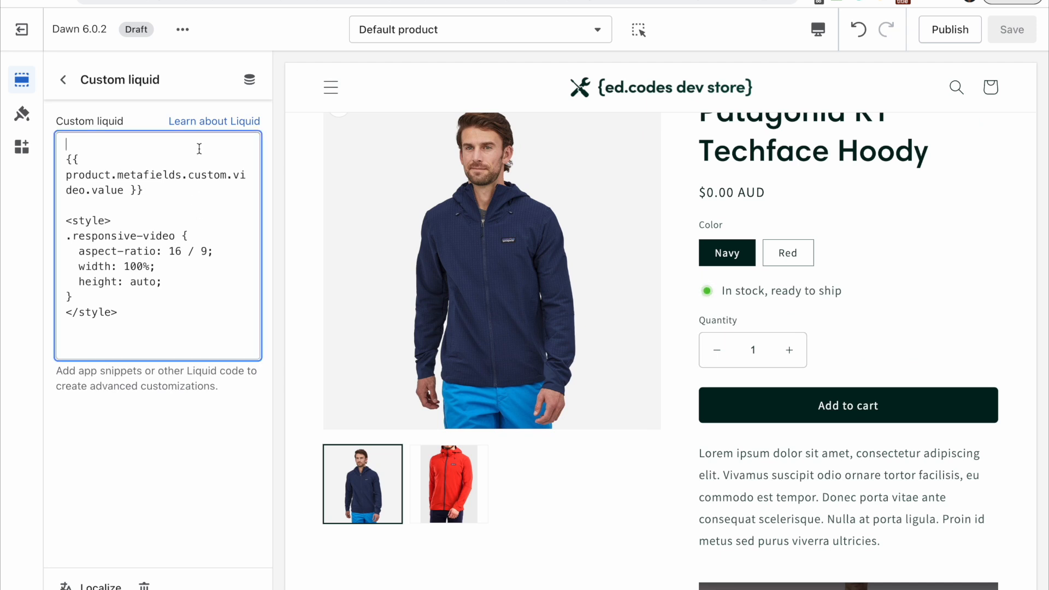
pyautogui.press('Enter')
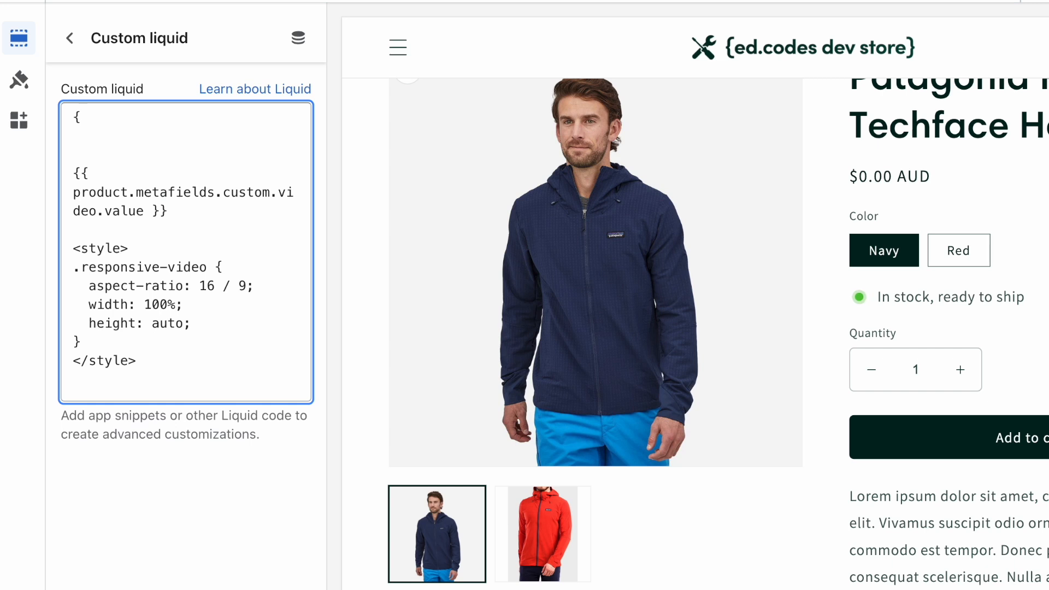
pyautogui.write('{% %}')
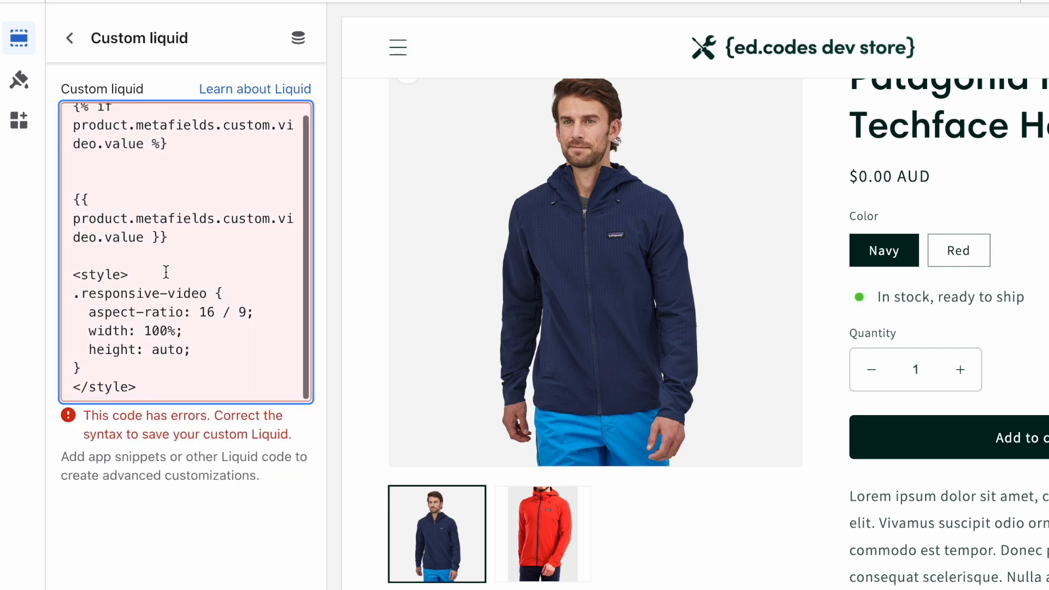
pyautogui.write('{')
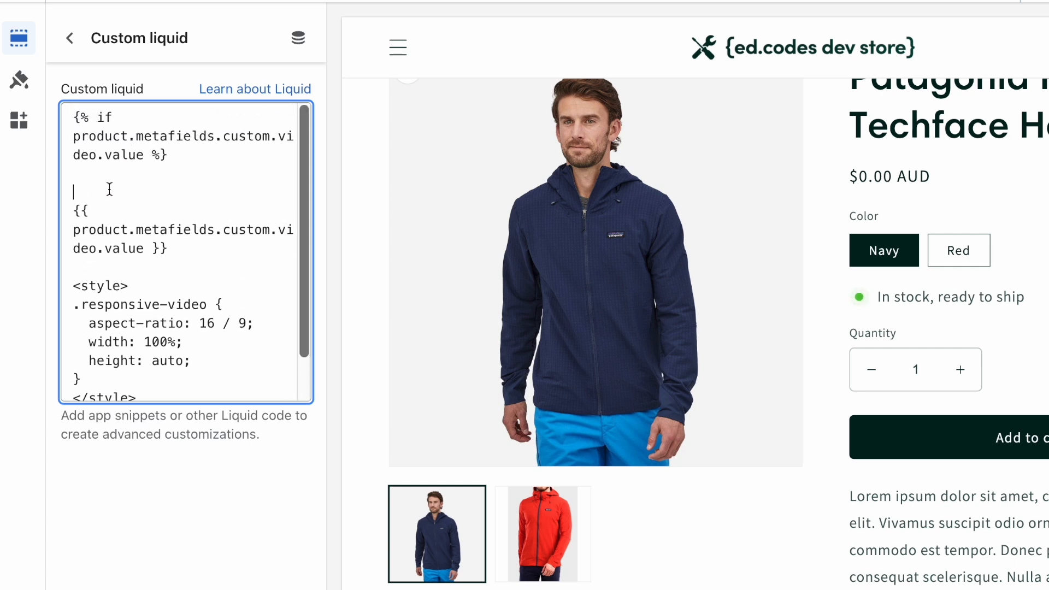
# Step: Add an <h3>Video:</h3> heading before the video output
pyautogui.write('<')
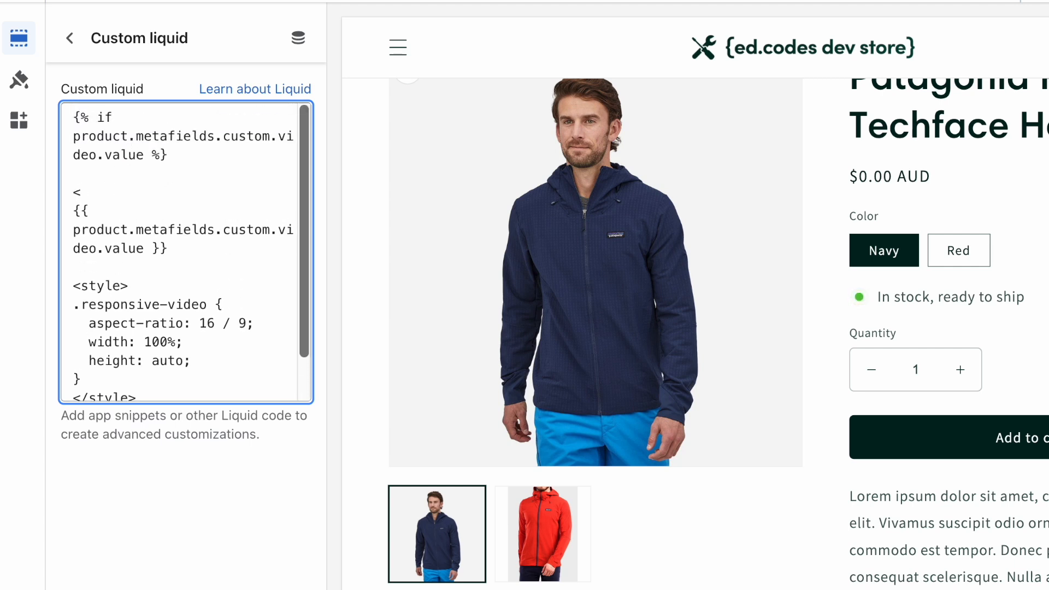
pyautogui.write('<h3>V')
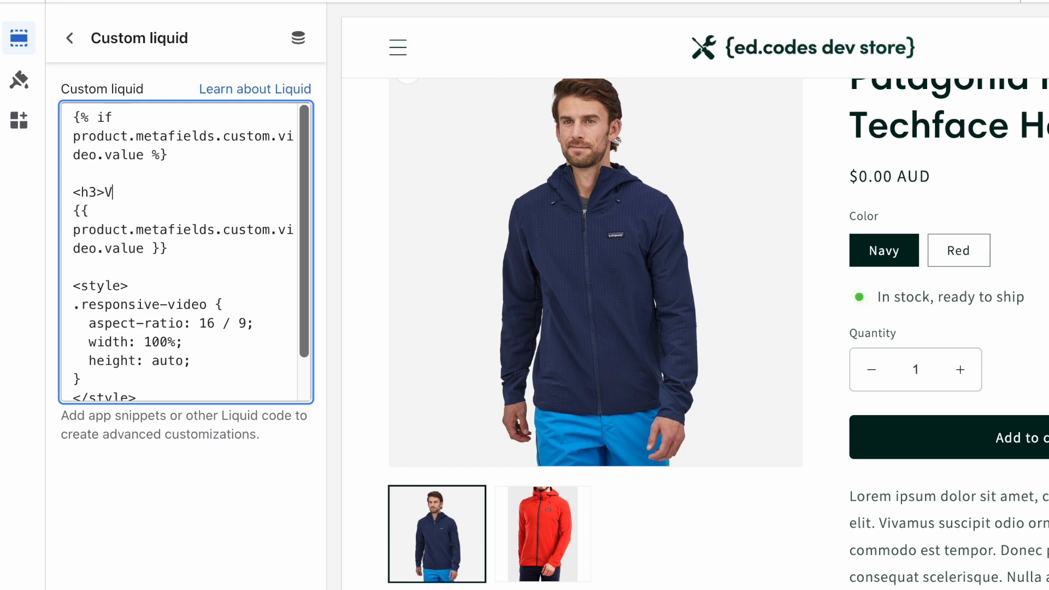
pyautogui.write('ideo:</h3>')
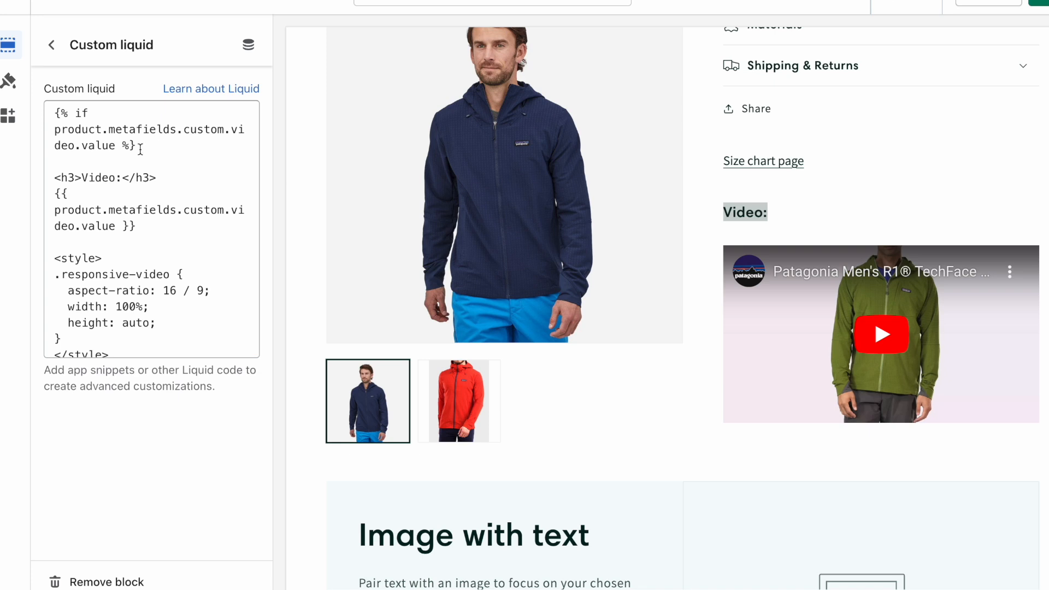
pyautogui.click(141, 146)
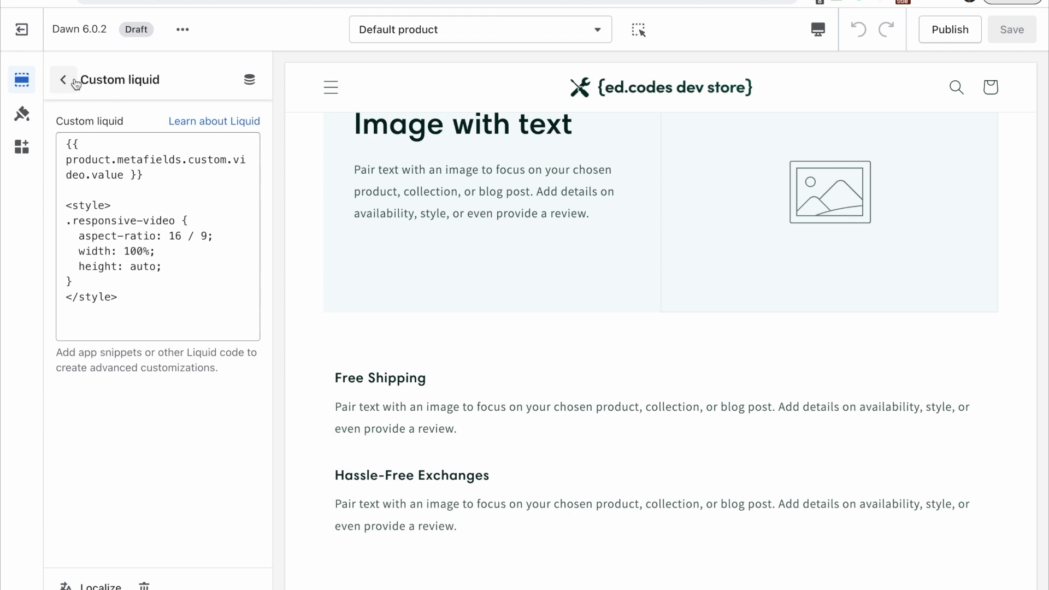
# Step: Copy the block's video code and start adding a new section to the template
pyautogui.click(194, 304)
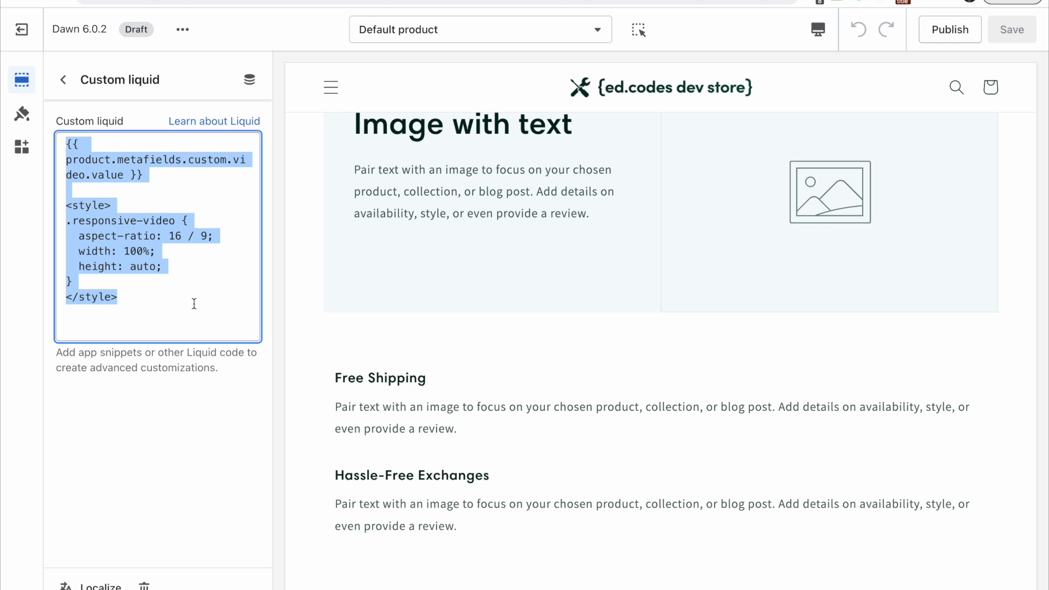
pyautogui.moveTo(130, 306)
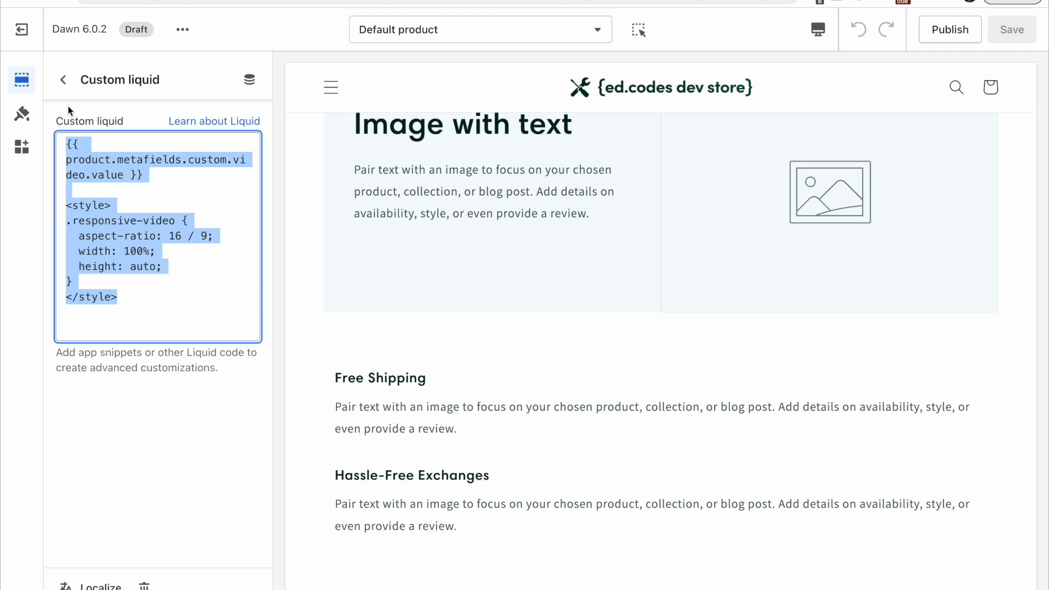
pyautogui.click(63, 79)
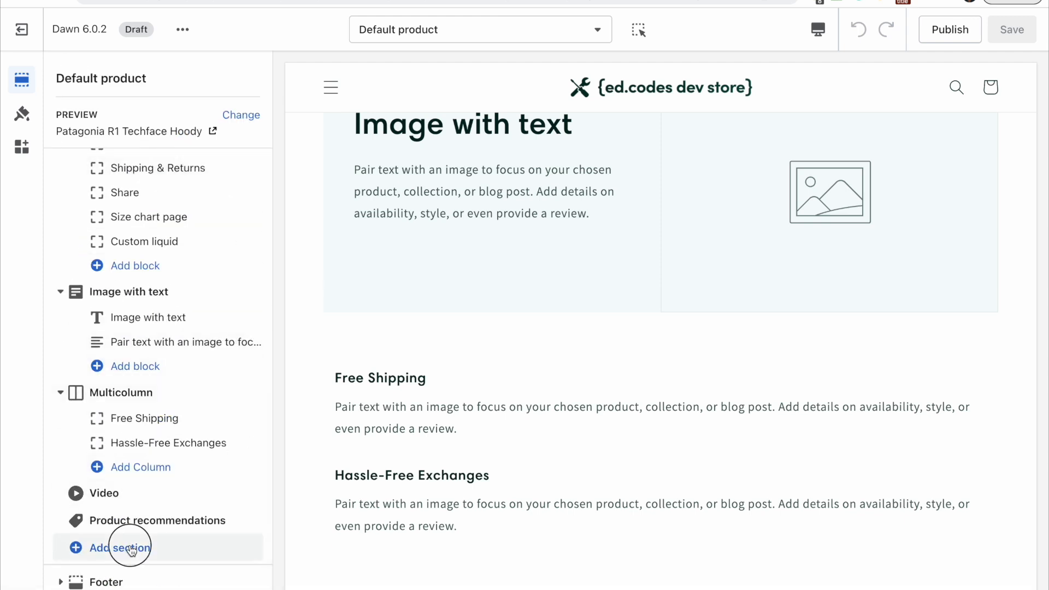
pyautogui.click(120, 547)
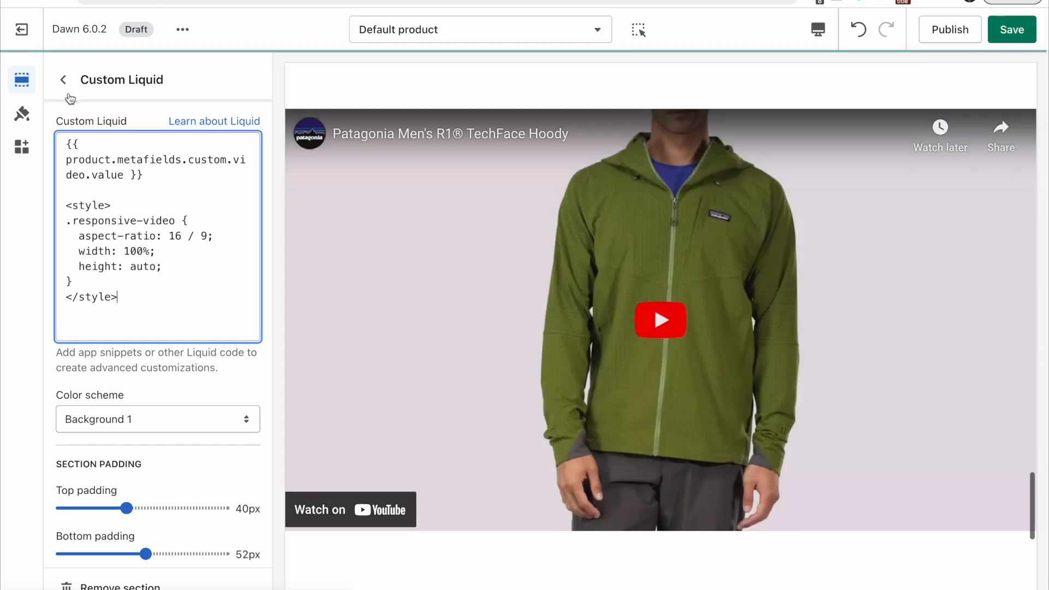
# Step: Choose Custom Liquid from the section list and bring up its code field for the pasted video code
pyautogui.scroll(-3)
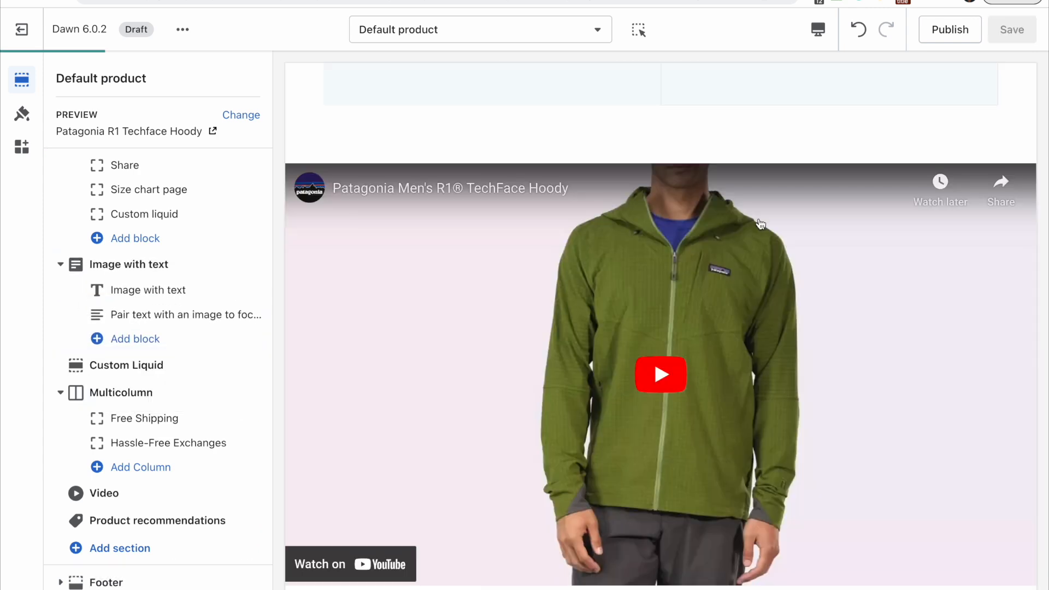
pyautogui.moveTo(320, 170)
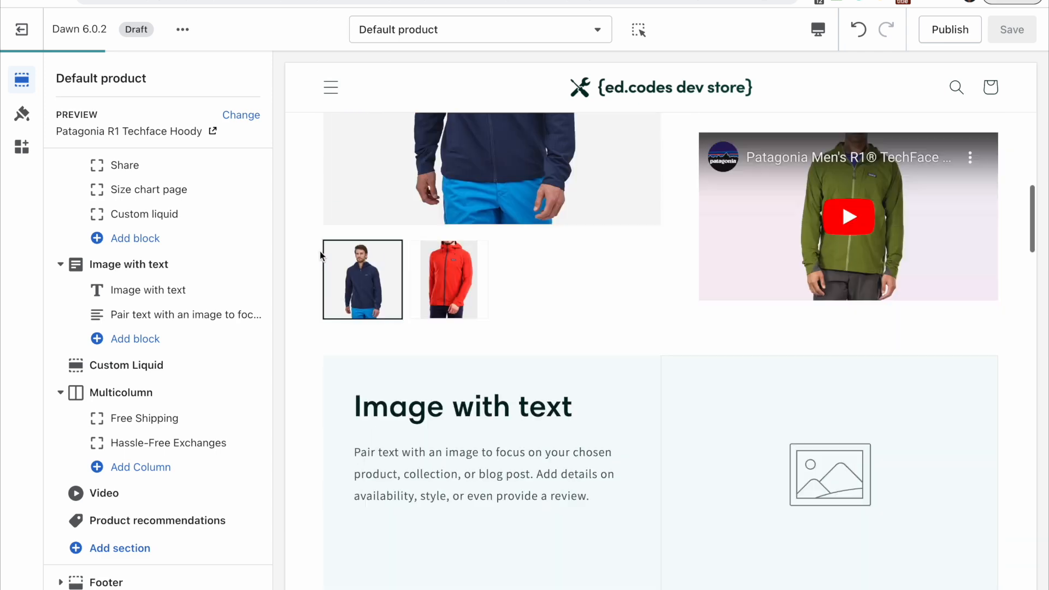
pyautogui.scroll(-3)
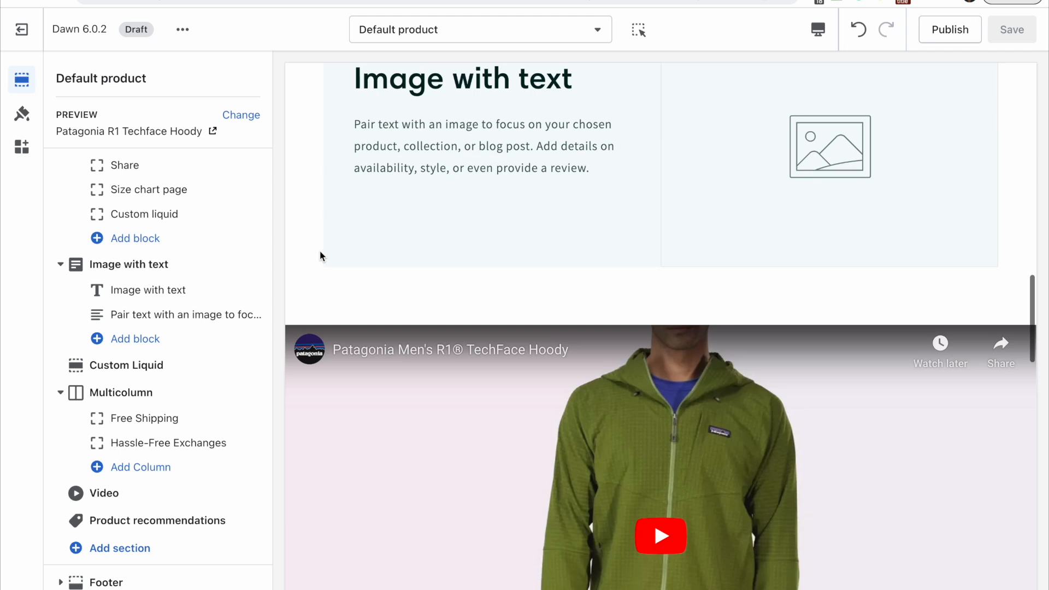
pyautogui.scroll(-3)
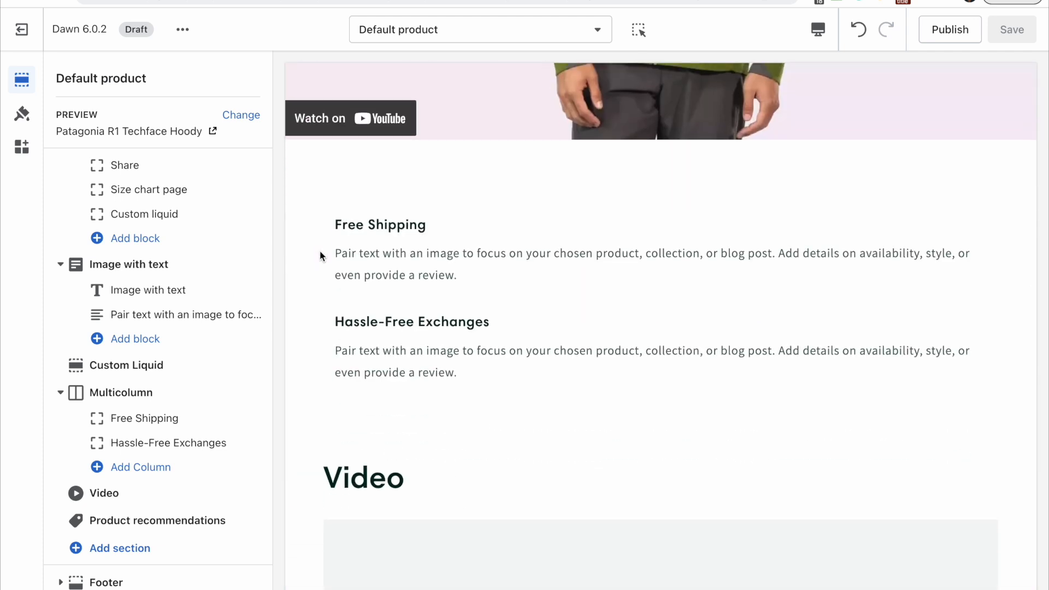
pyautogui.scroll(-3)
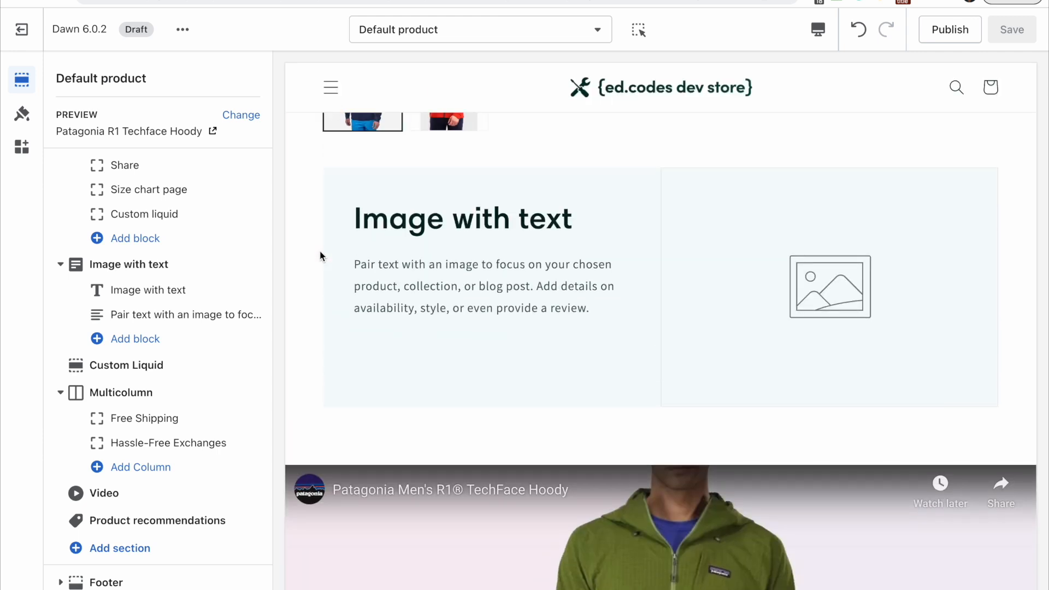
pyautogui.click(124, 365)
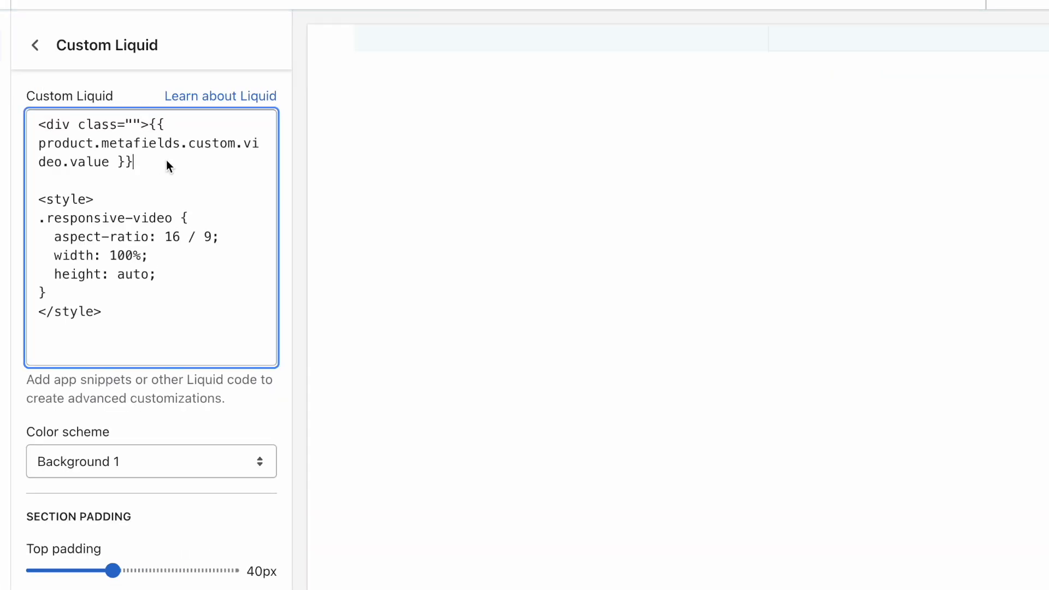
# Step: Wrap the video output in <div class="page-width">…</div> and check the preview
pyautogui.write('</div>')
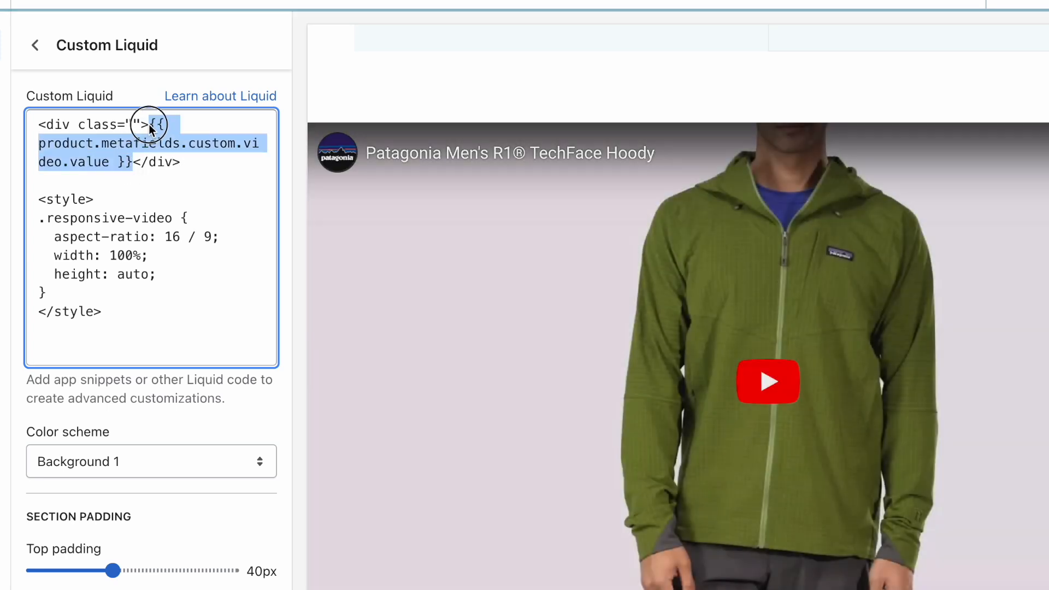
pyautogui.click(138, 127)
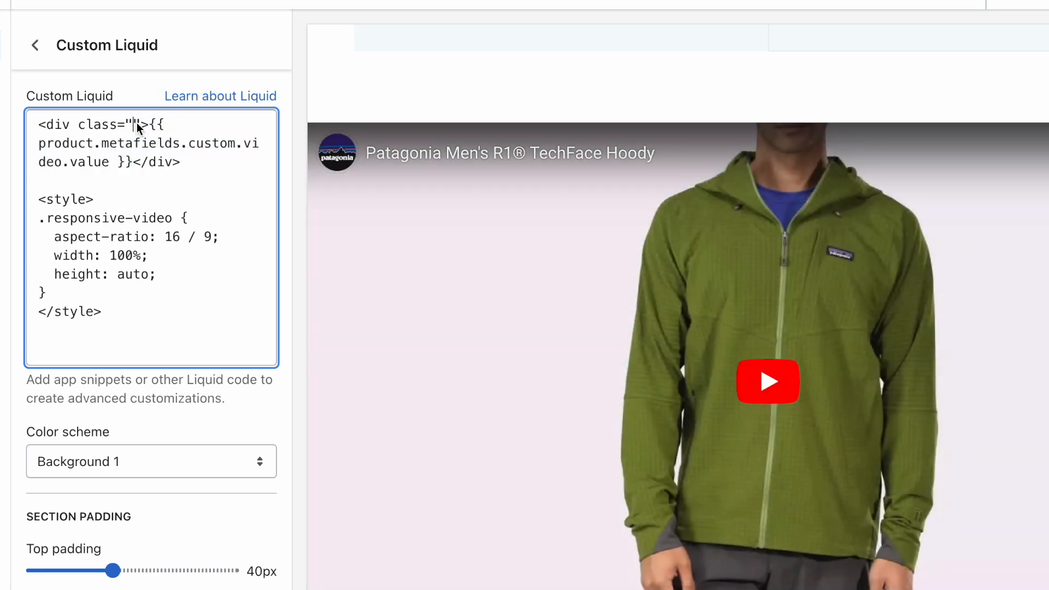
pyautogui.write('page-w')
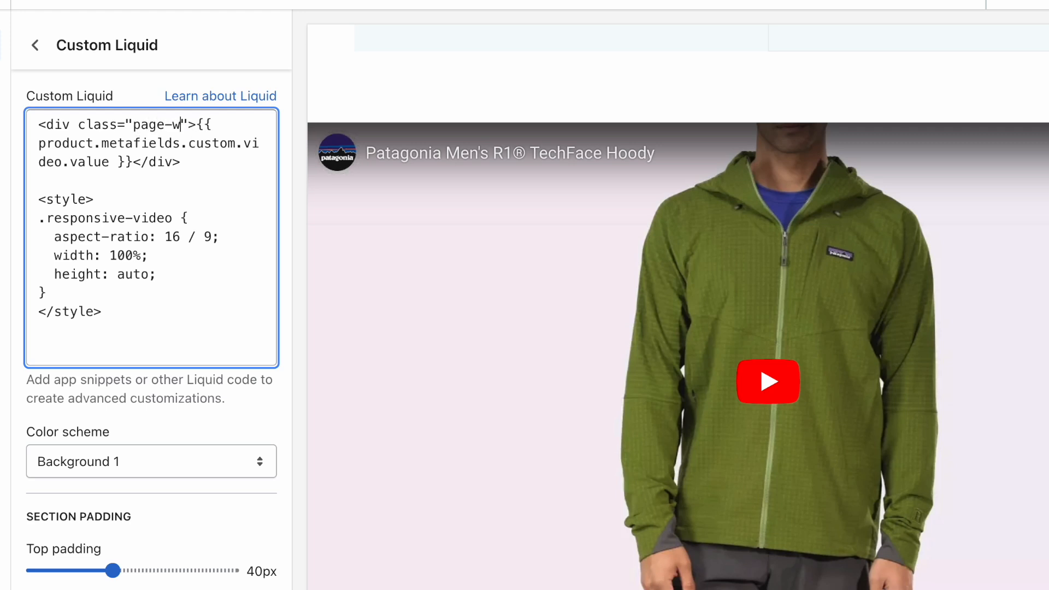
pyautogui.write('idth')
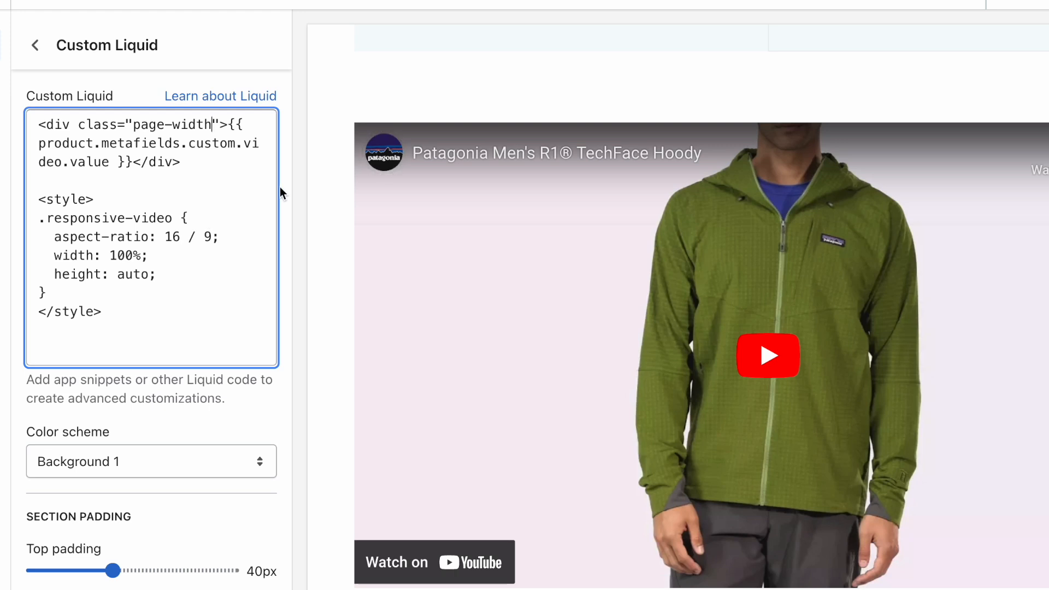
pyautogui.scroll(-3)
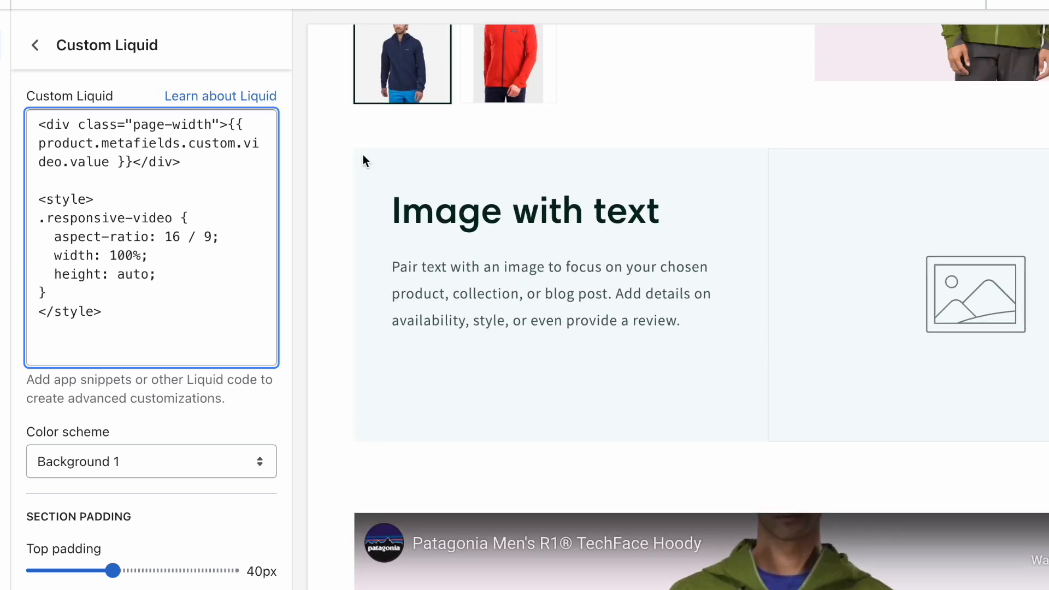
pyautogui.scroll(-3)
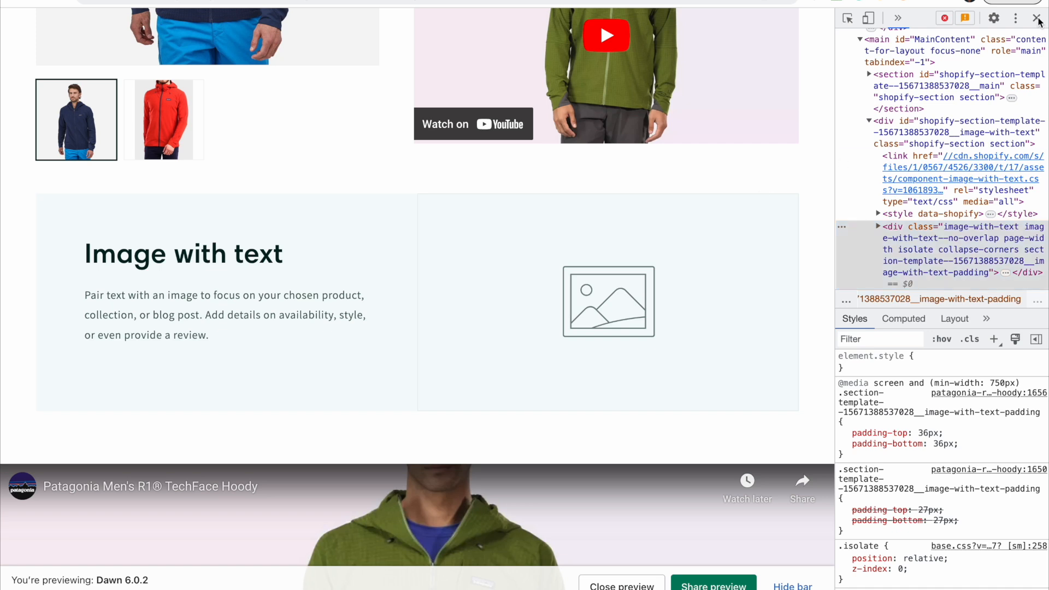
# Step: Expand the Image with text section's elements to read its .page-width max-width, margins and 5rem padding
pyautogui.click(1038, 18)
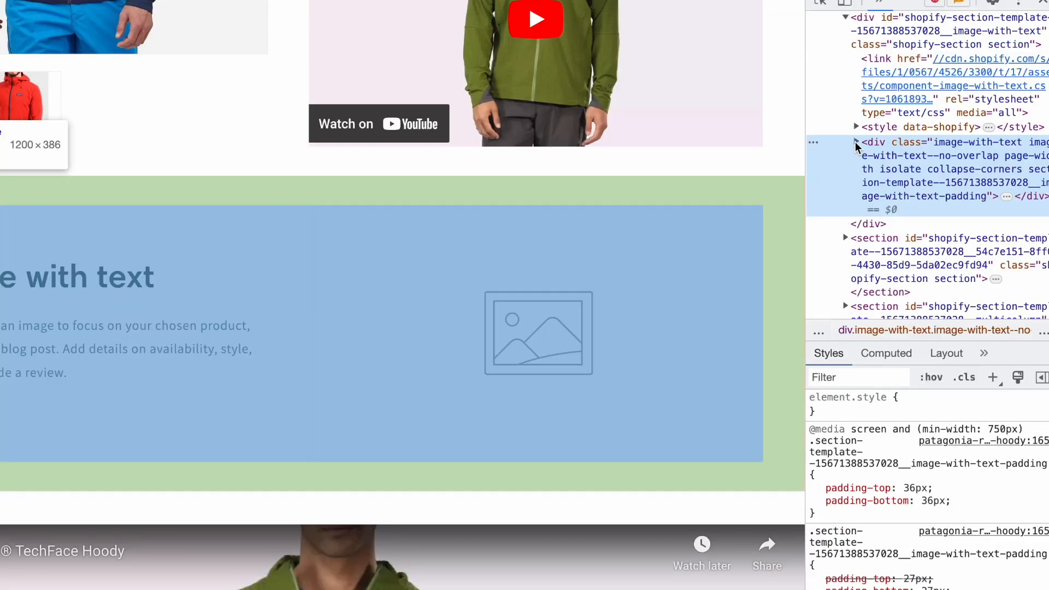
pyautogui.click(855, 142)
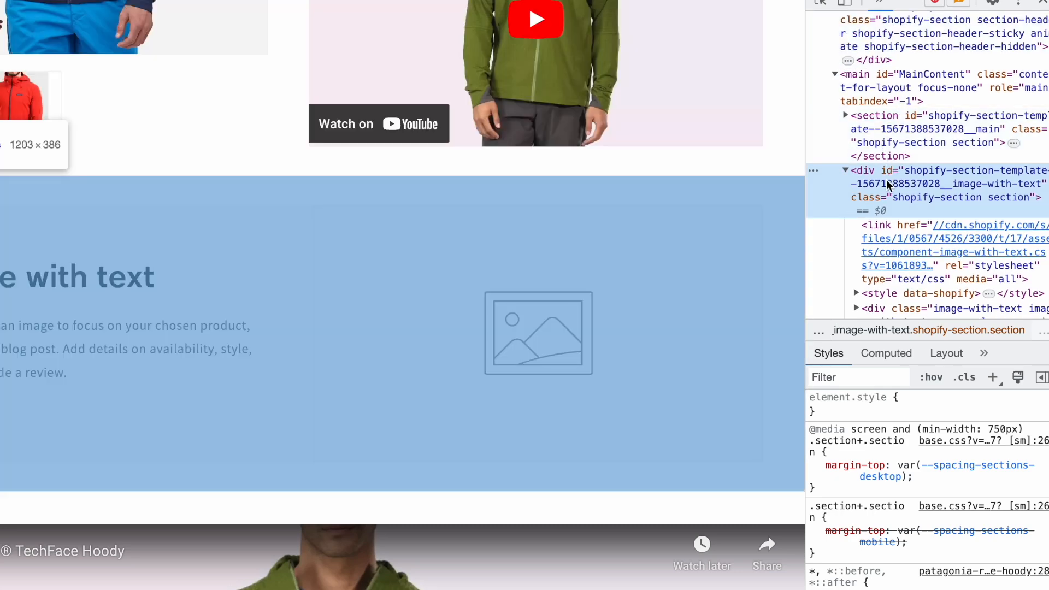
pyautogui.moveTo(964, 203)
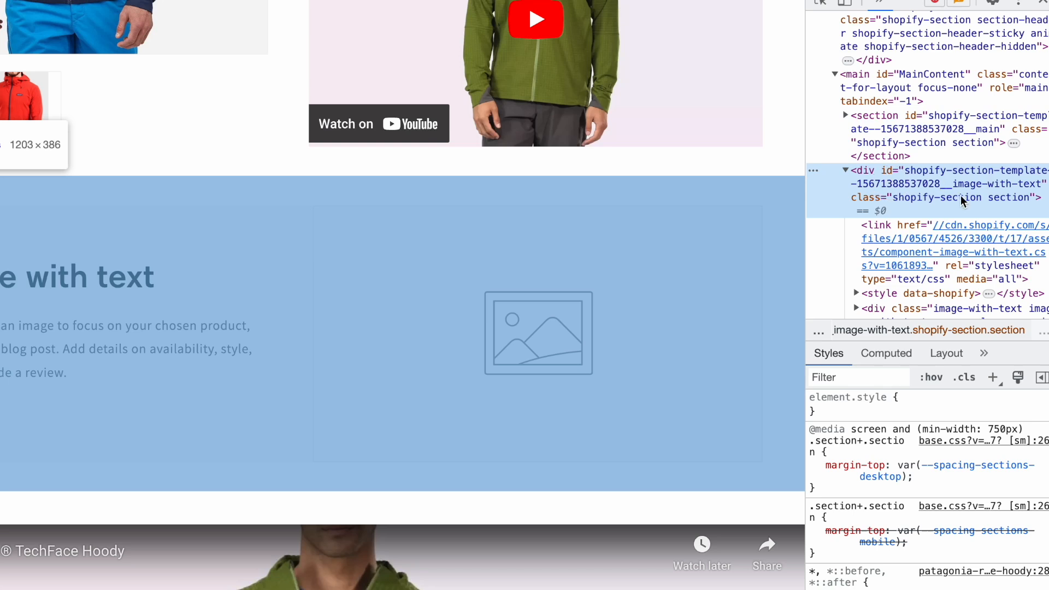
pyautogui.moveTo(870, 187)
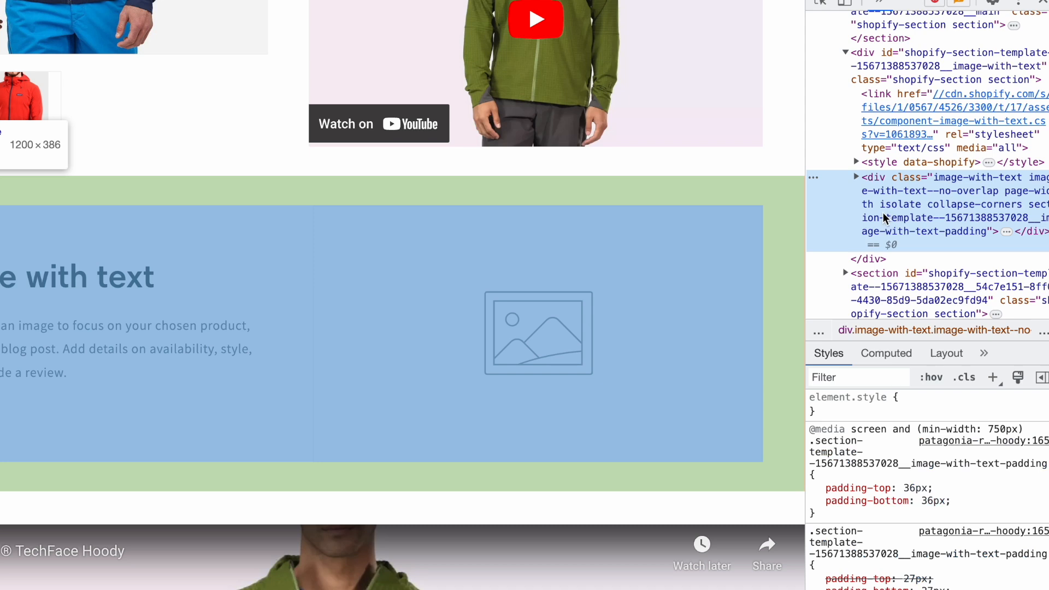
pyautogui.moveTo(882, 214)
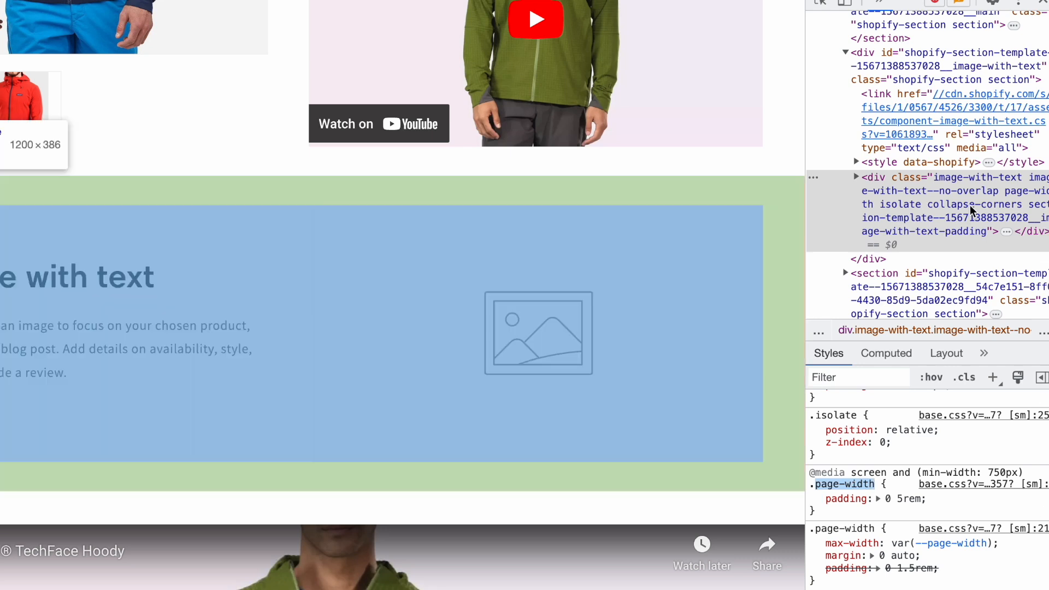
pyautogui.moveTo(942, 183)
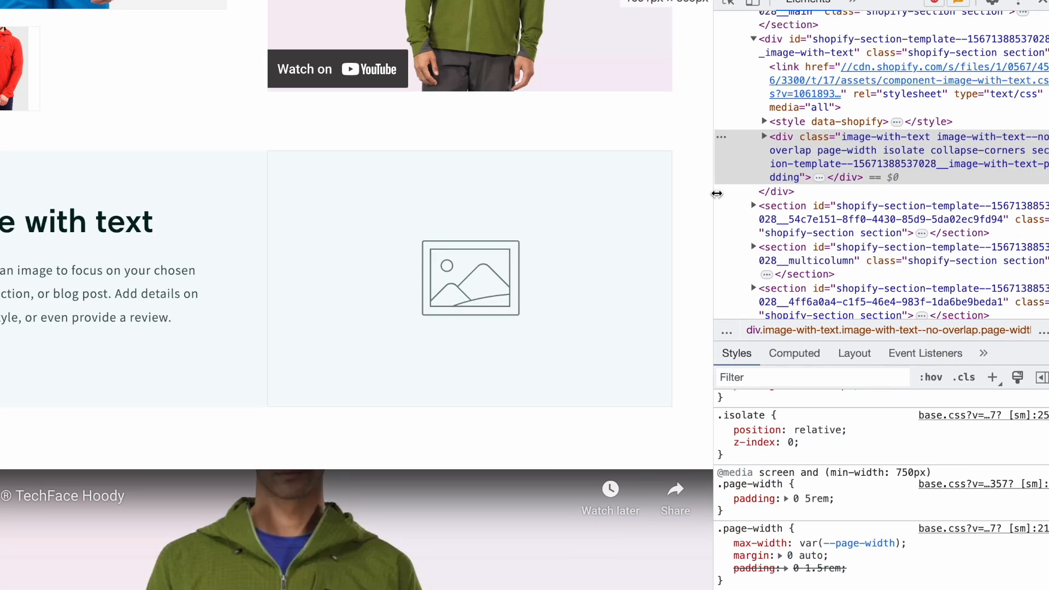
pyautogui.click(764, 137)
pyautogui.write(' container wrapper')
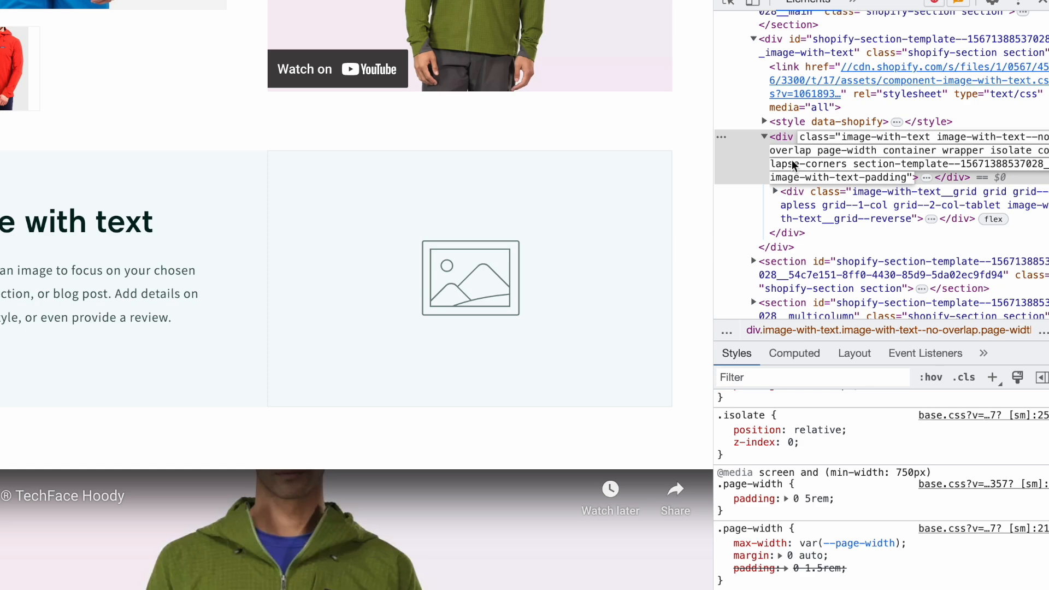
pyautogui.moveTo(909, 151)
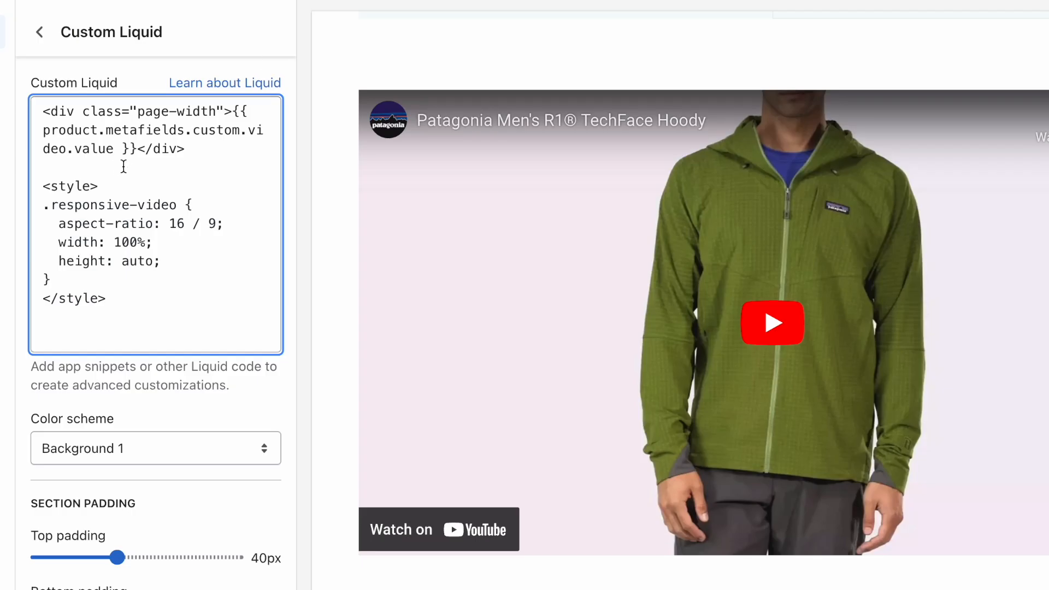
# Step: Replace class="page-width" with an inline style="padding: 0 60px;" on the video div
pyautogui.doubleClick(127, 110)
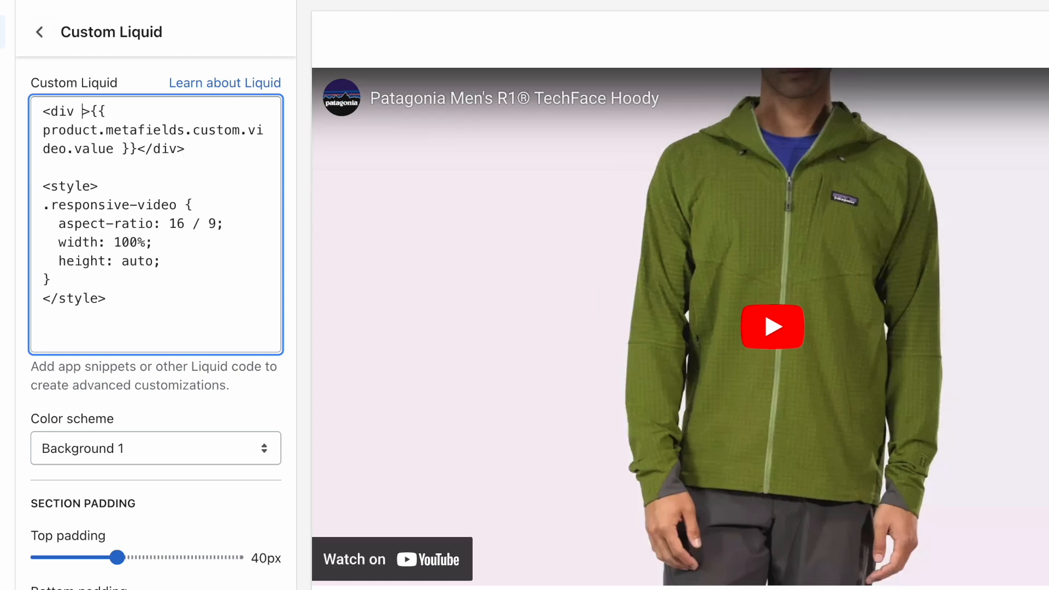
pyautogui.write('style=""')
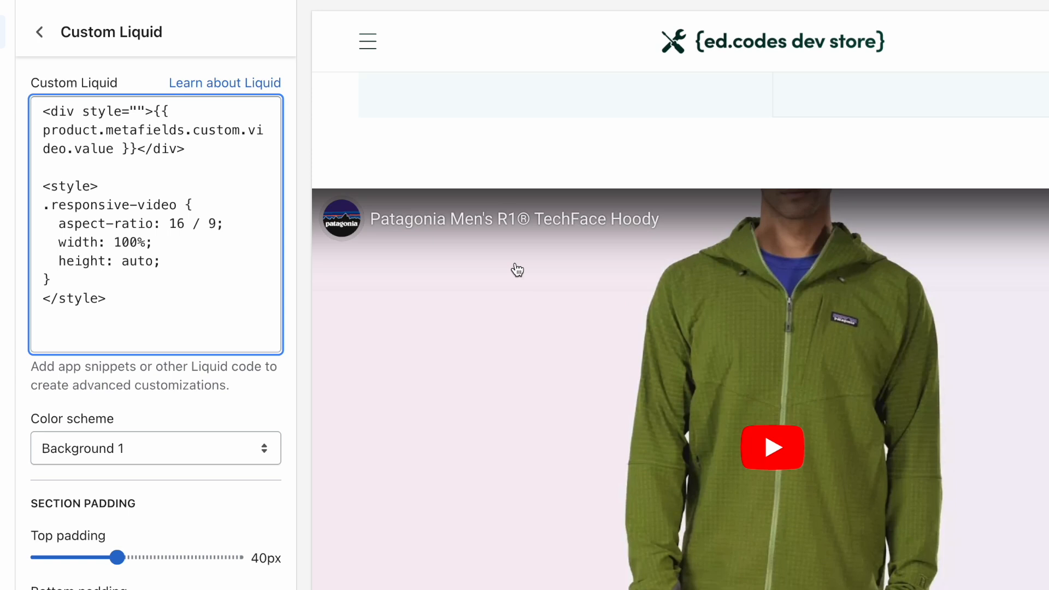
pyautogui.scroll(-3)
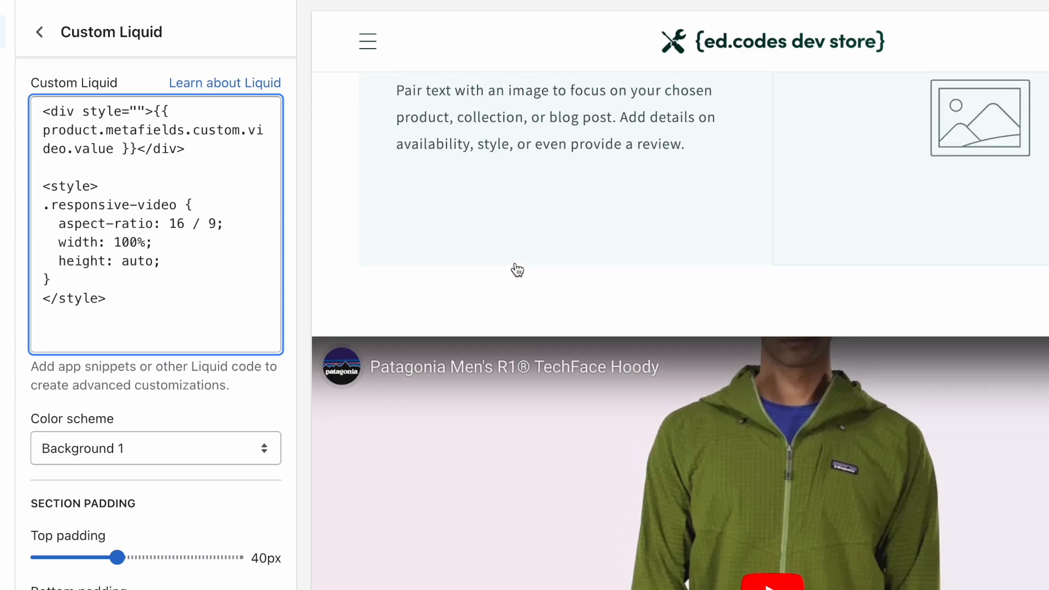
pyautogui.write('padding: 0')
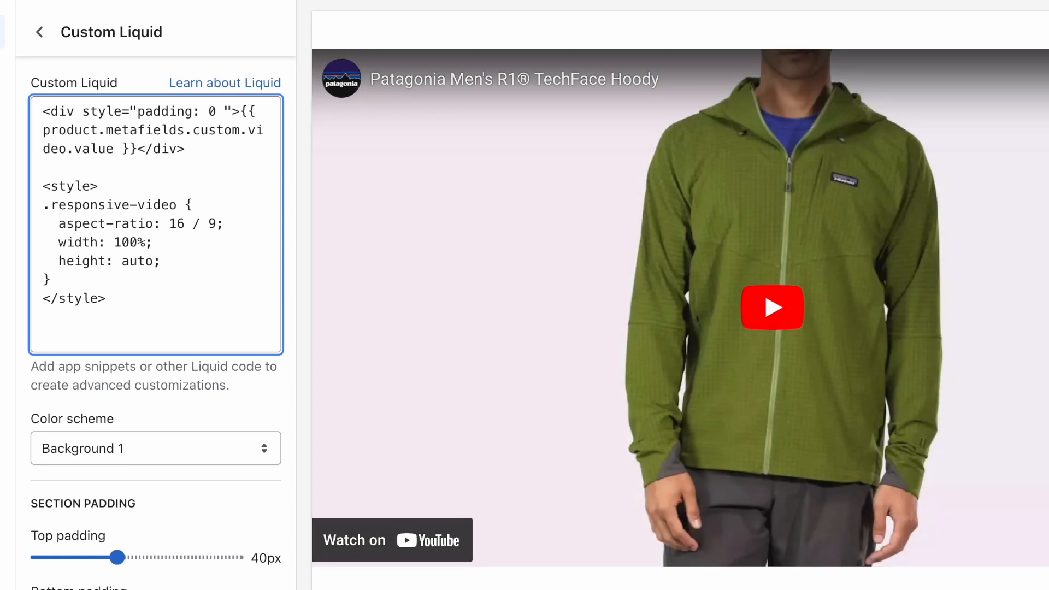
pyautogui.write('60px;')
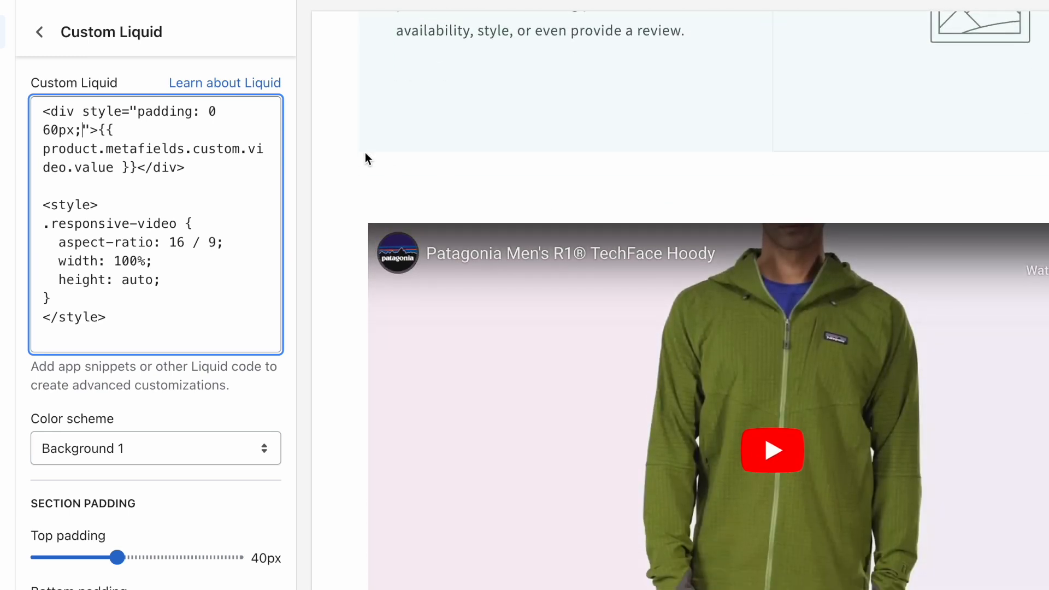
# Step: Change the side padding value to 5rem and check the inset video in the preview
pyautogui.doubleClick(58, 130)
pyautogui.write('5%')
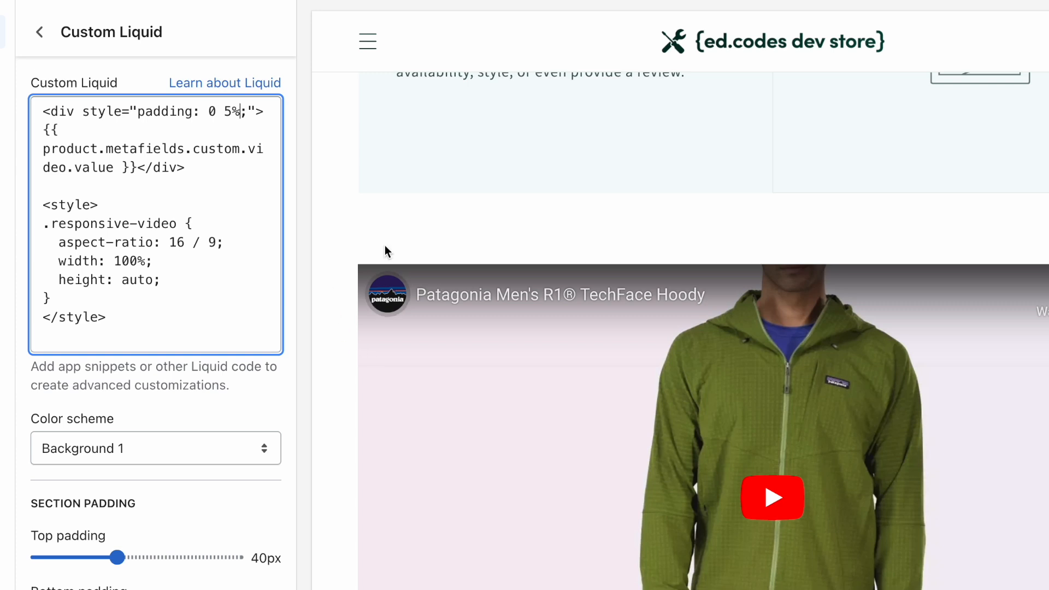
pyautogui.write('rem')
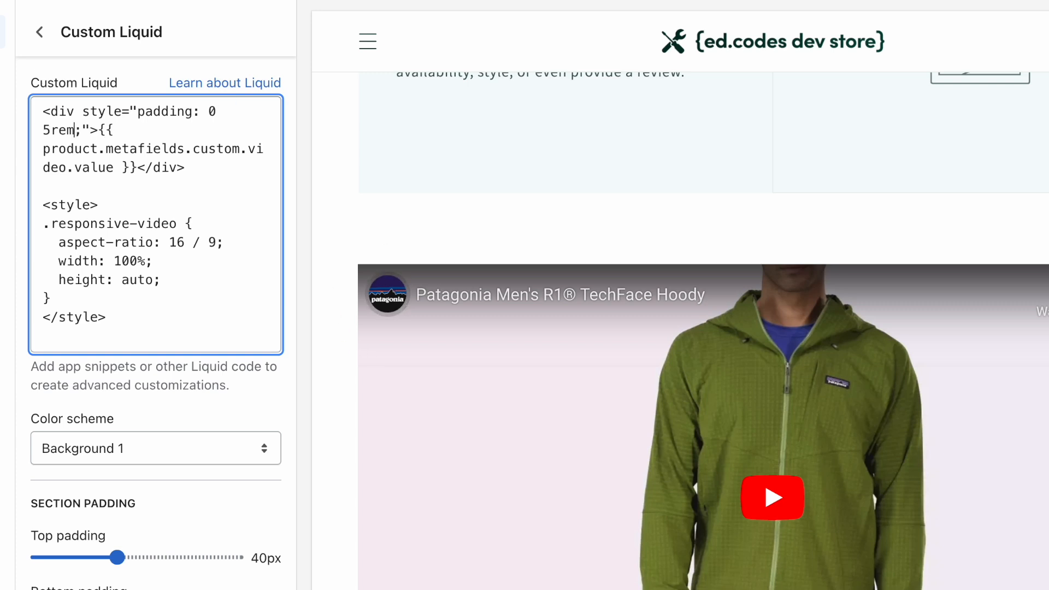
pyautogui.scroll(-3)
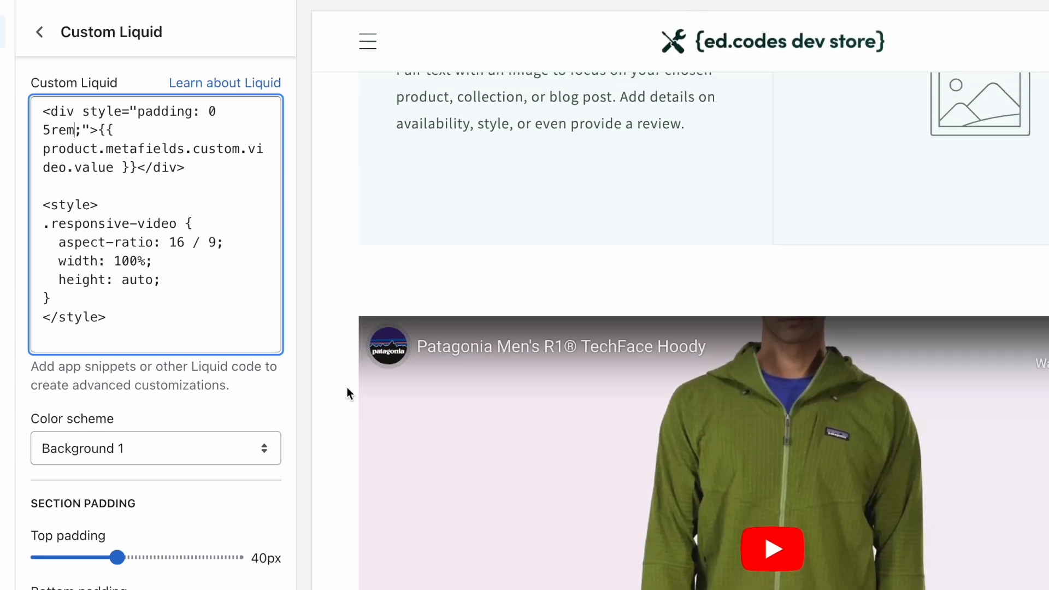
pyautogui.moveTo(747, 228)
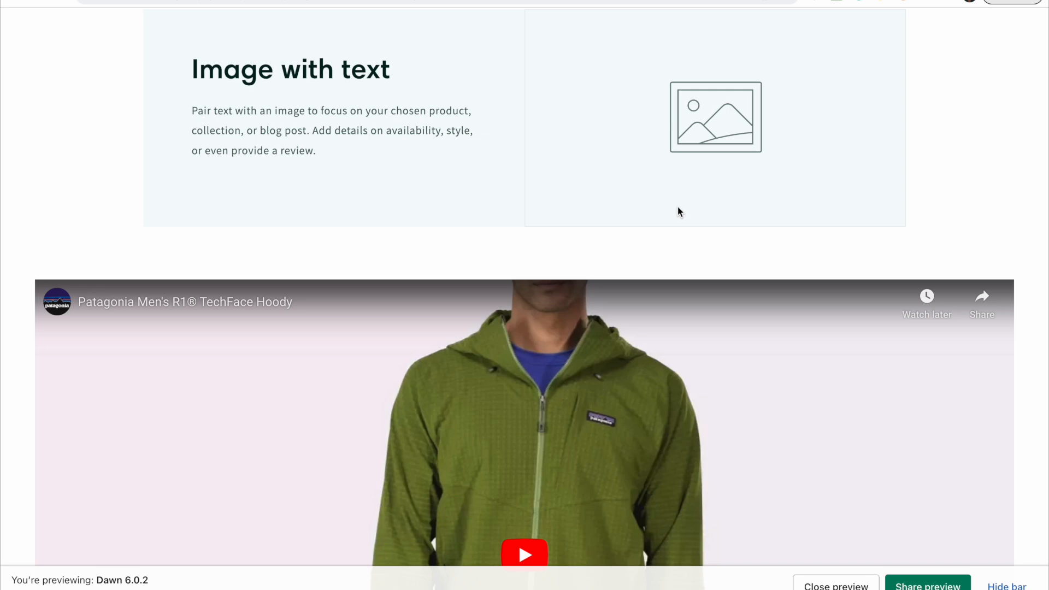
# Step: Add max-width: 1200px and a margin to the video div's inline style
pyautogui.scroll(-3)
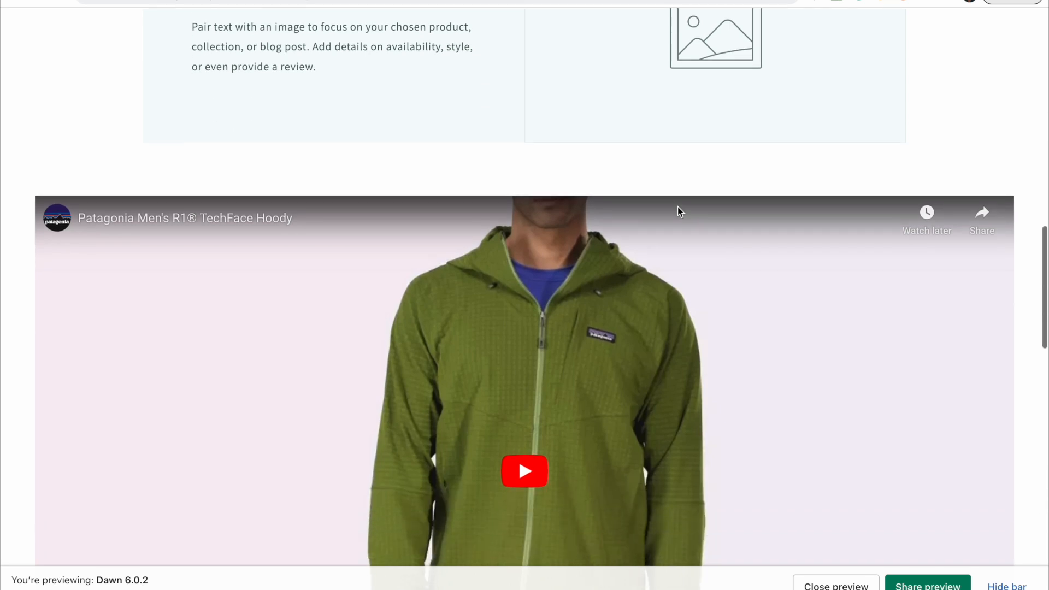
pyautogui.moveTo(680, 211)
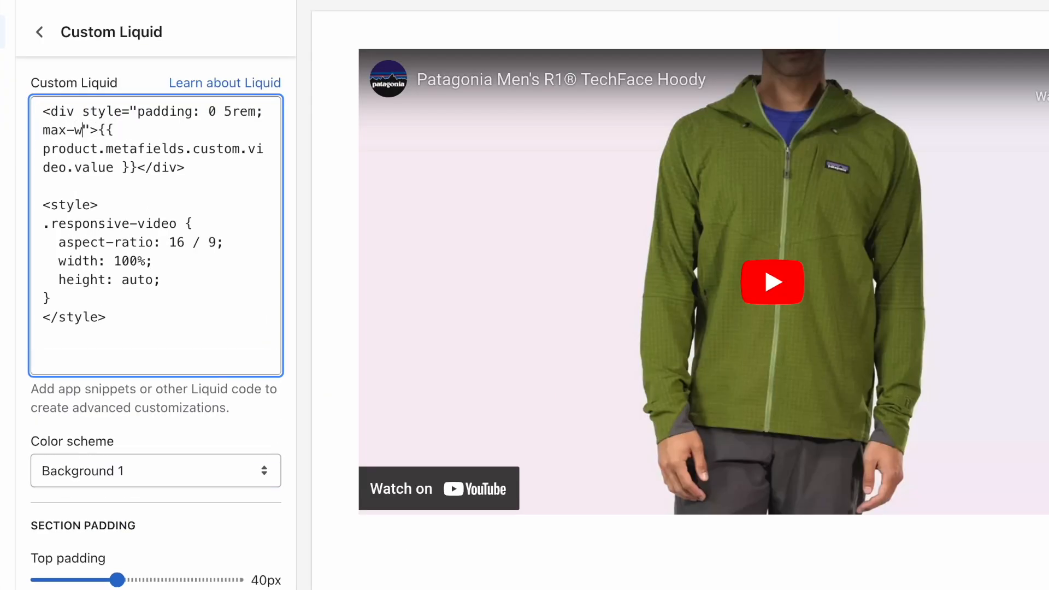
pyautogui.write('idth: 1200px;')
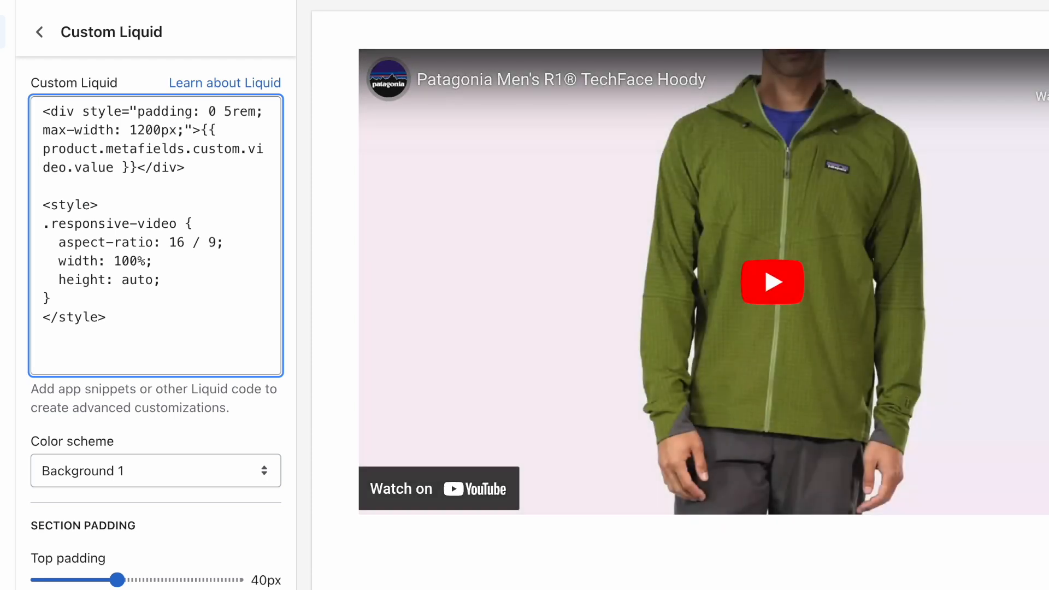
pyautogui.write('marg')
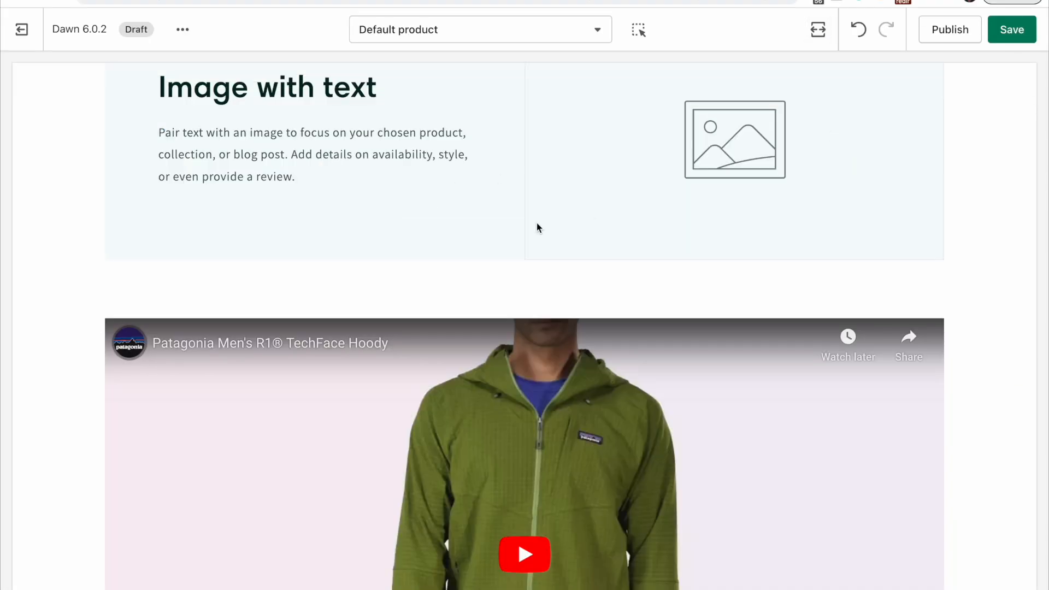
pyautogui.scroll(-3)
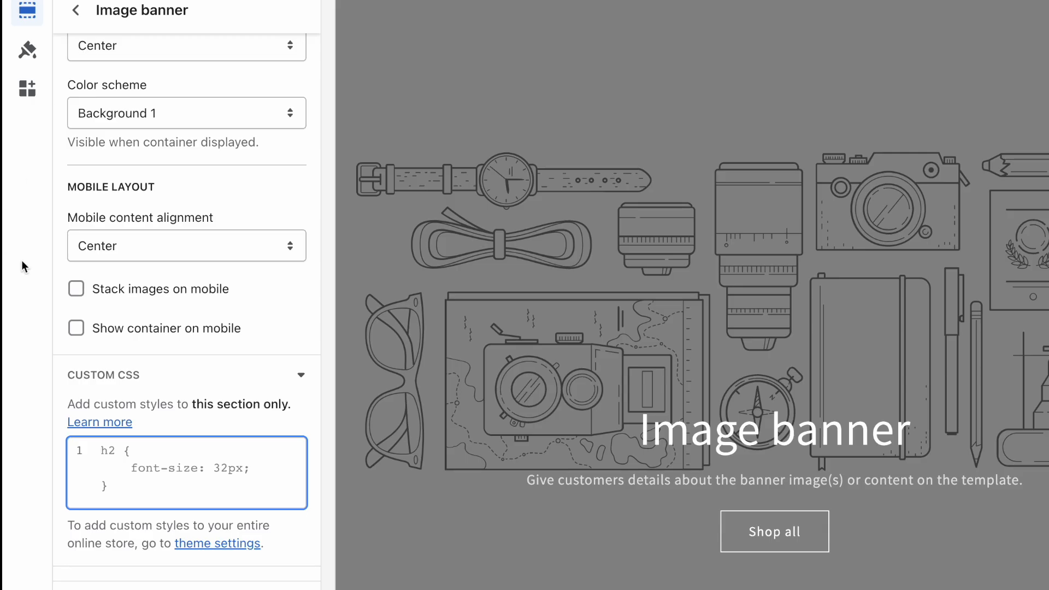
# Step: Switch to the theme-wide settings panel listing Logo, Colors and Typography
pyautogui.click(101, 451)
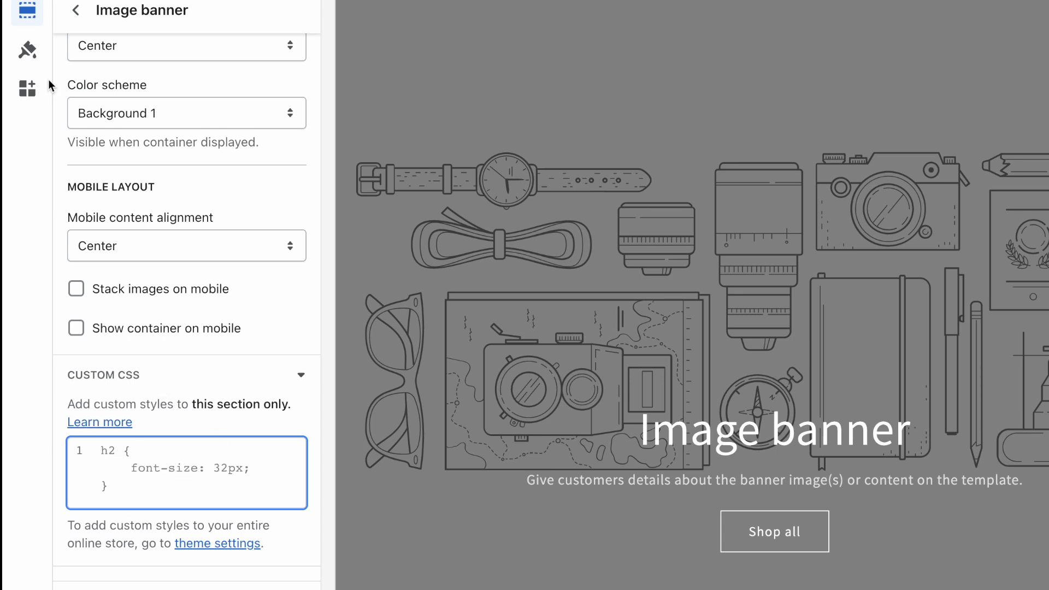
pyautogui.click(26, 49)
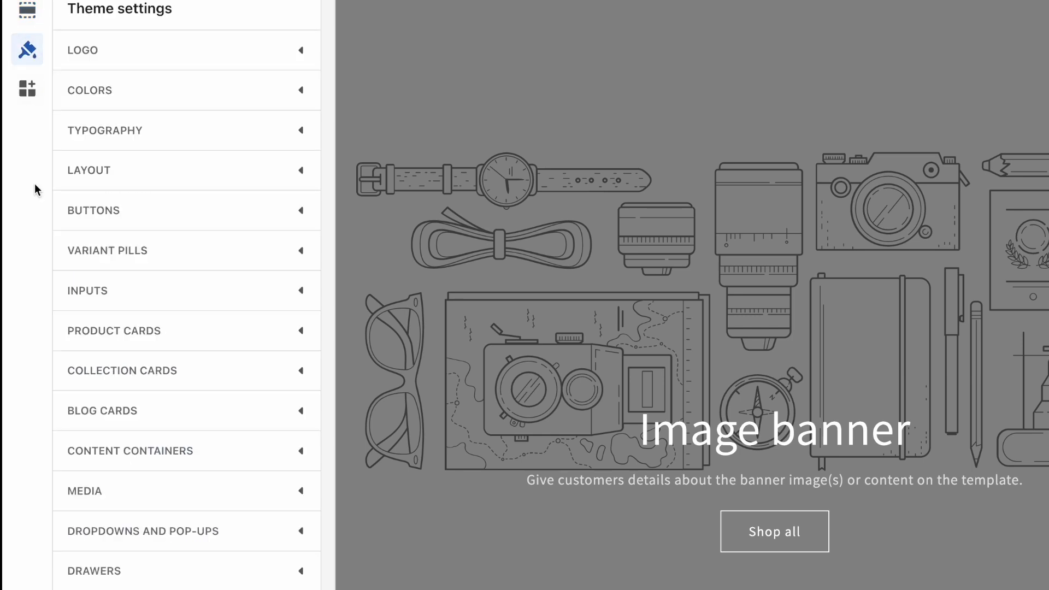